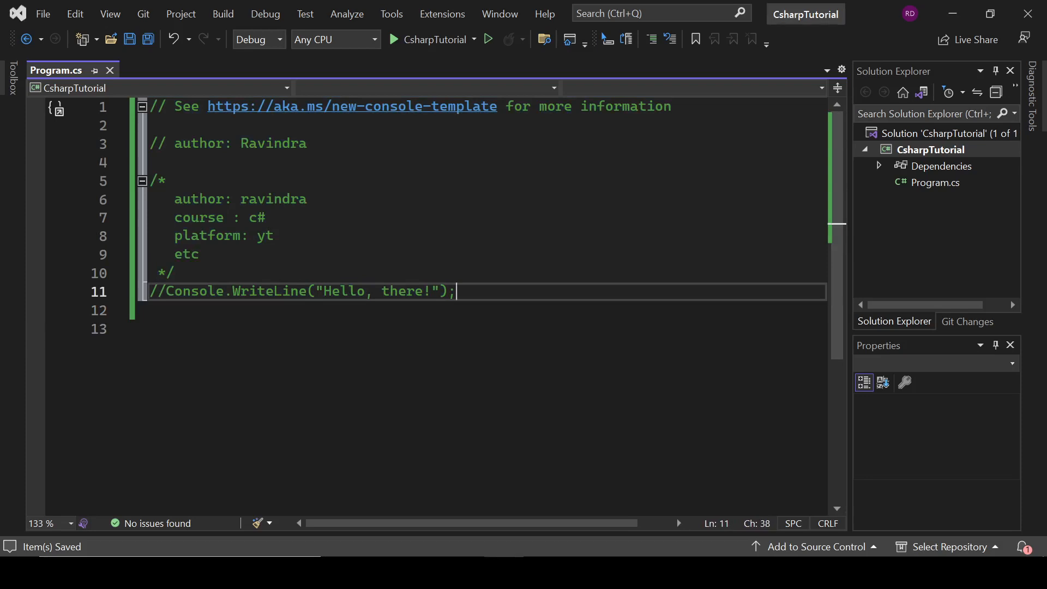
# Step: Type namespace part2 holding class Program with static void Main(string[] args)
pyautogui.write('nan')
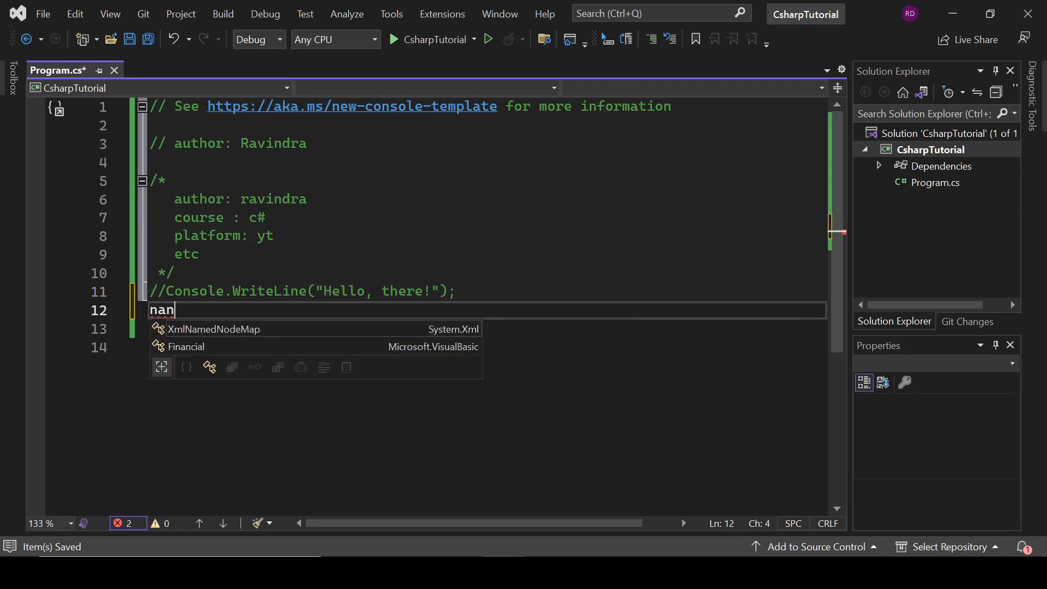
pyautogui.write('amespace')
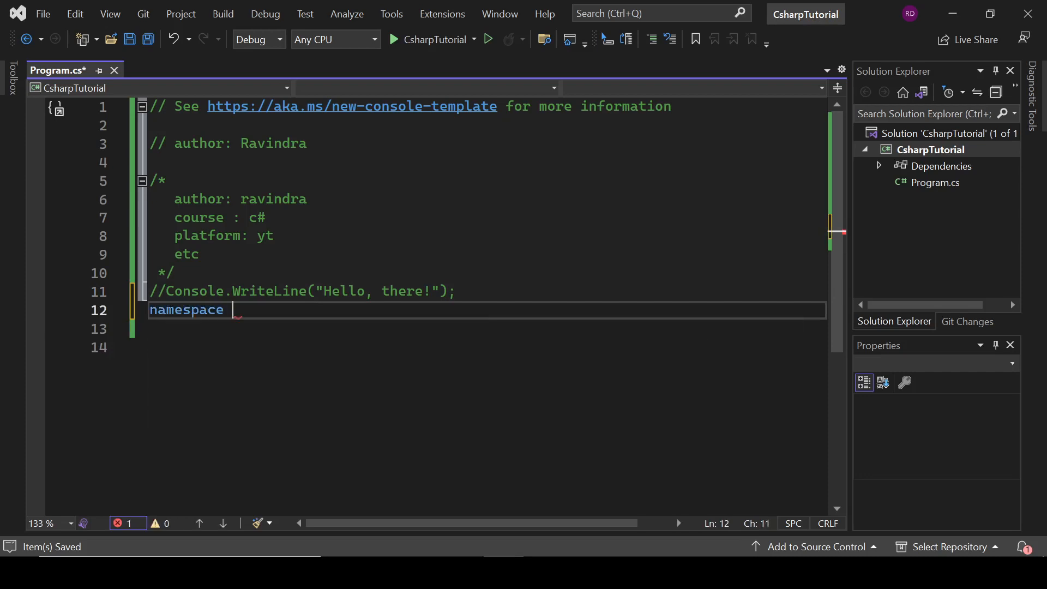
pyautogui.write('part2')
pyautogui.write('class')
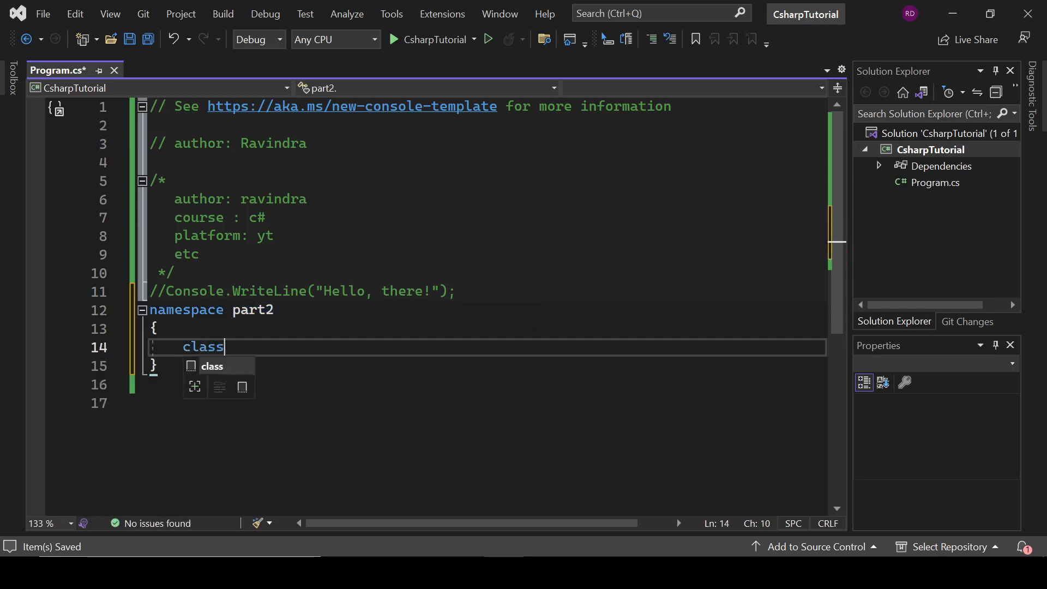
pyautogui.write('Prog')
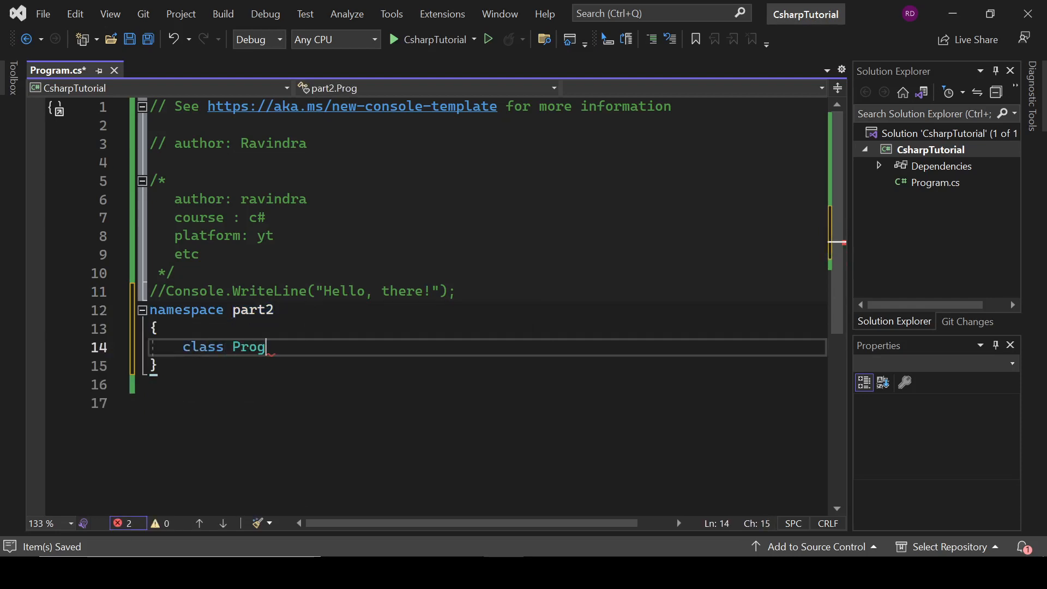
pyautogui.write('ram { }')
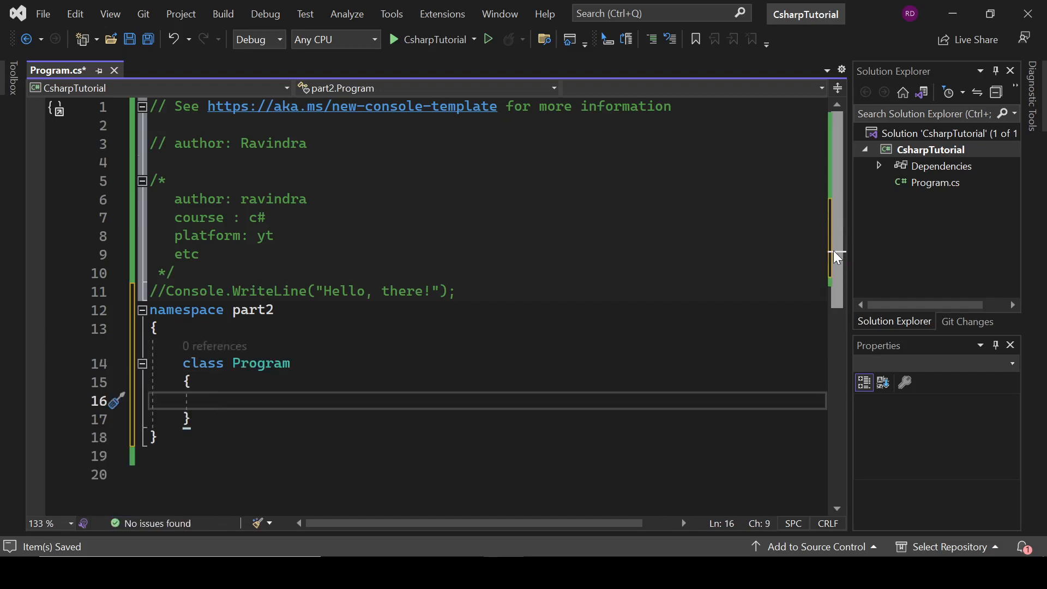
pyautogui.write('static')
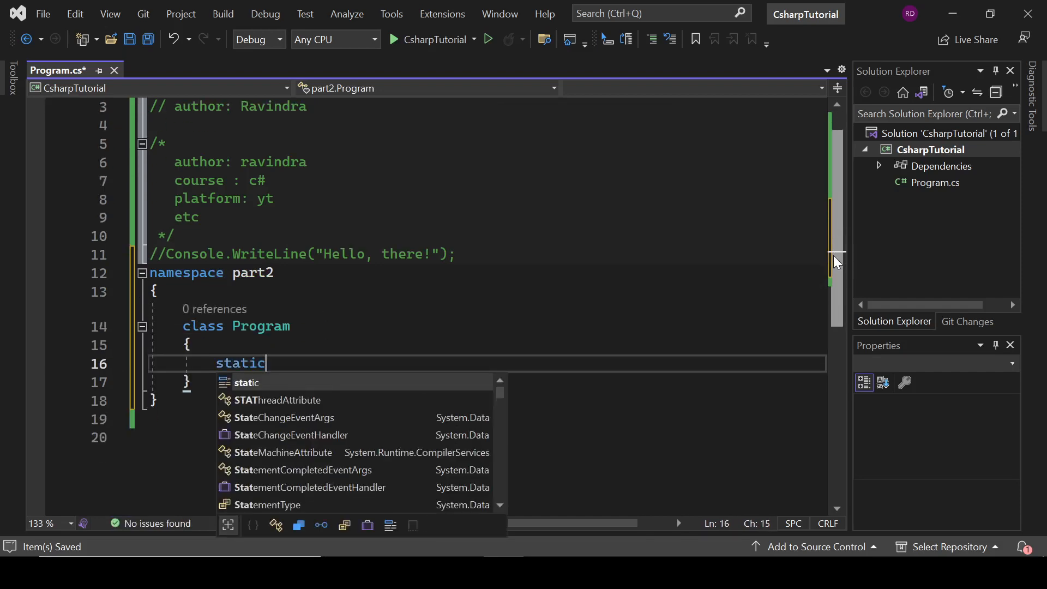
pyautogui.write('void Main(string[] args) {')
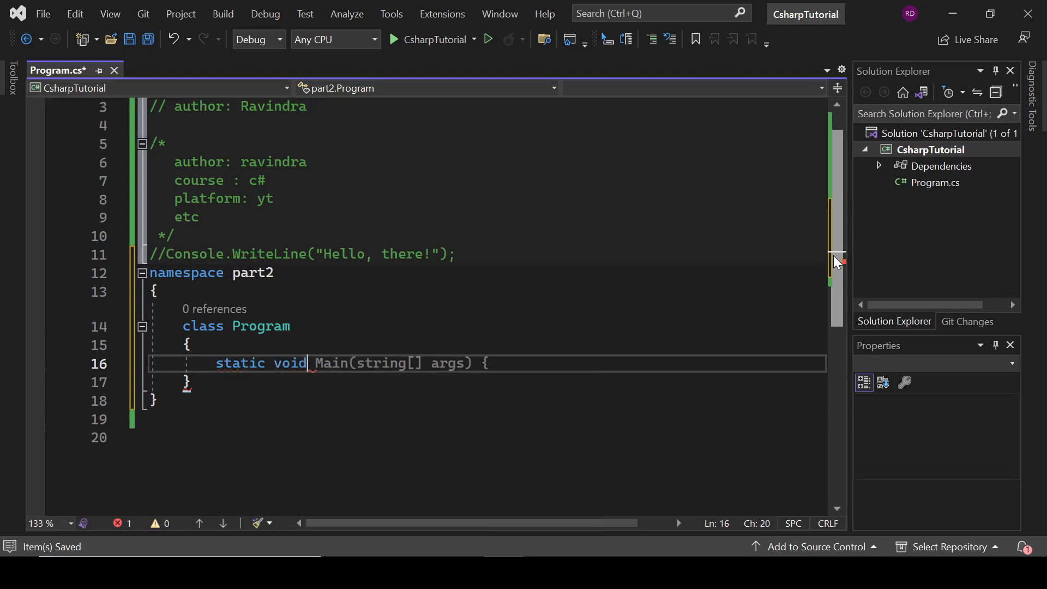
pyautogui.write('Console.WriteLine(')
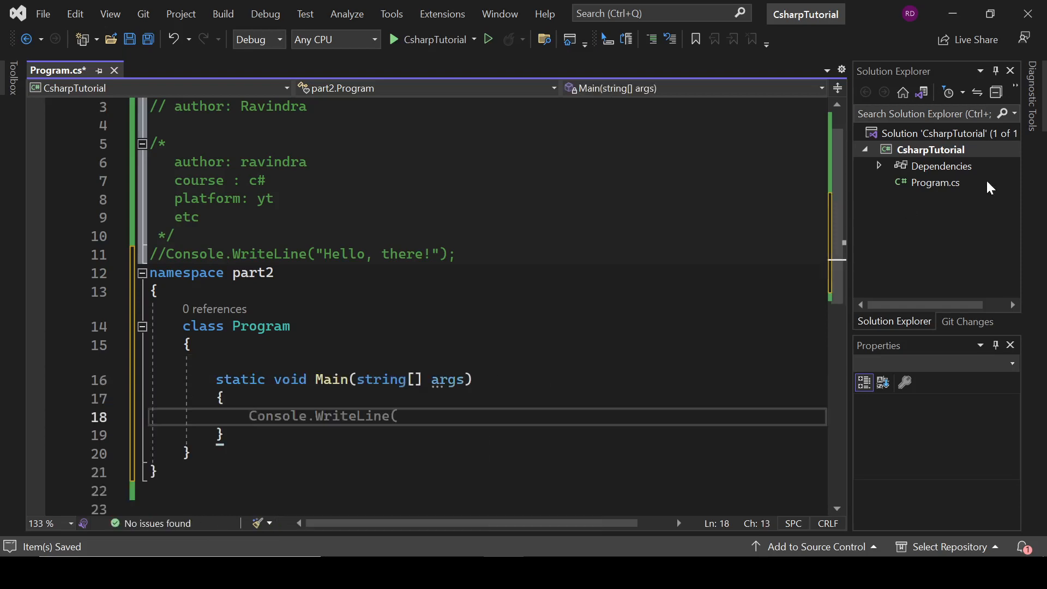
pyautogui.scroll(-3)
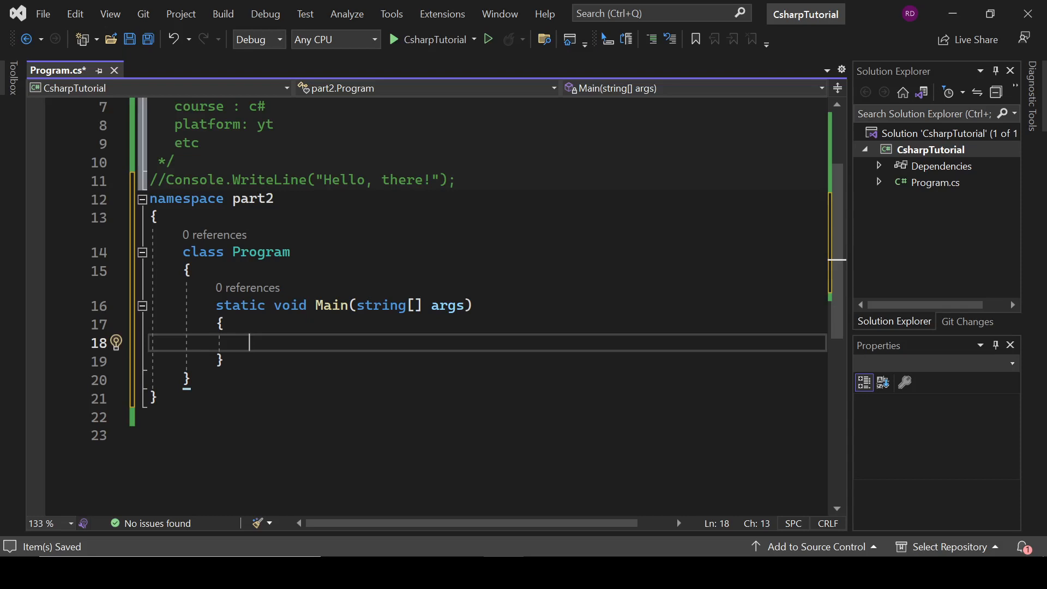
# Step: Write '// main method is the first method, executed in application' and '// entry point' in Main
pyautogui.write('// main')
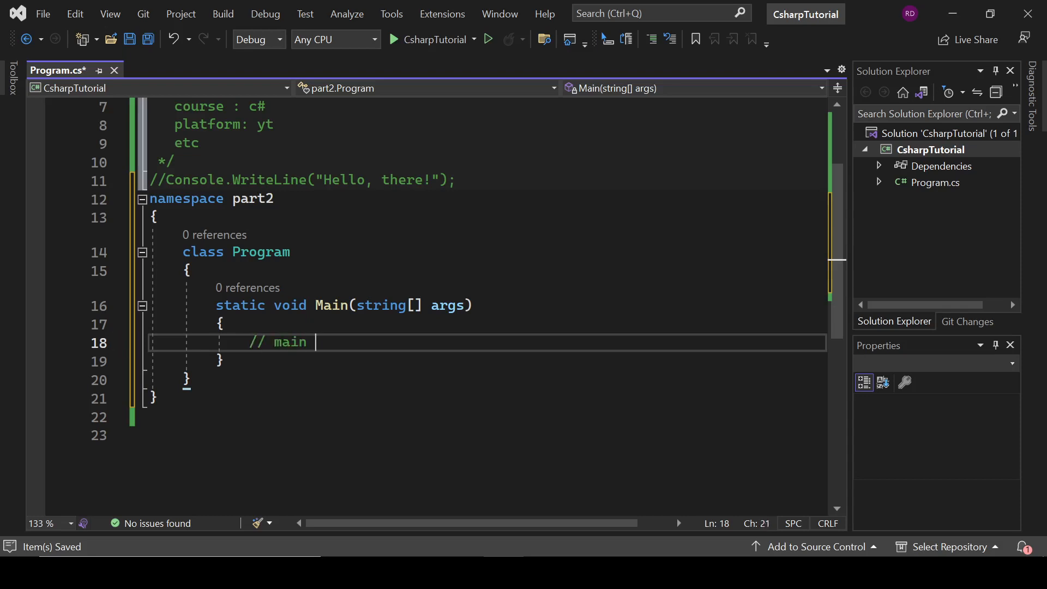
pyautogui.write('method is the')
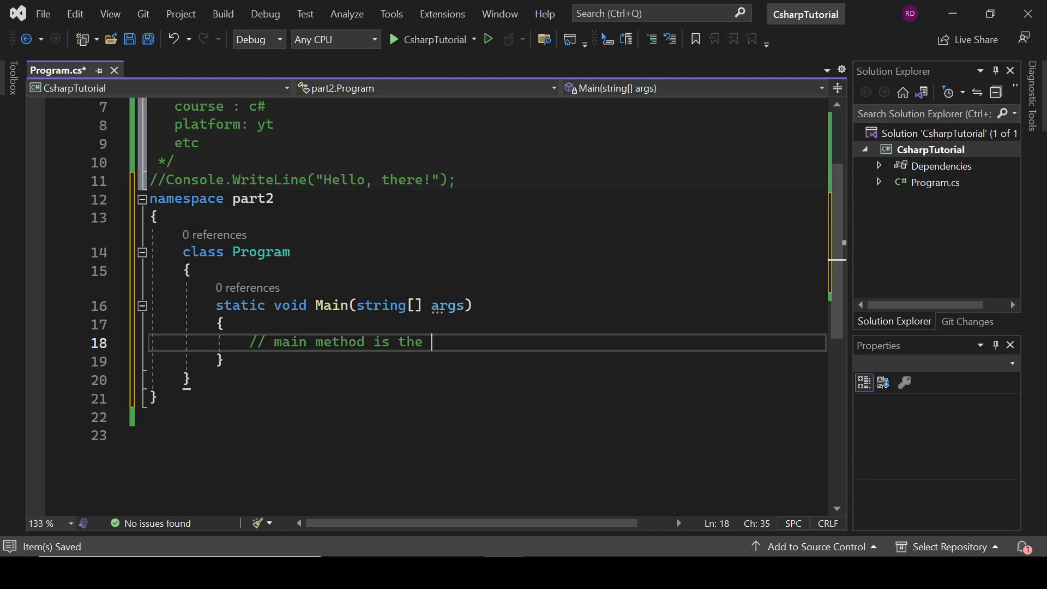
pyautogui.write('first meht')
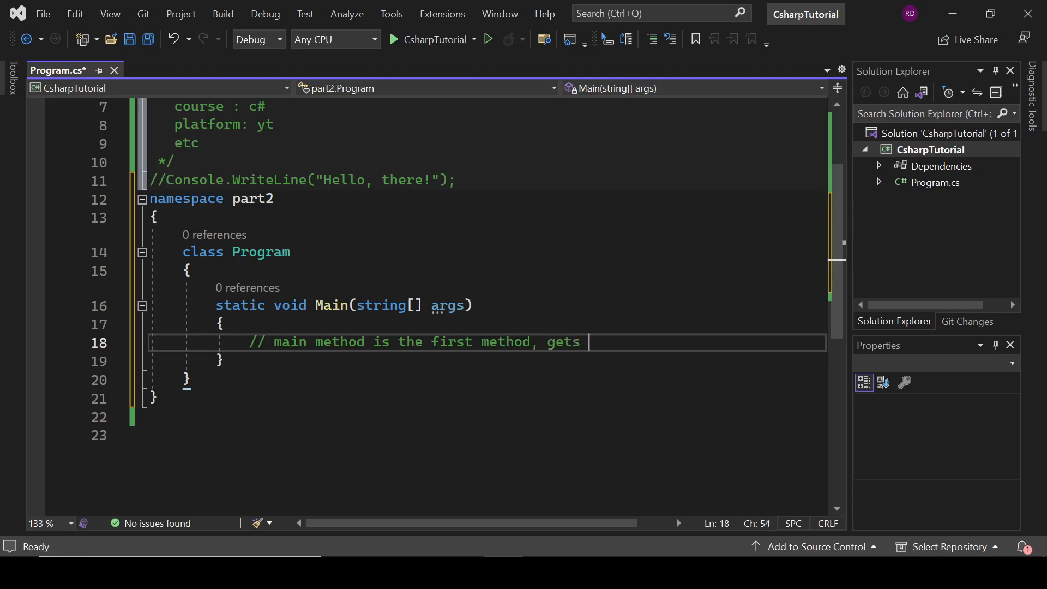
pyautogui.write('executed')
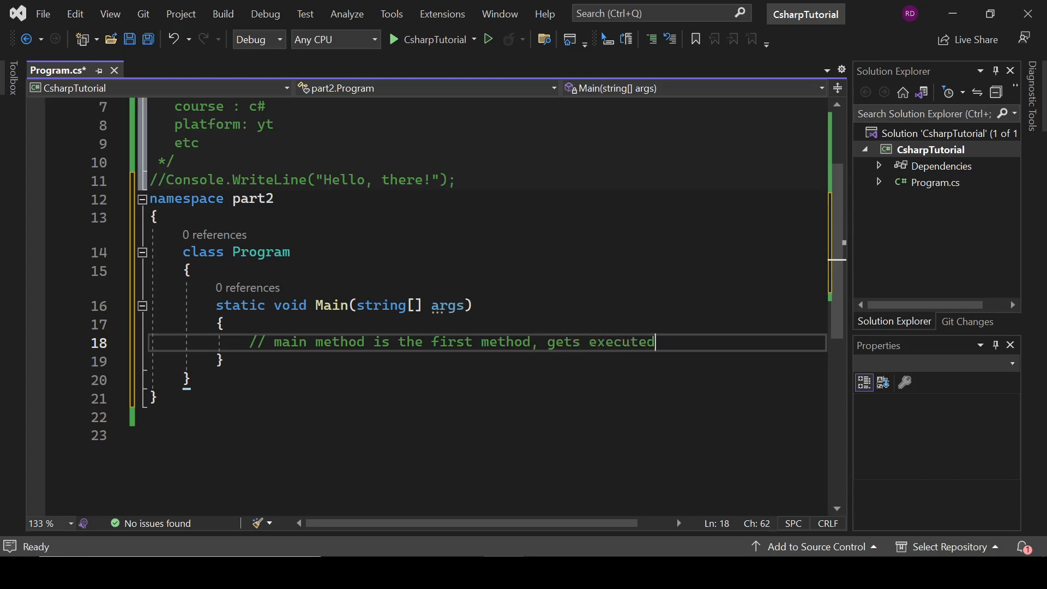
pyautogui.write('in ap')
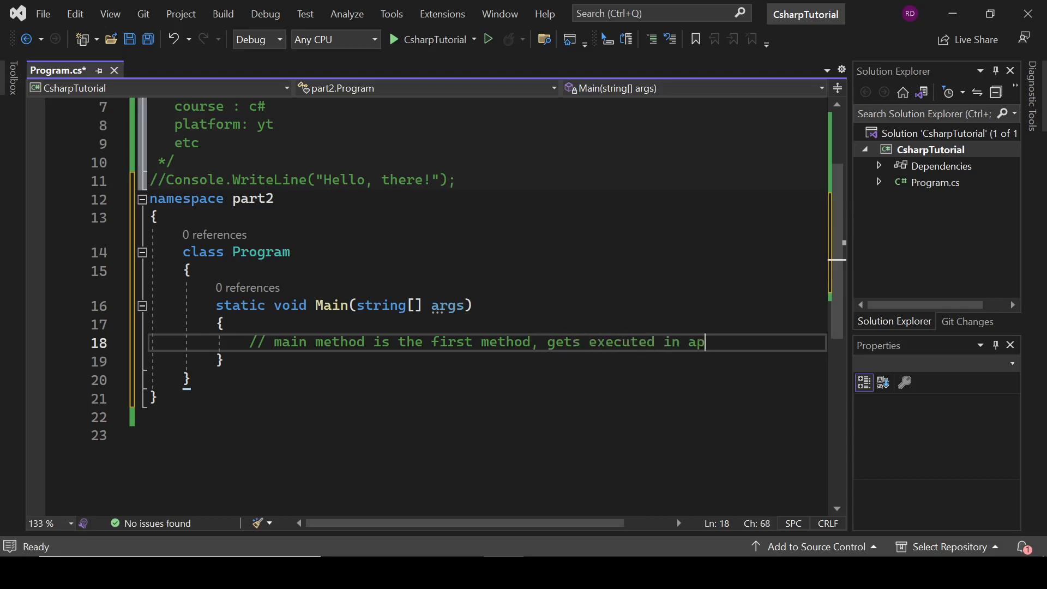
pyautogui.write('plication')
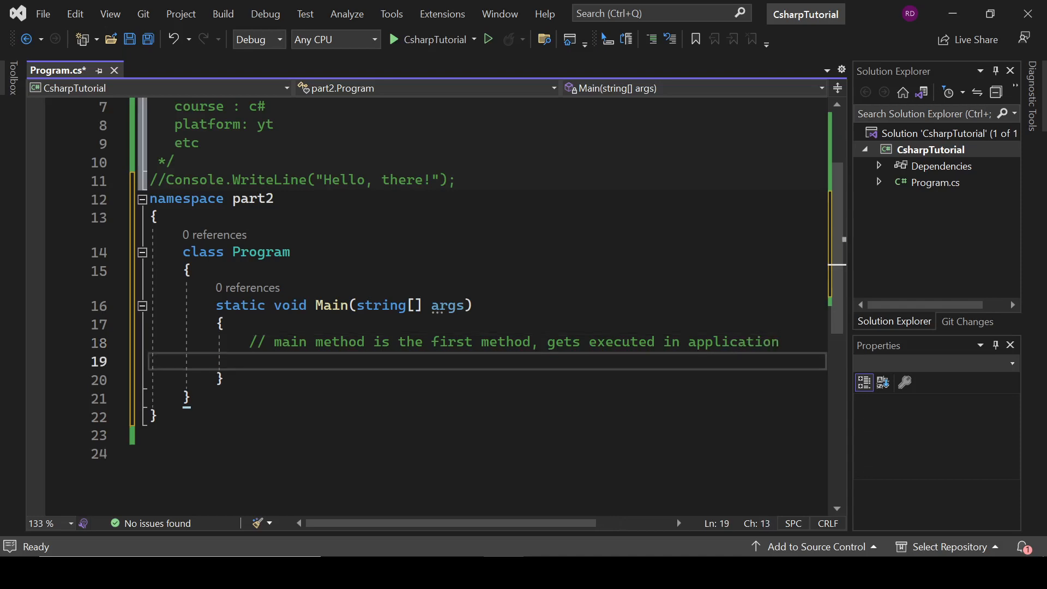
pyautogui.write('//')
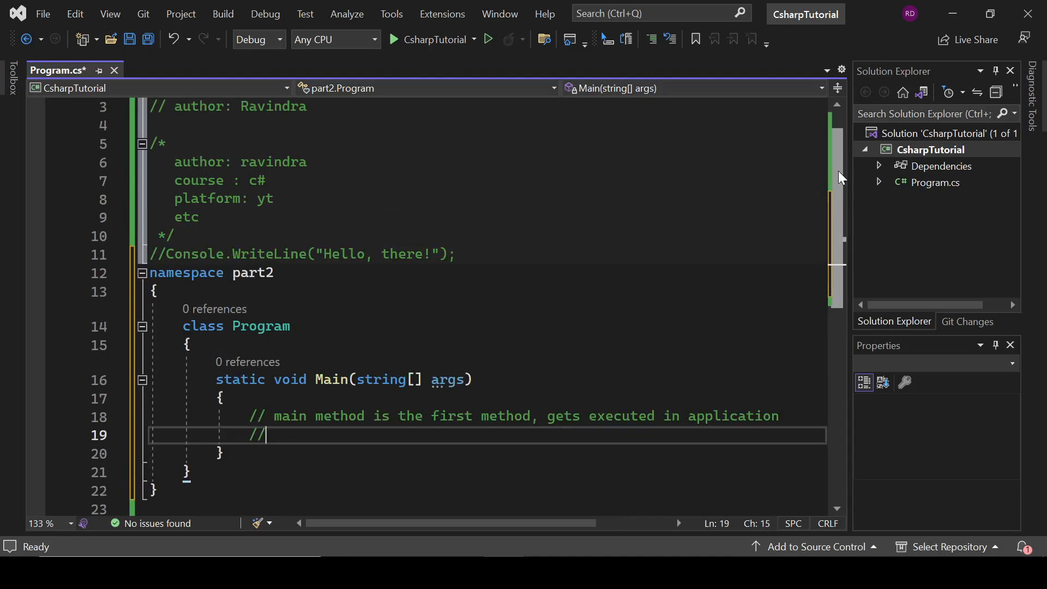
pyautogui.write('entry')
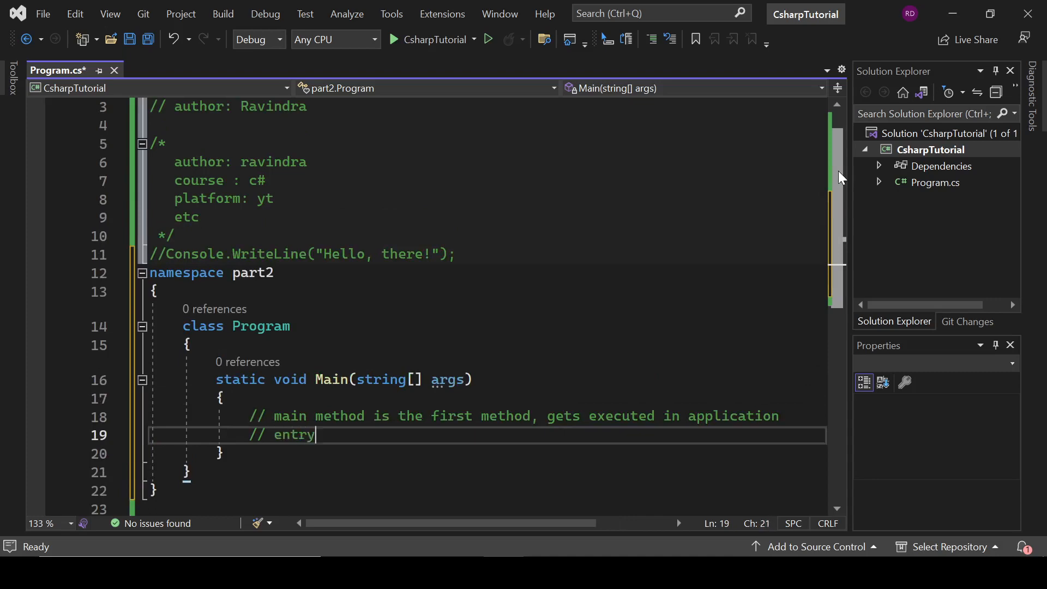
pyautogui.write('point')
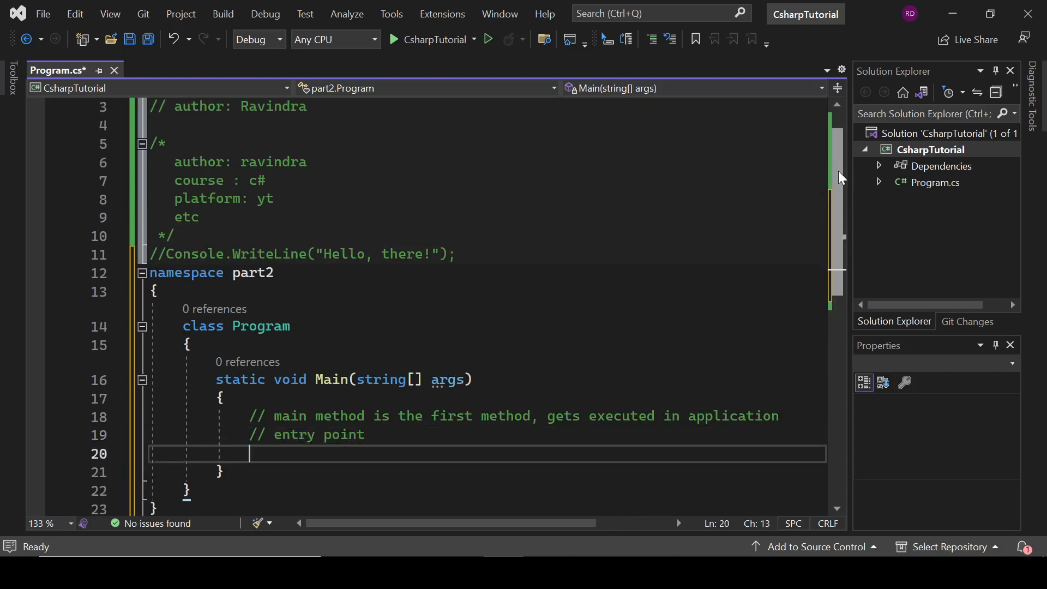
pyautogui.scroll(-3)
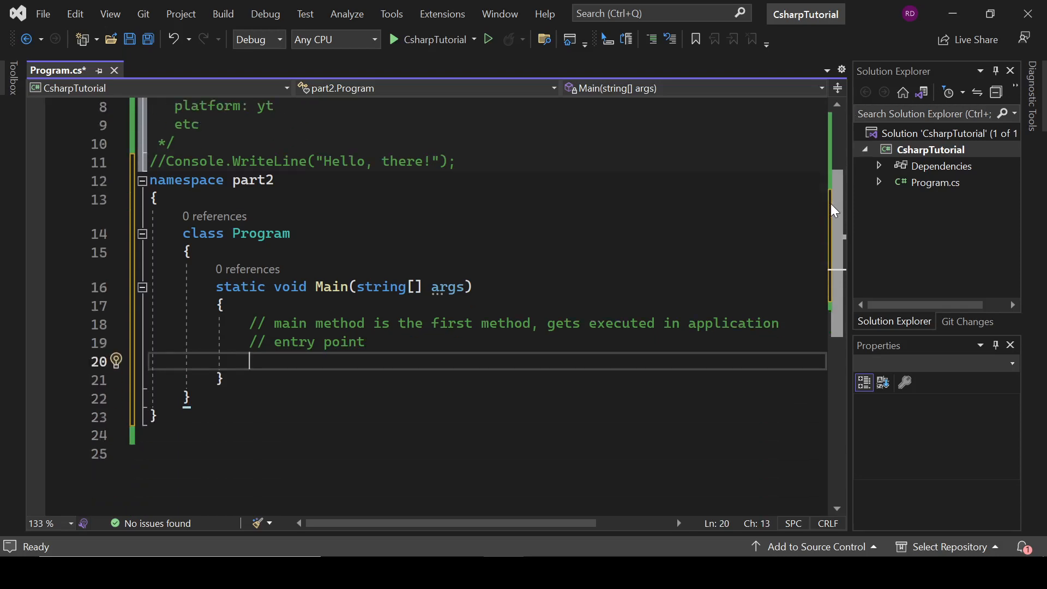
# Step: Add Console.WriteLine("hello"); to Main, run it with Start, and close the Output window
pyautogui.write('con')
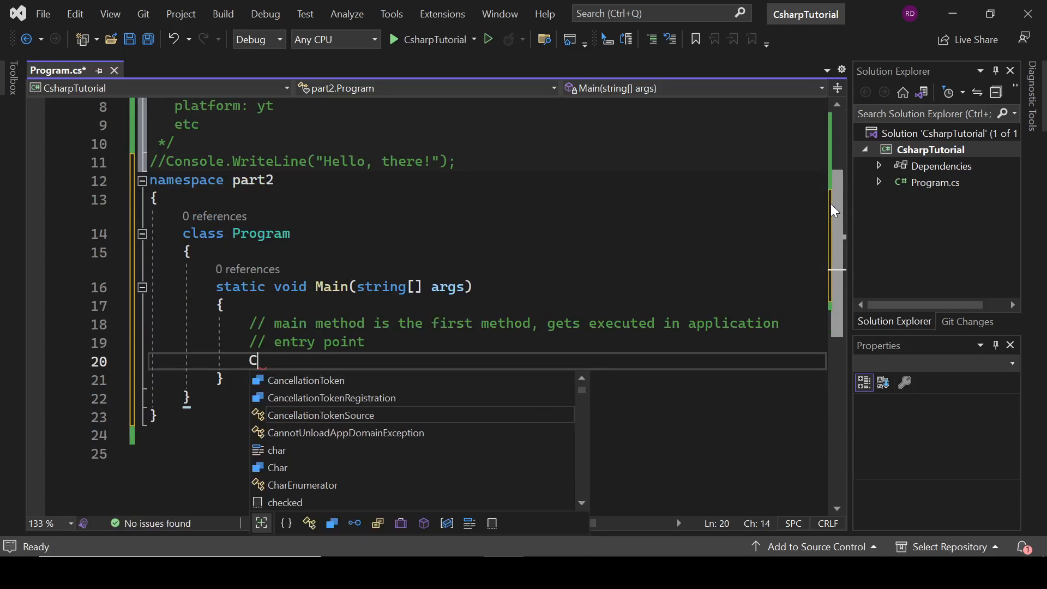
pyautogui.write('onsole.WriteLine(')
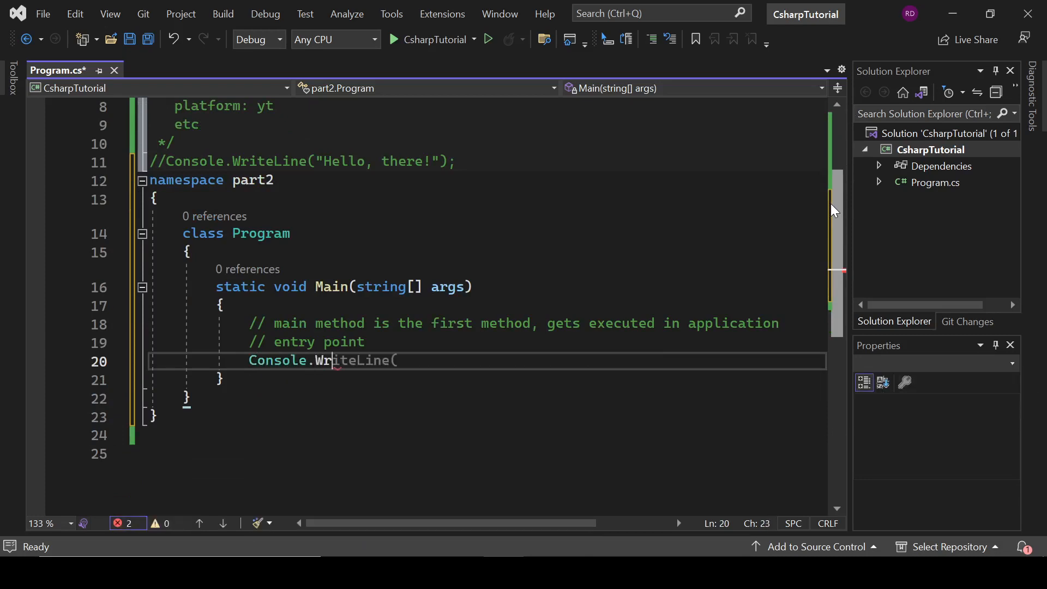
pyautogui.write('a')
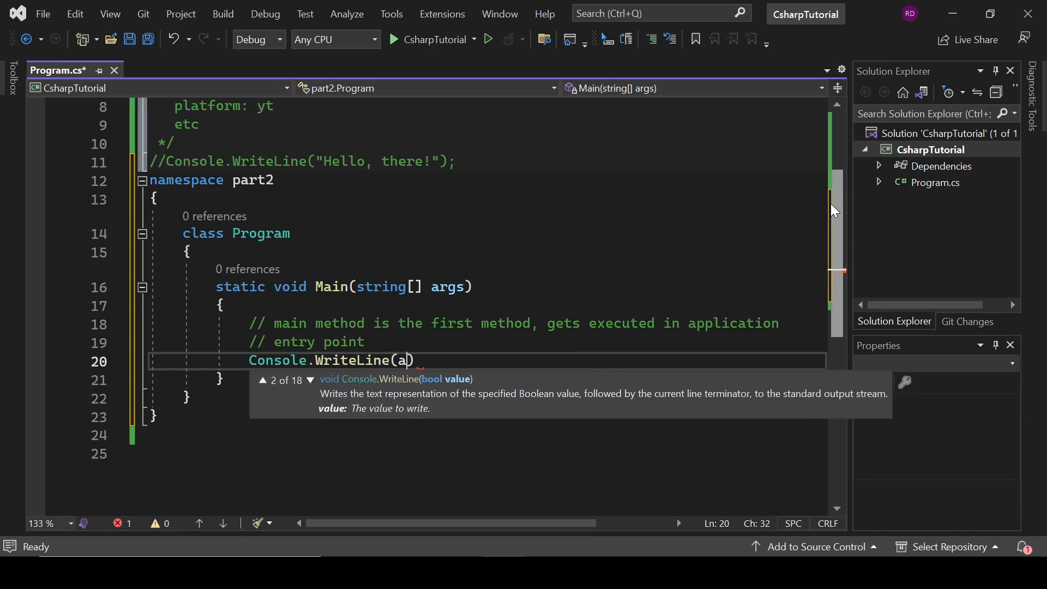
pyautogui.write(');')
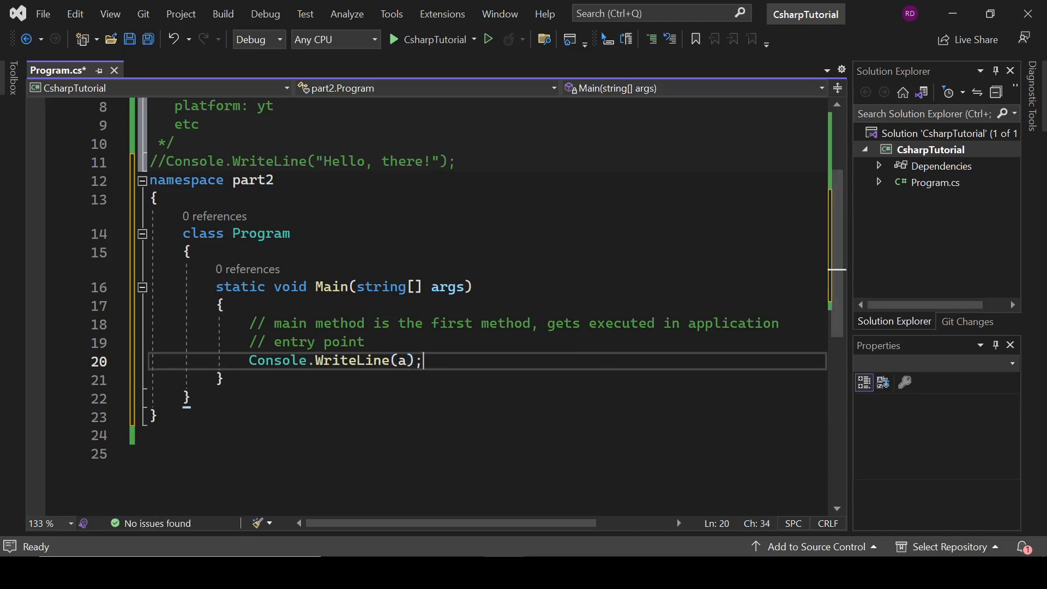
pyautogui.write('"he"')
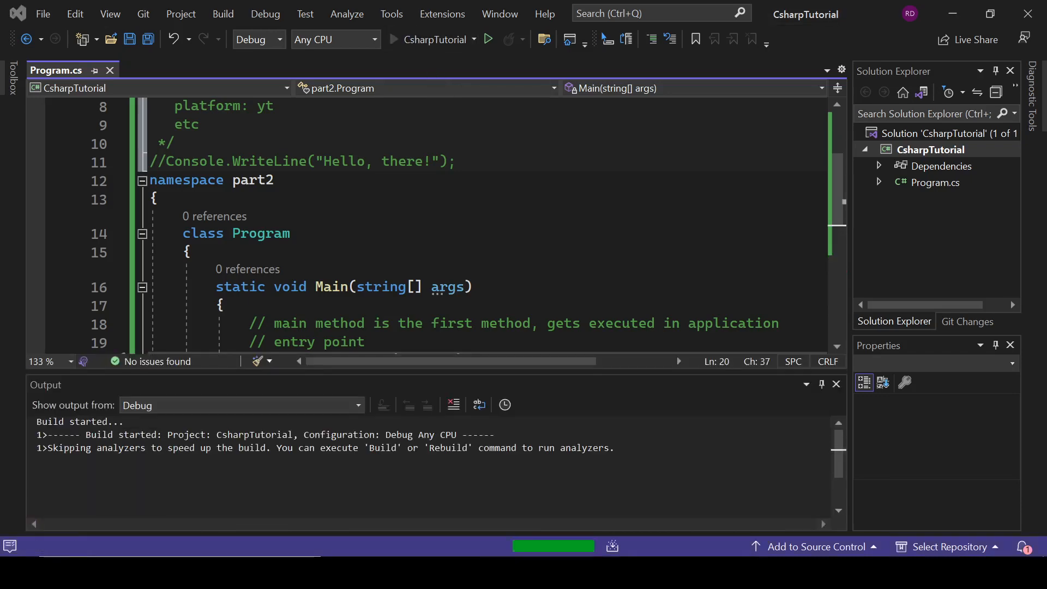
pyautogui.click(488, 39)
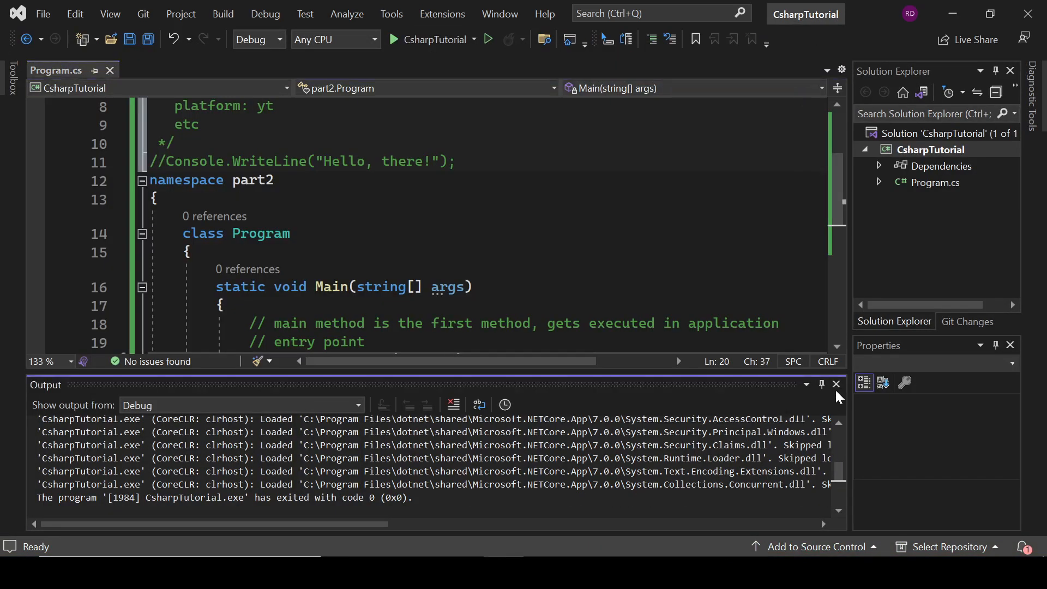
pyautogui.click(836, 384)
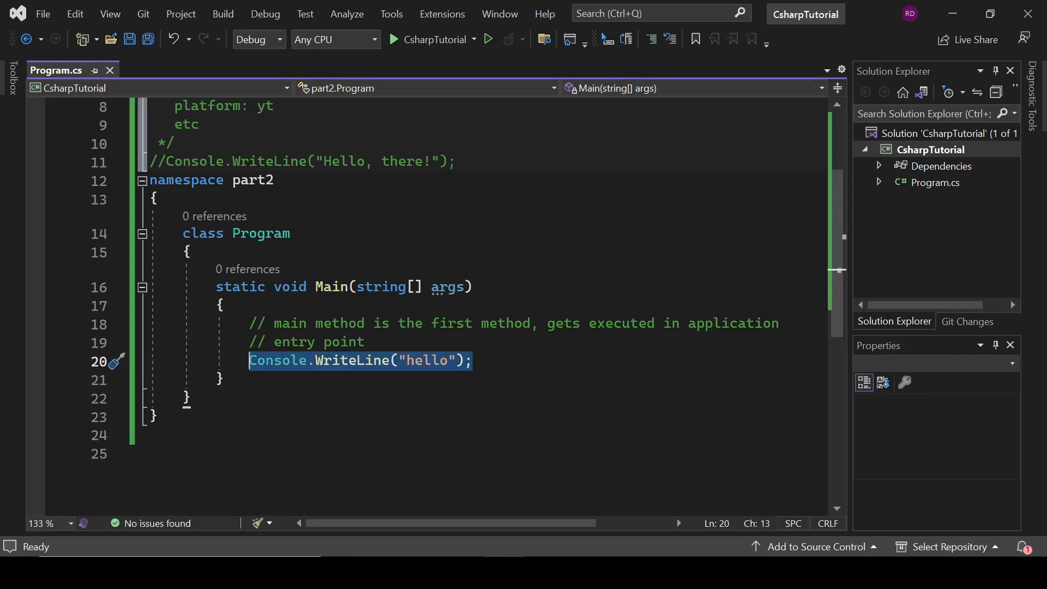
# Step: Declare int a = 1 with comment '// a is a variable', add the print line, and save
pyautogui.press('Delete')
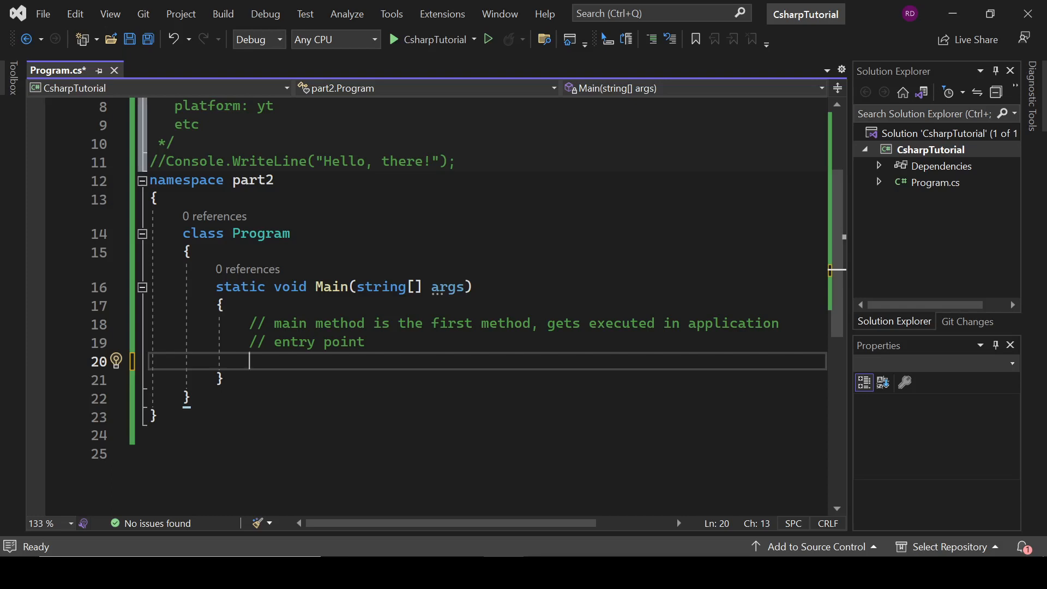
pyautogui.write('int a = 1;')
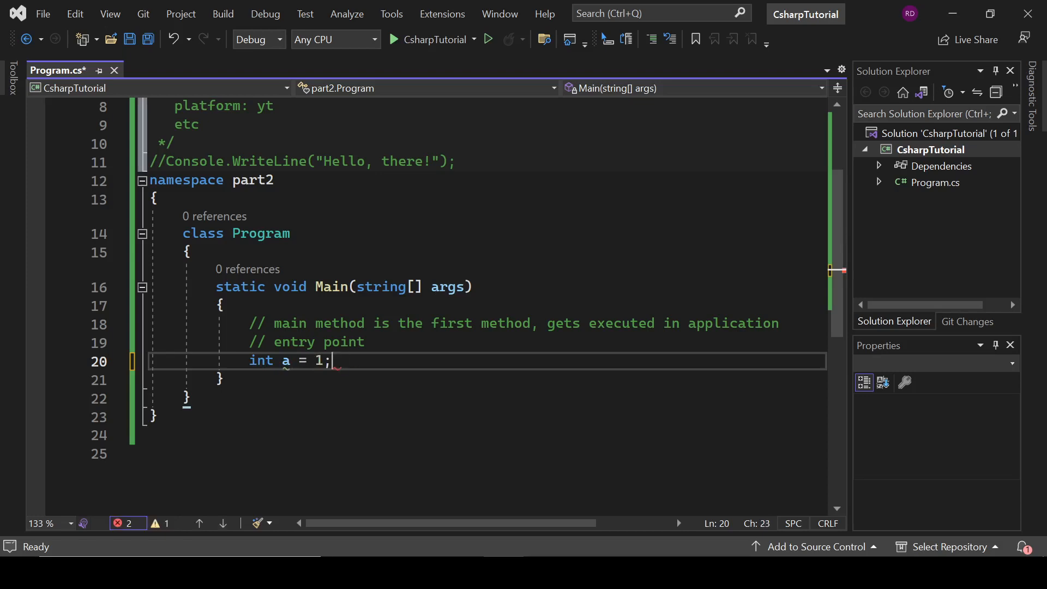
pyautogui.doubleClick(286, 360)
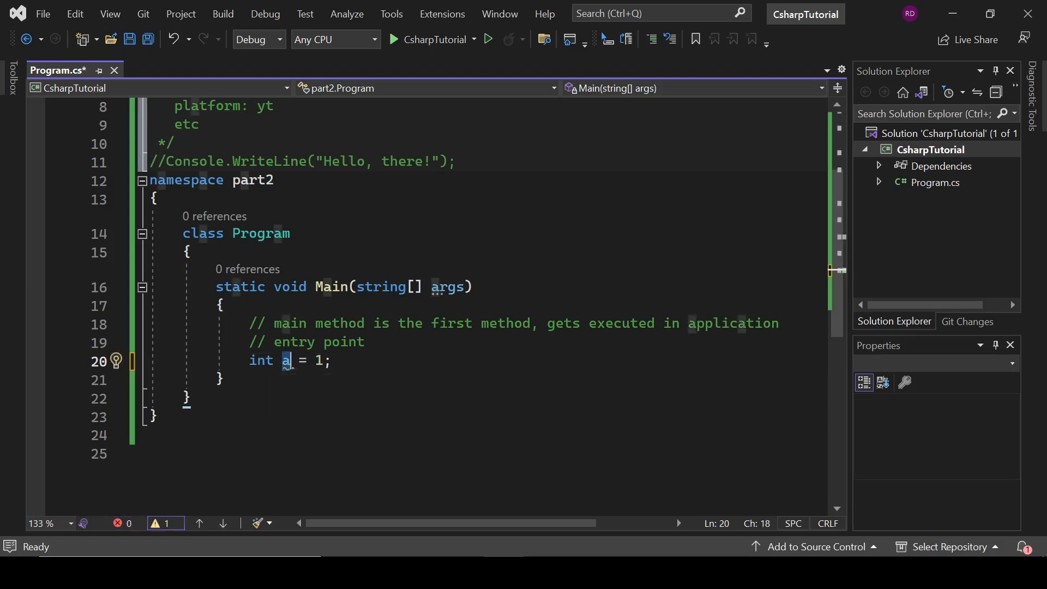
pyautogui.write('// a')
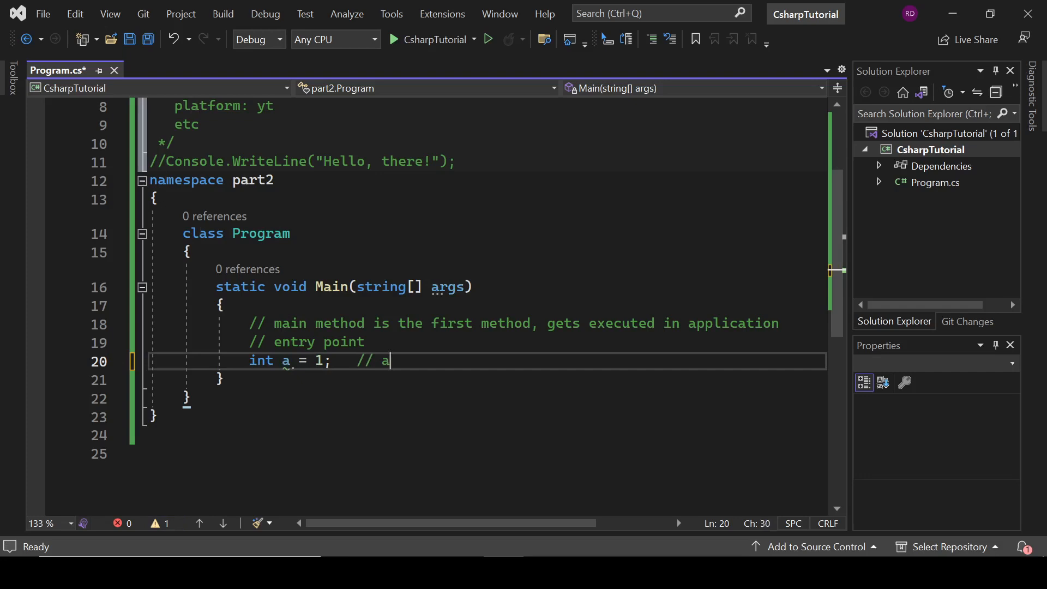
pyautogui.write('is a vari')
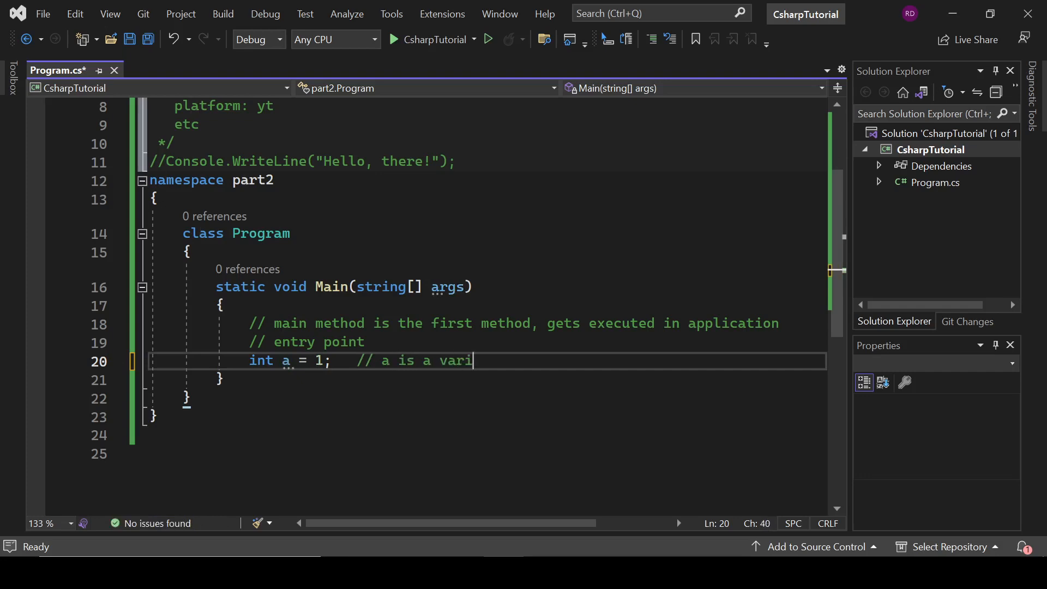
pyautogui.write('able\\ncon')
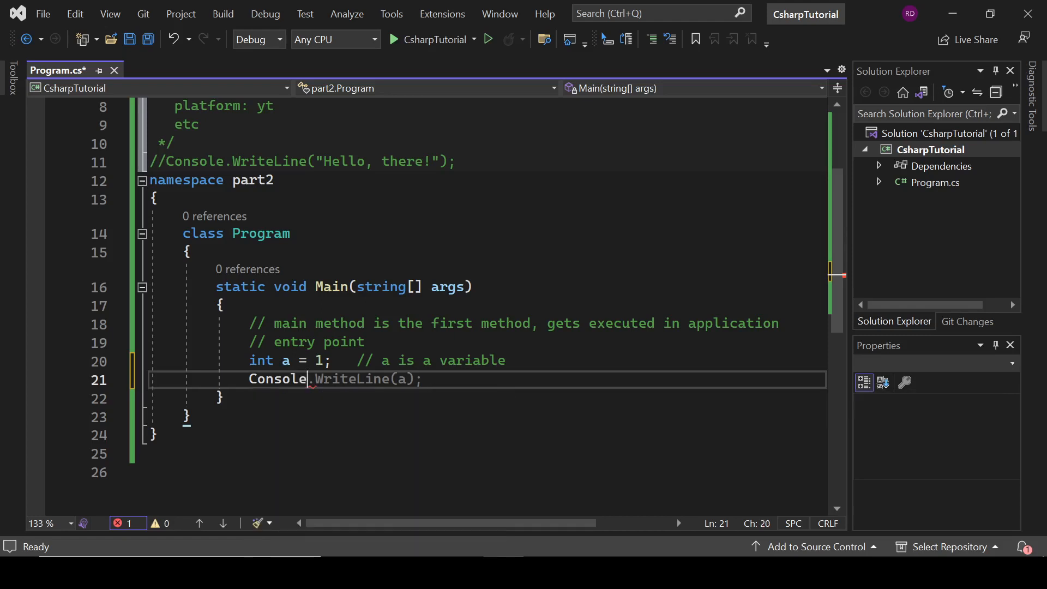
pyautogui.press('ctrl+s')
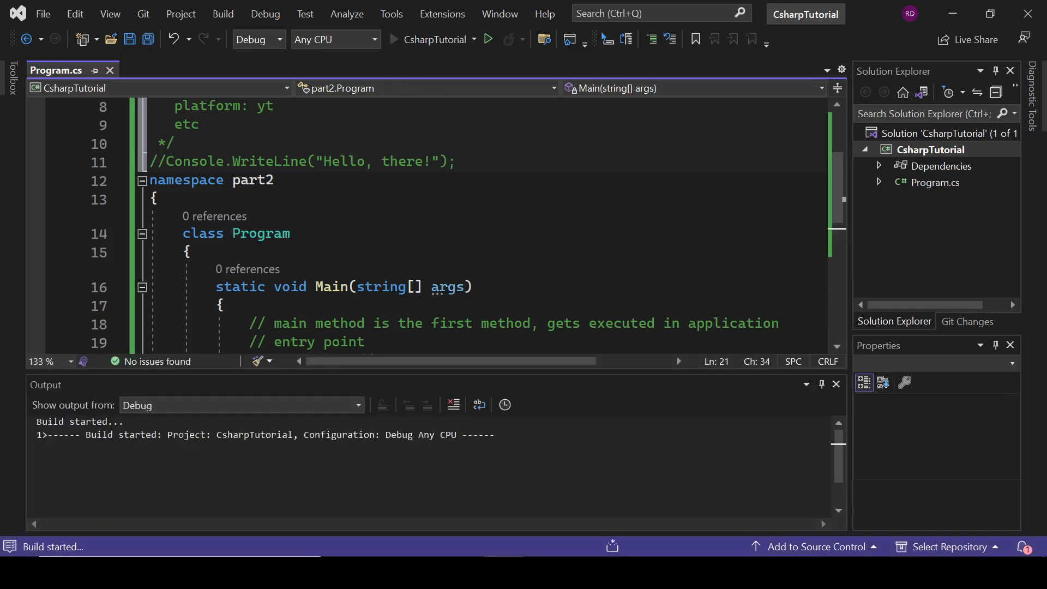
# Step: Run the build, see it print 1, then close the Debug Console and Output pane
pyautogui.click(488, 39)
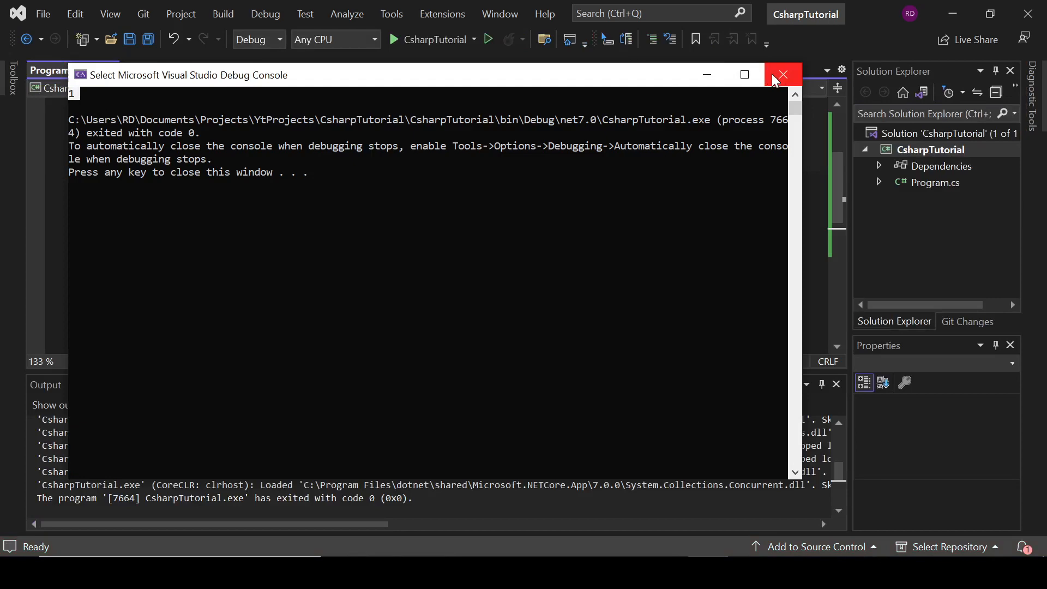
pyautogui.click(782, 74)
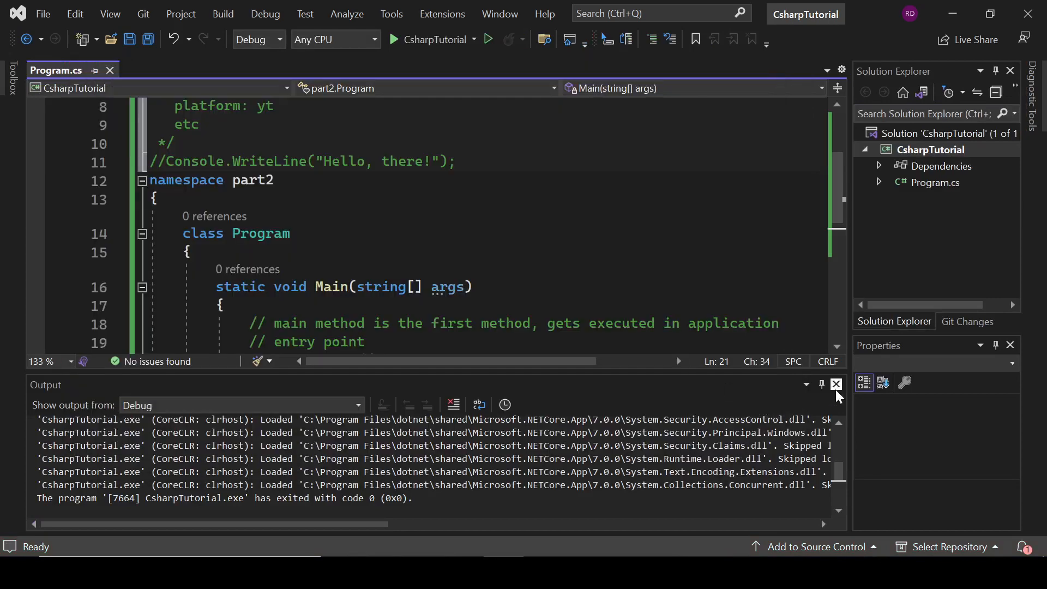
pyautogui.click(836, 385)
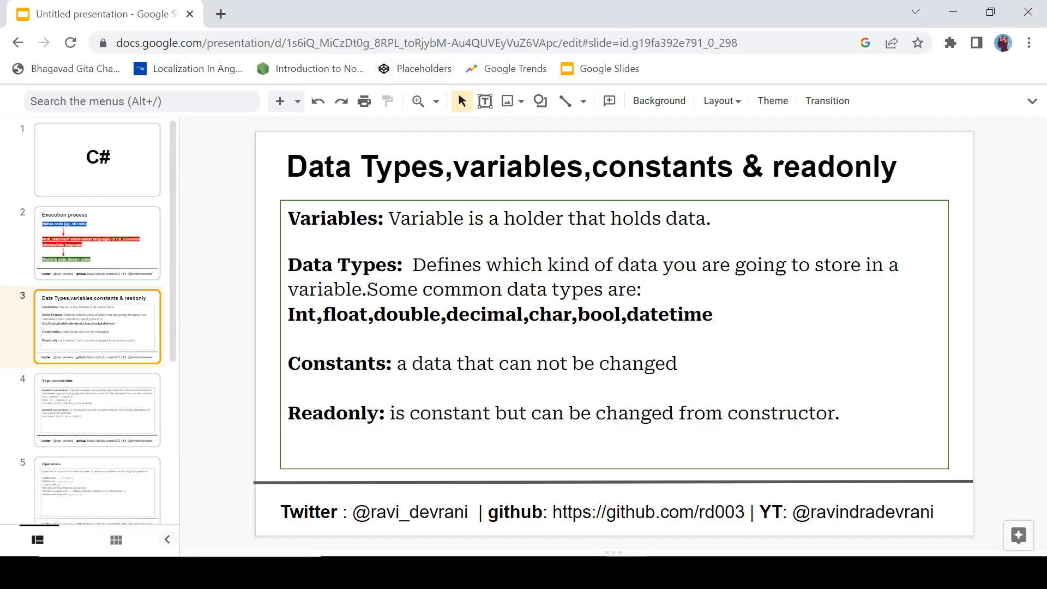
# Step: Select slide 3, 'Data Types, variables, constants & readonly', in Google Slides
pyautogui.click(330, 264)
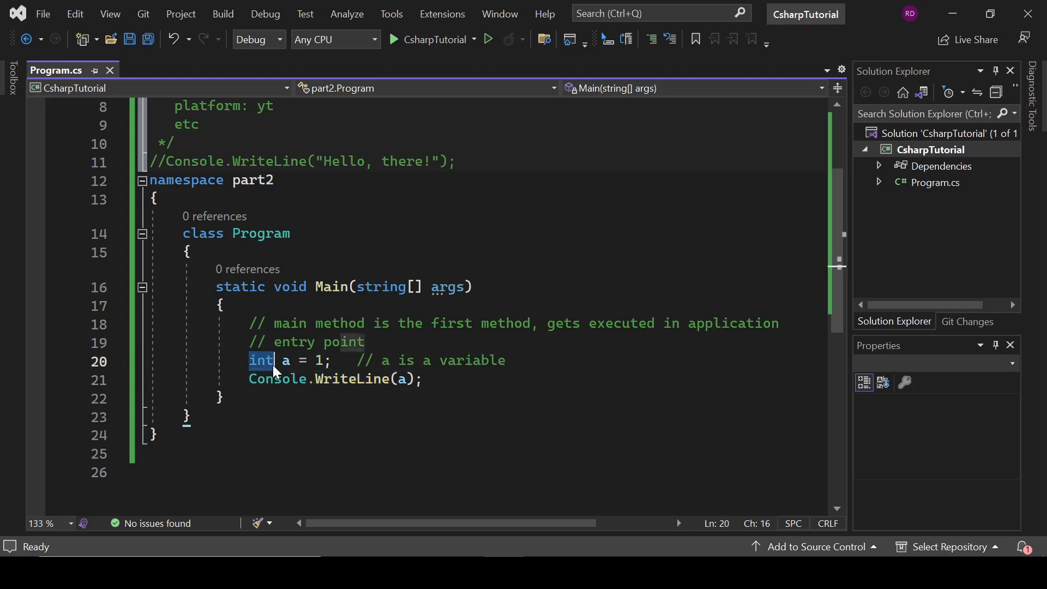
# Step: Declare double d = 2.5 and print d with Console.WriteLine
pyautogui.write(', int is a')
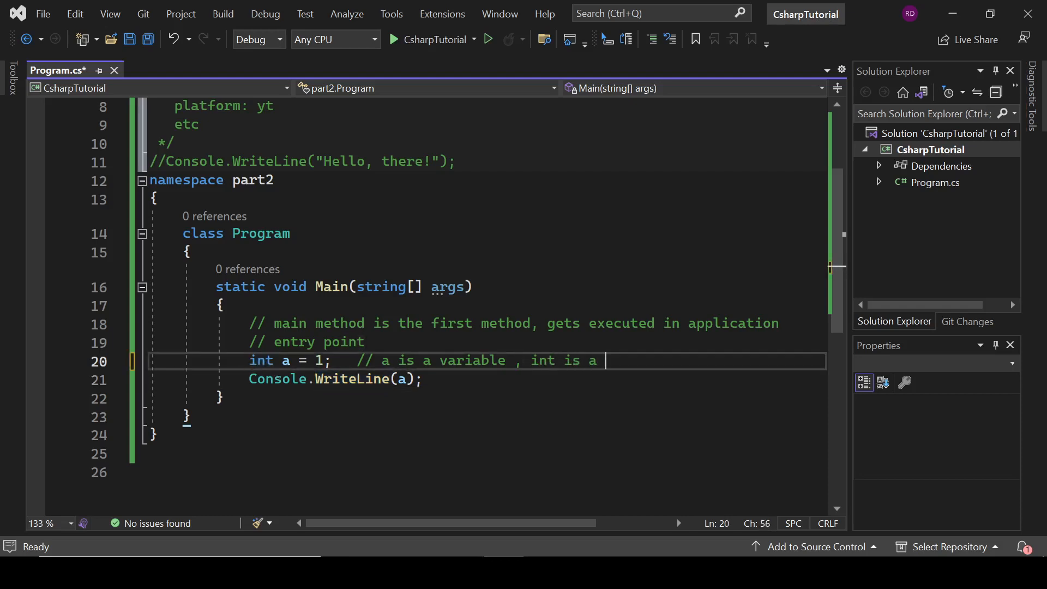
pyautogui.write('datatyp')
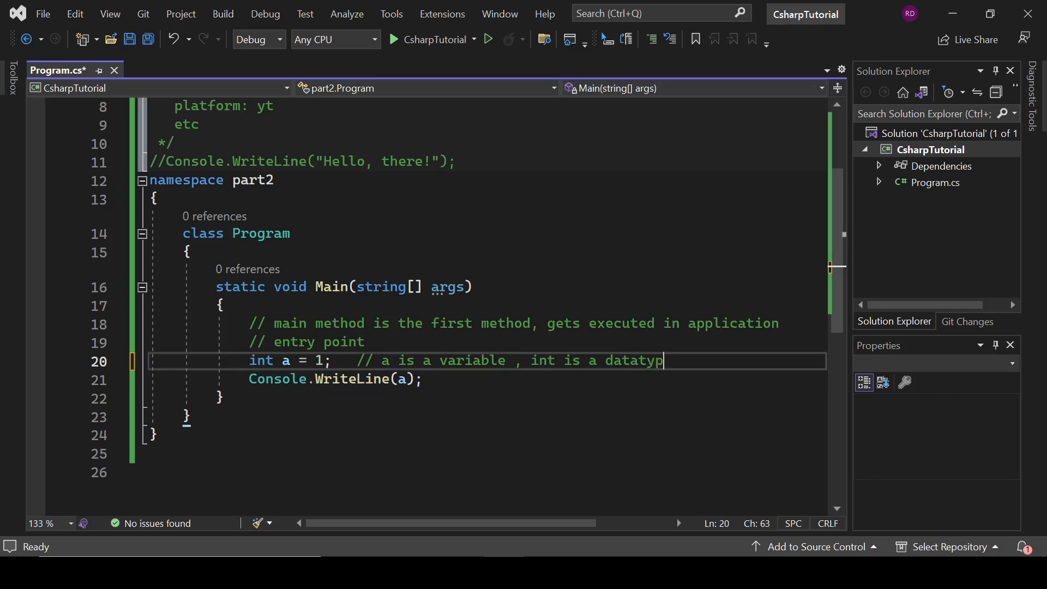
pyautogui.write('e')
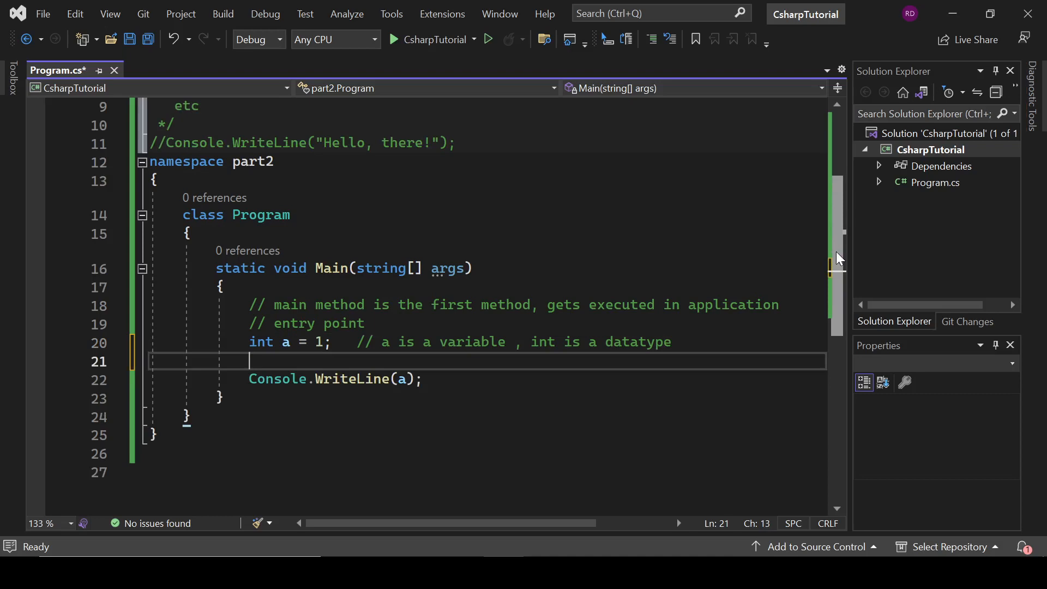
pyautogui.write('double a =')
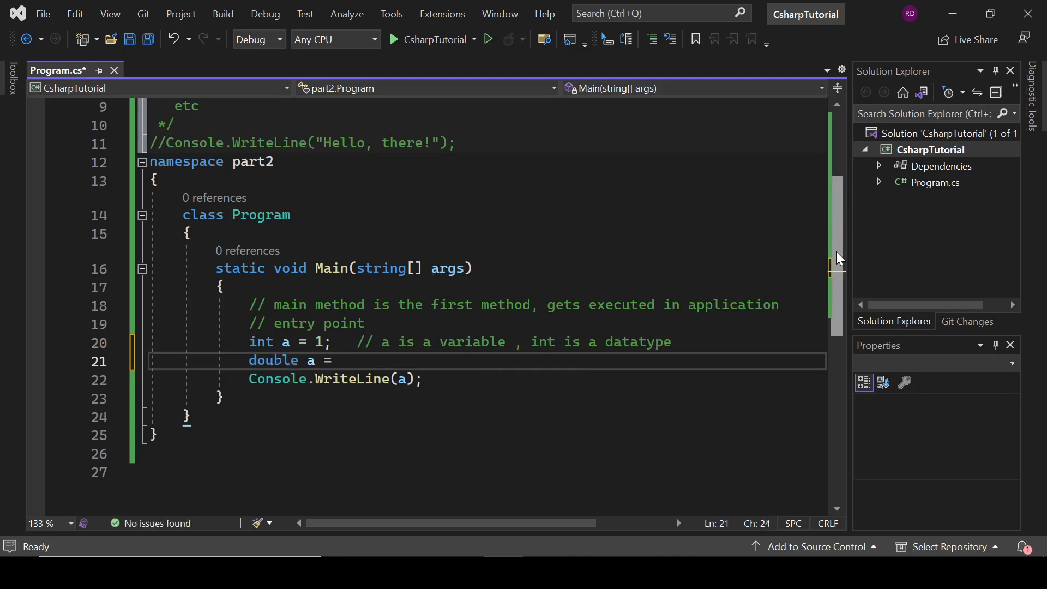
pyautogui.write('2.5')
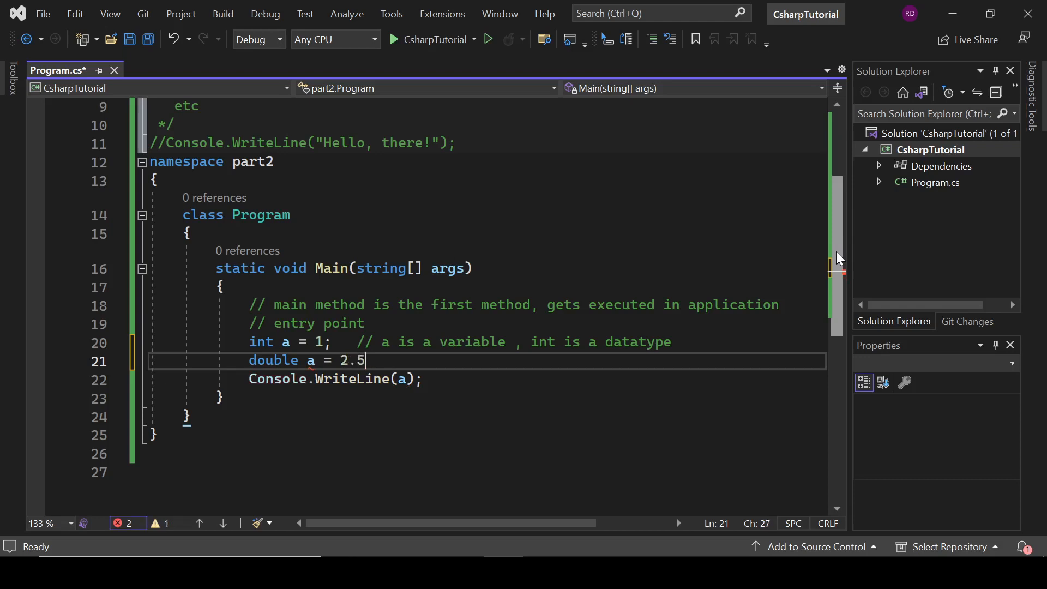
pyautogui.write(';')
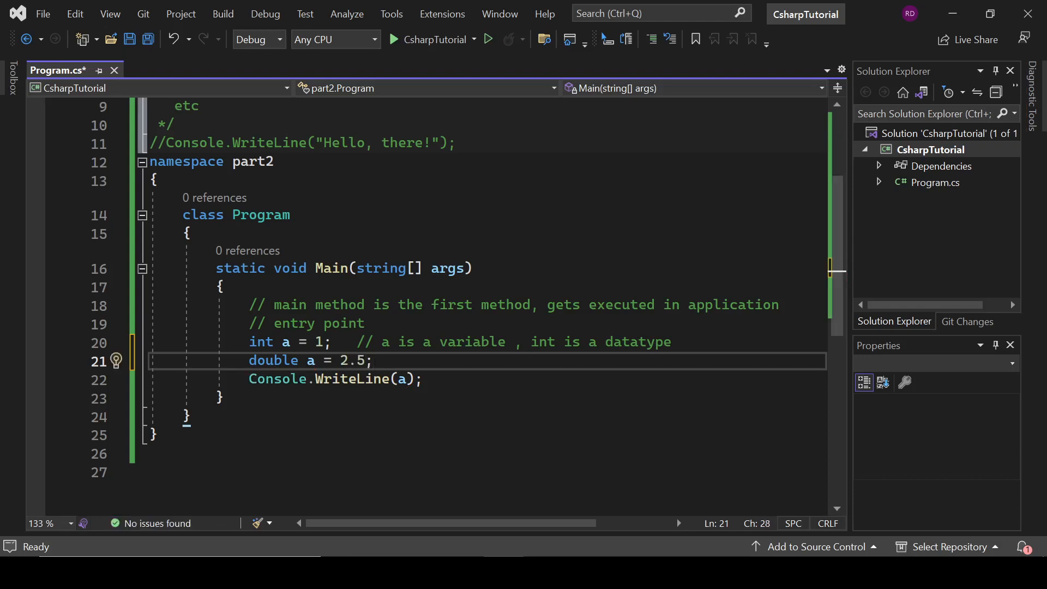
pyautogui.press('Backspace')
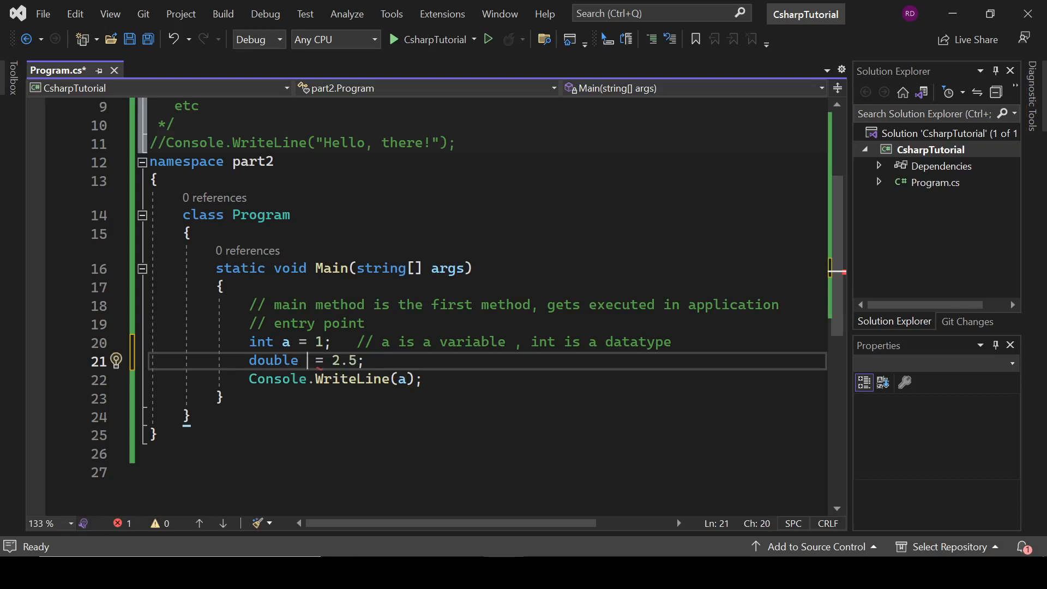
pyautogui.write('d')
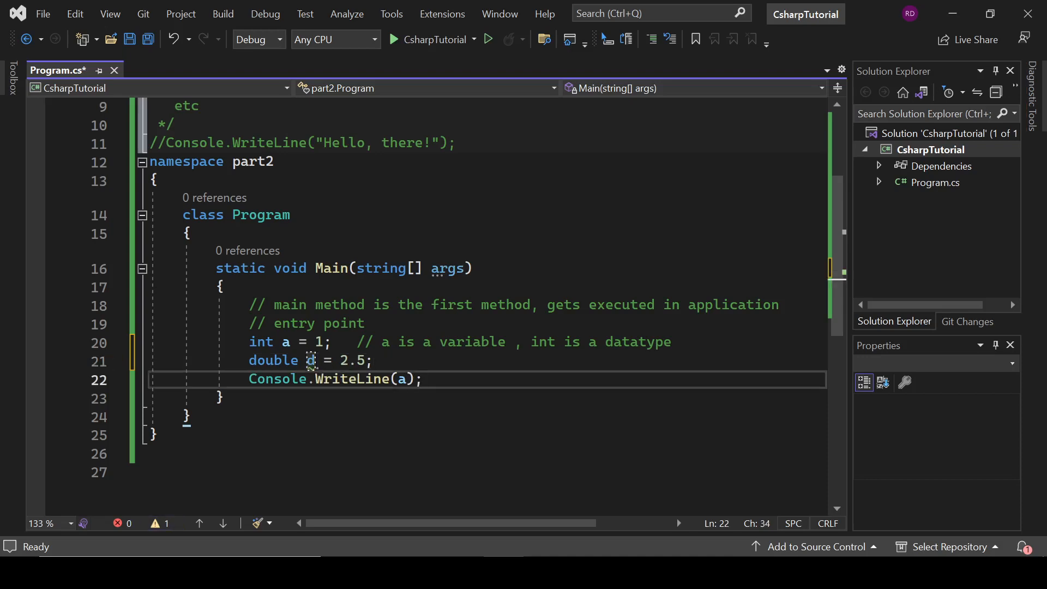
pyautogui.write('Console.WriteLine();')
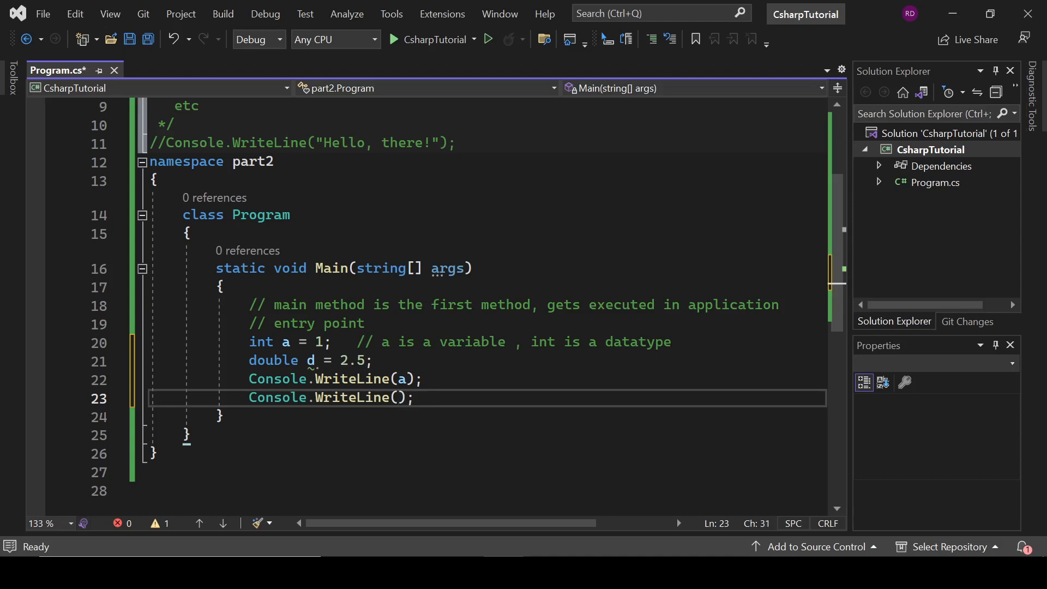
pyautogui.write('d')
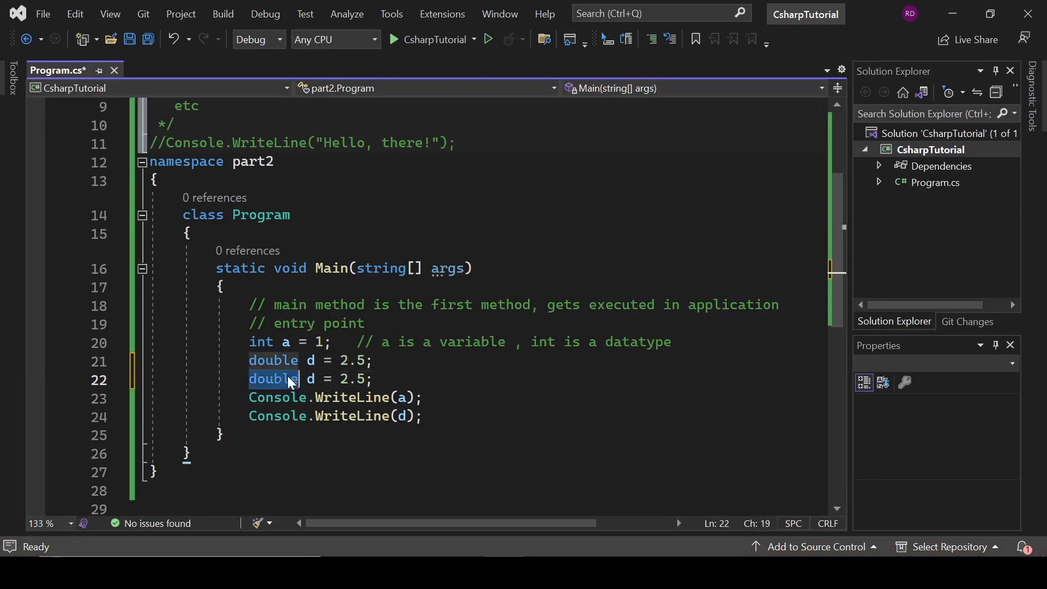
# Step: Add a float f declaration on its own line
pyautogui.write('float')
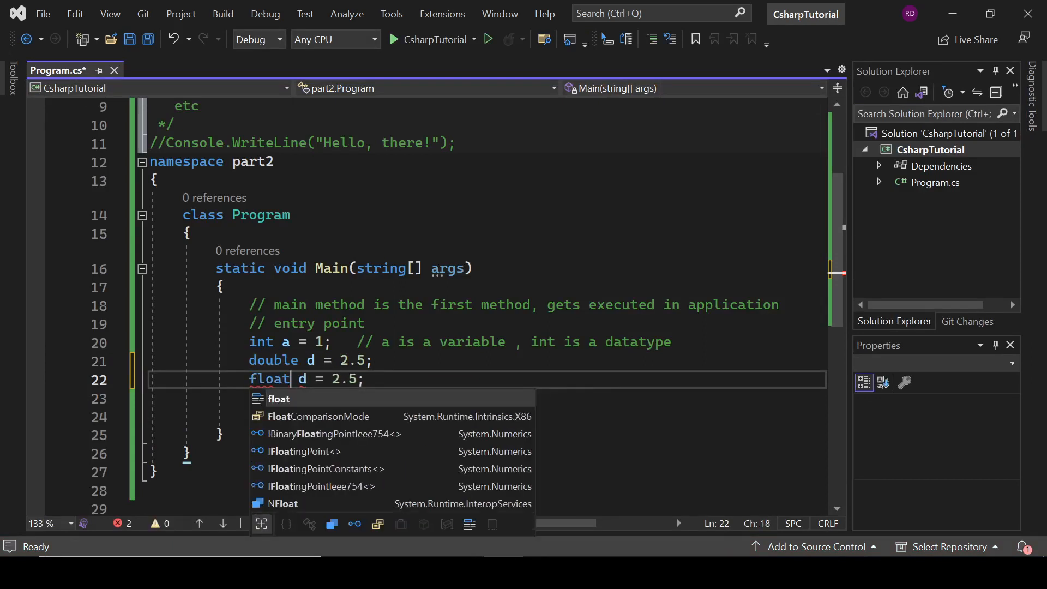
pyautogui.write('f')
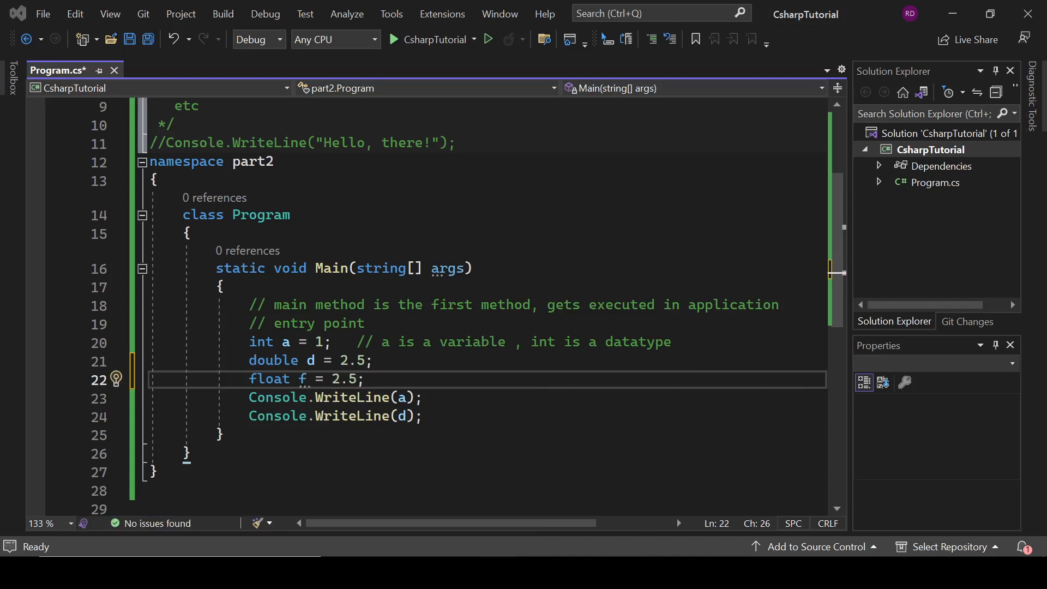
pyautogui.write('f')
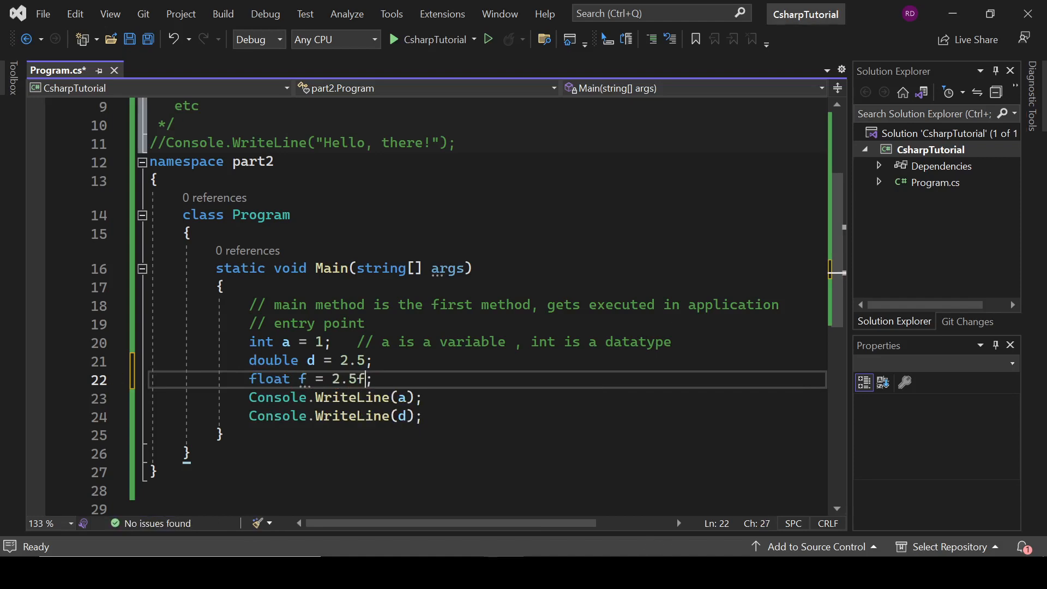
pyautogui.press('enter')
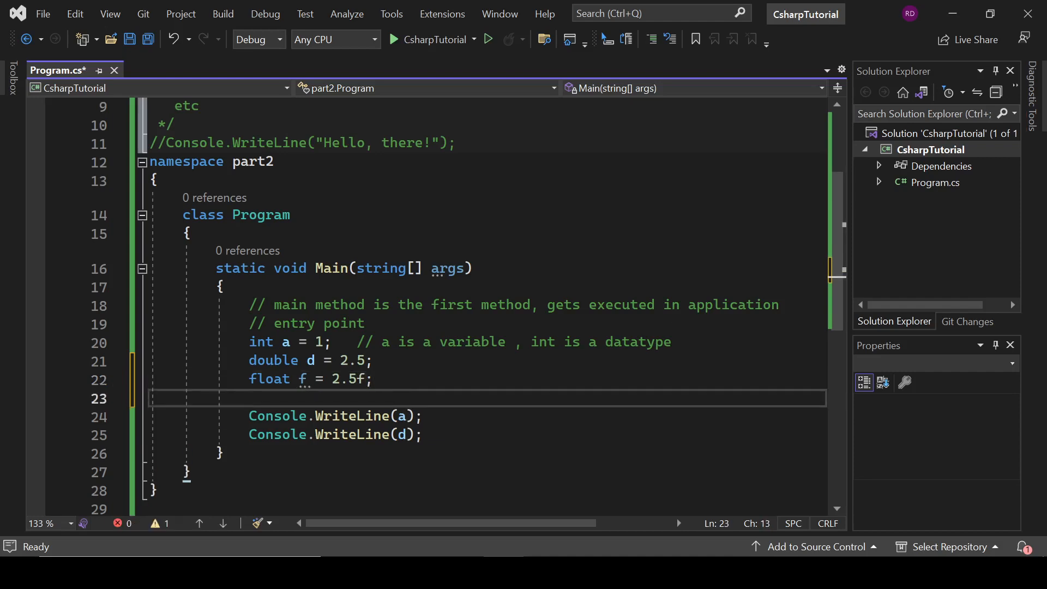
# Step: Declare bool b = true with the comment '//true or false'
pyautogui.write('bool b=')
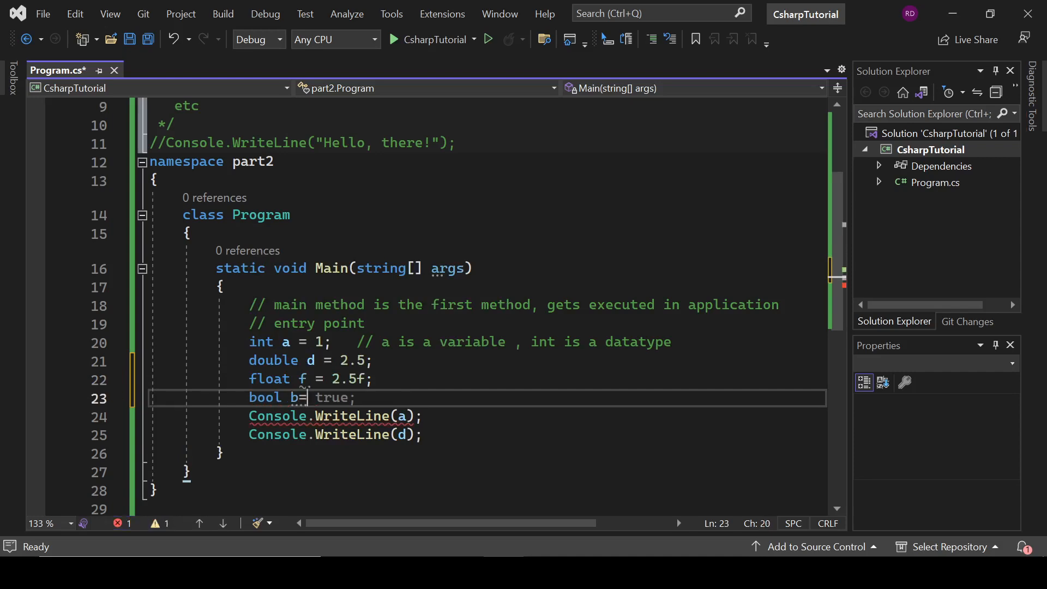
pyautogui.write('"  "')
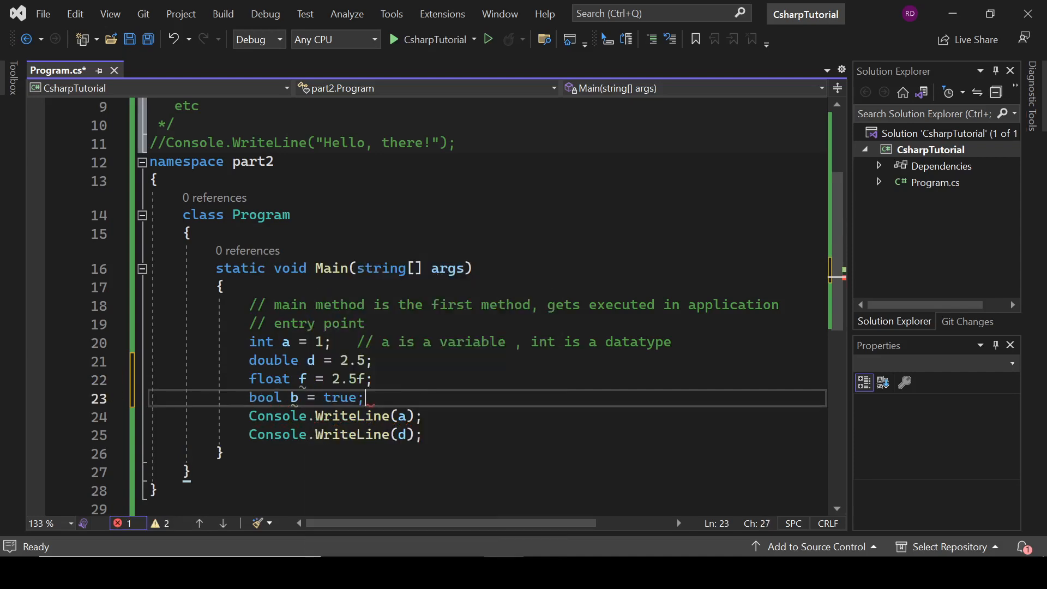
pyautogui.write('//t')
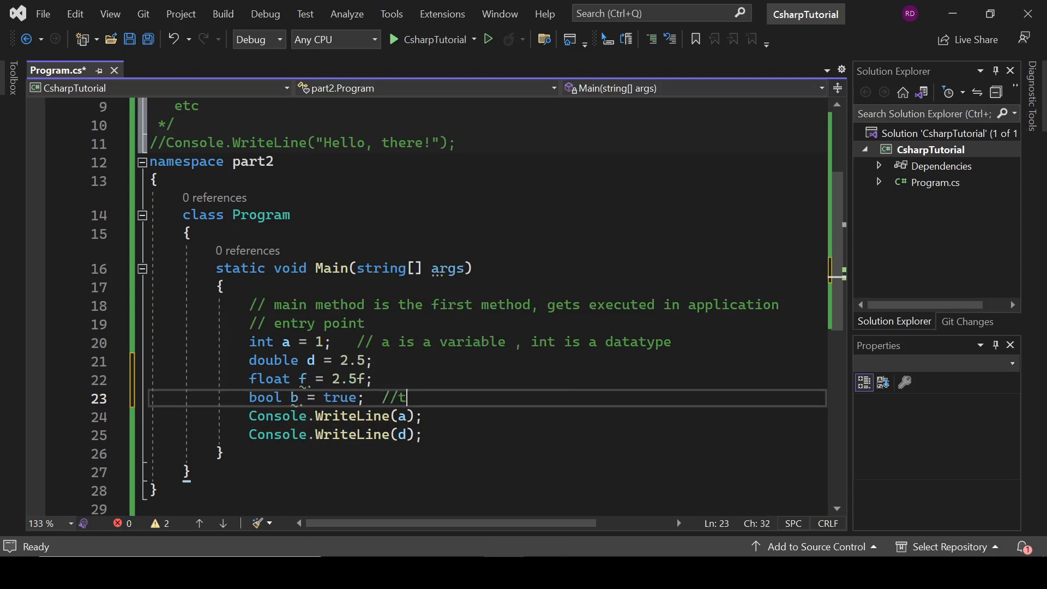
pyautogui.write('rue or f')
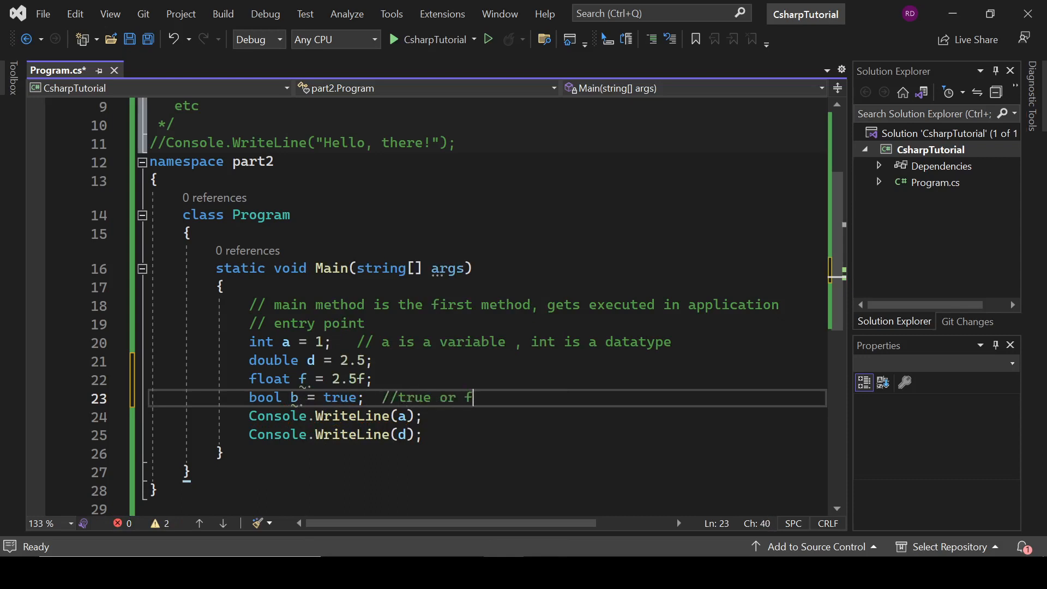
pyautogui.write('alse')
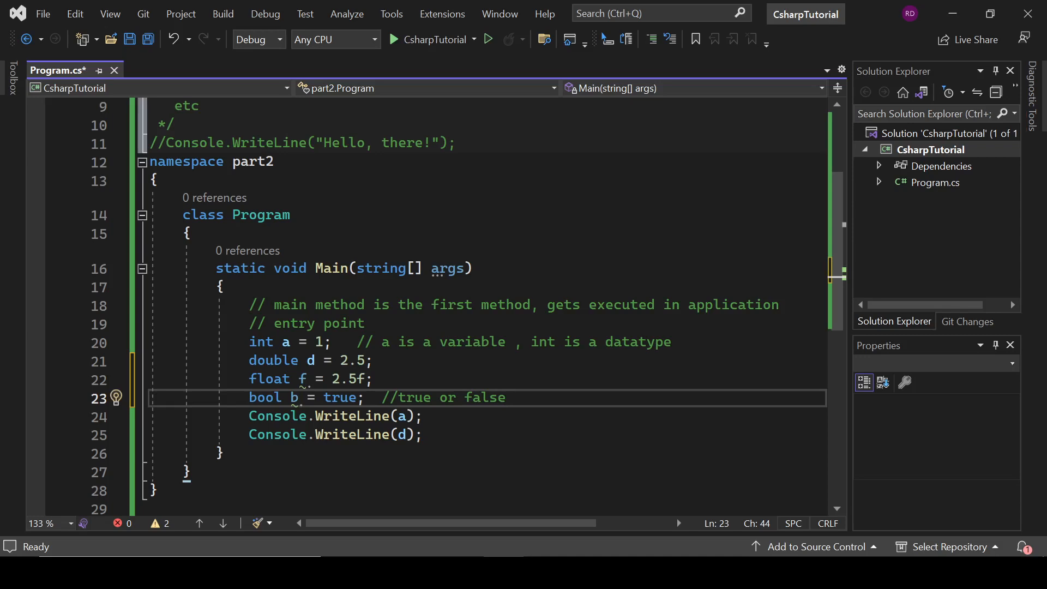
pyautogui.click(422, 434)
pyautogui.write('Console.WriteLine(b);')
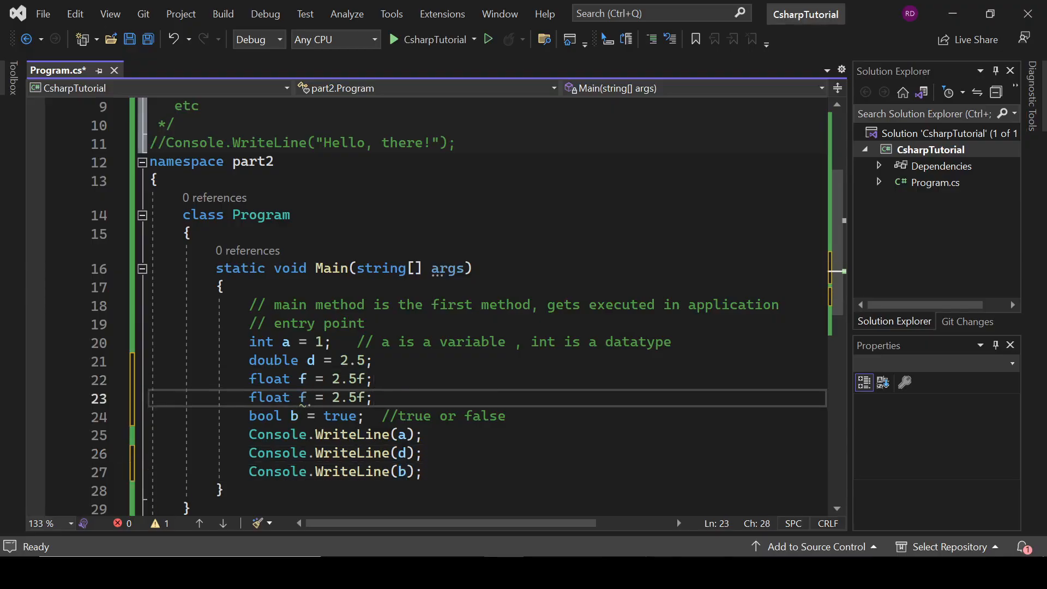
# Step: Declare char c = 'x' and print c to the console
pyautogui.write('char')
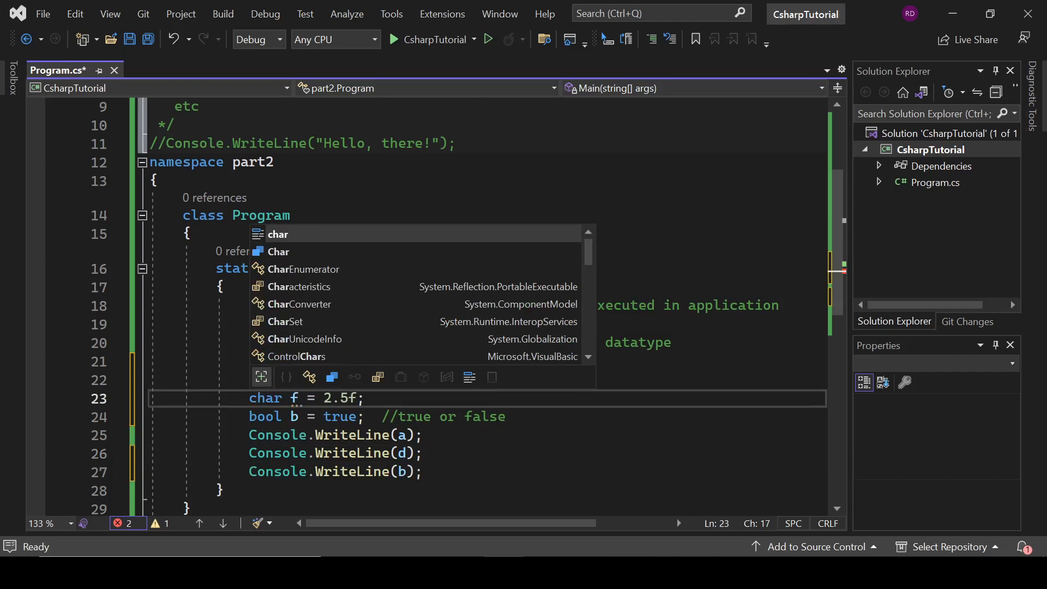
pyautogui.write('c')
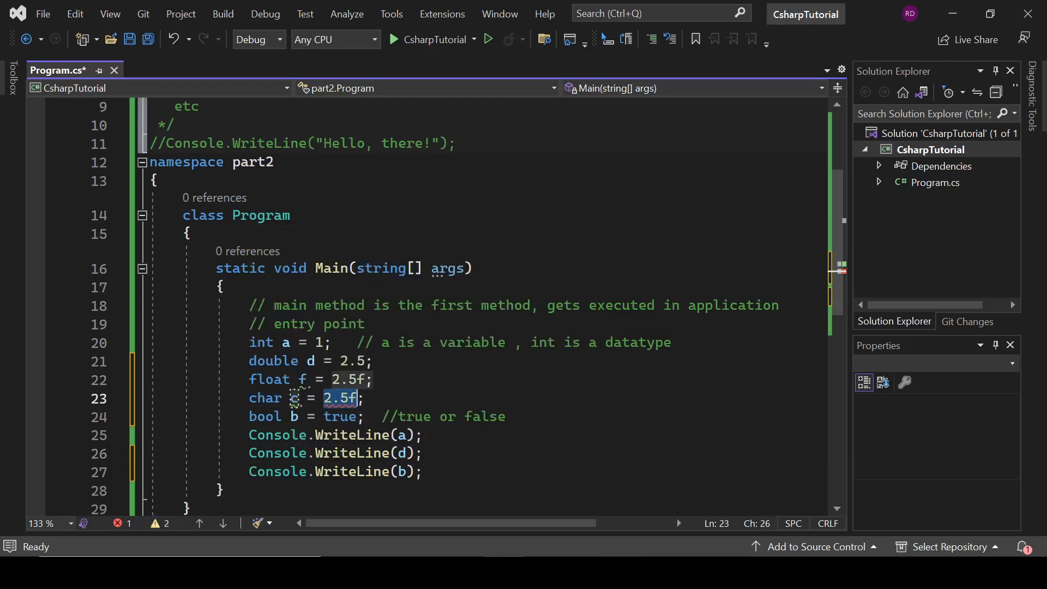
pyautogui.write("'x'")
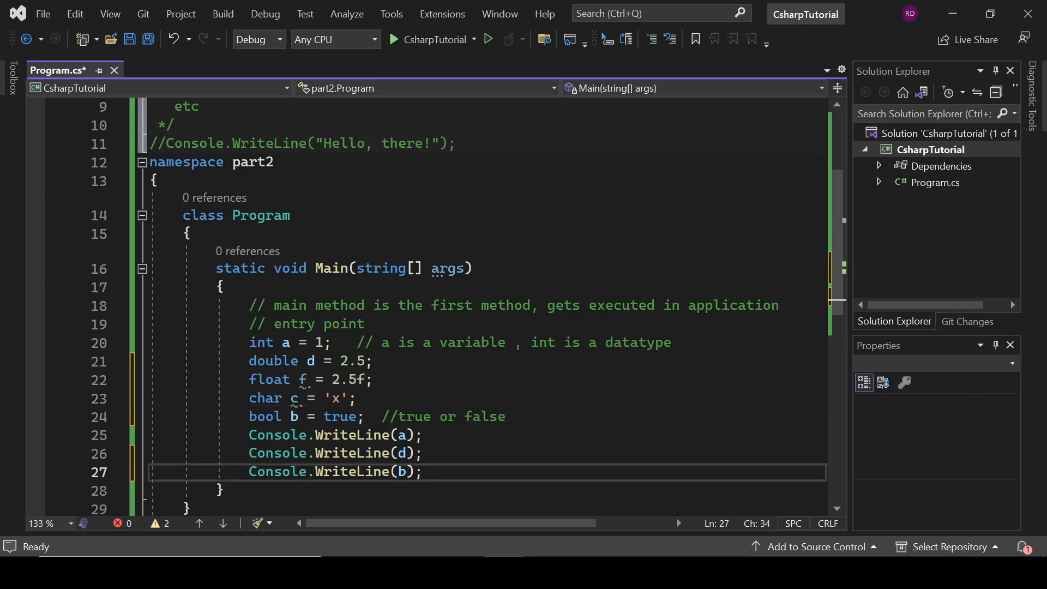
pyautogui.write('Console.WriteLine(c);')
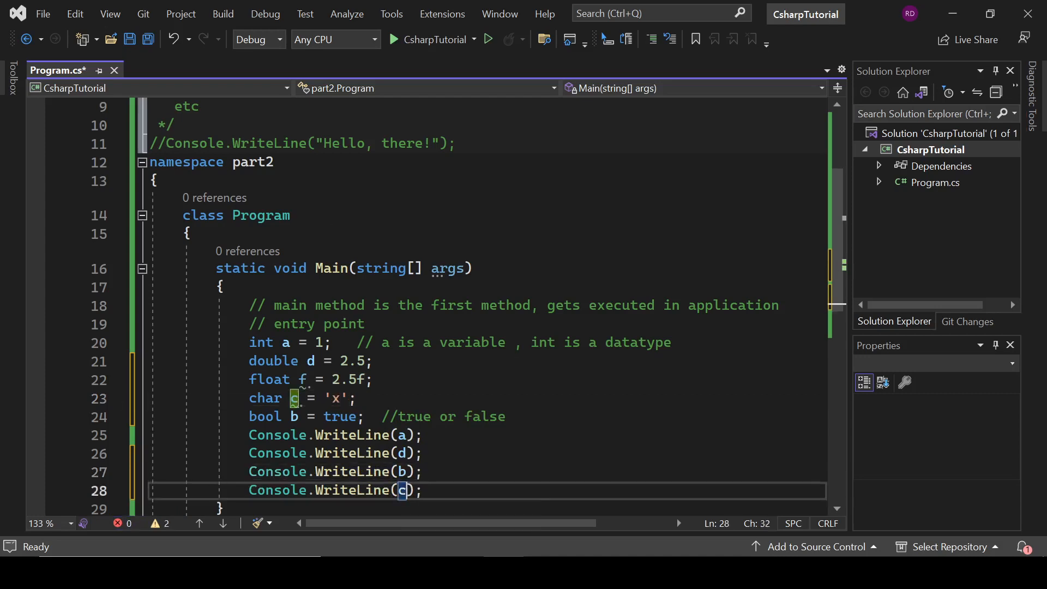
# Step: Declare DateTime dt = new DateTime(), print dt, and run the program
pyautogui.write('d')
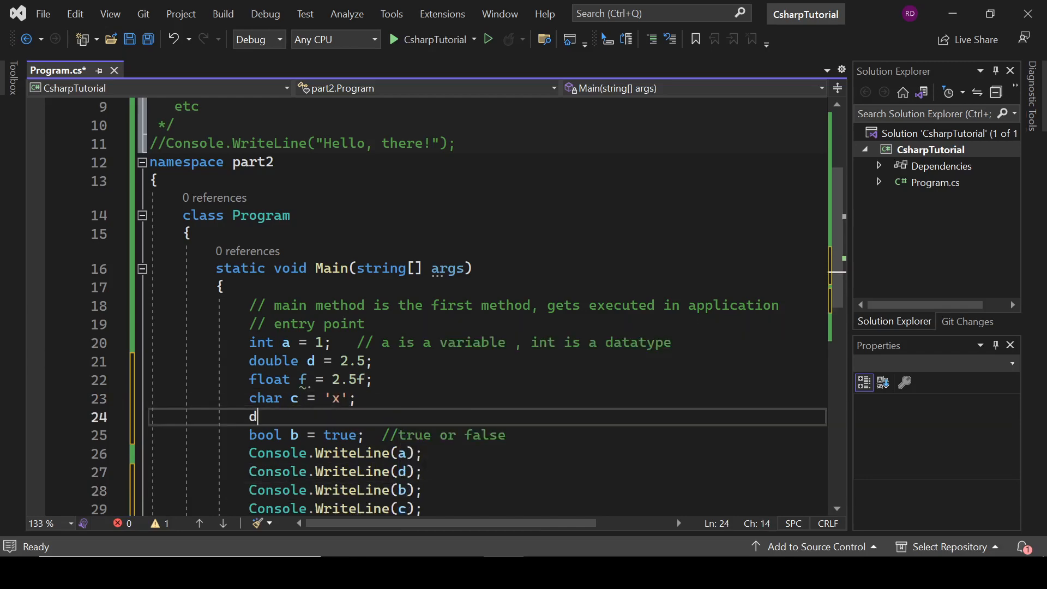
pyautogui.write('atte')
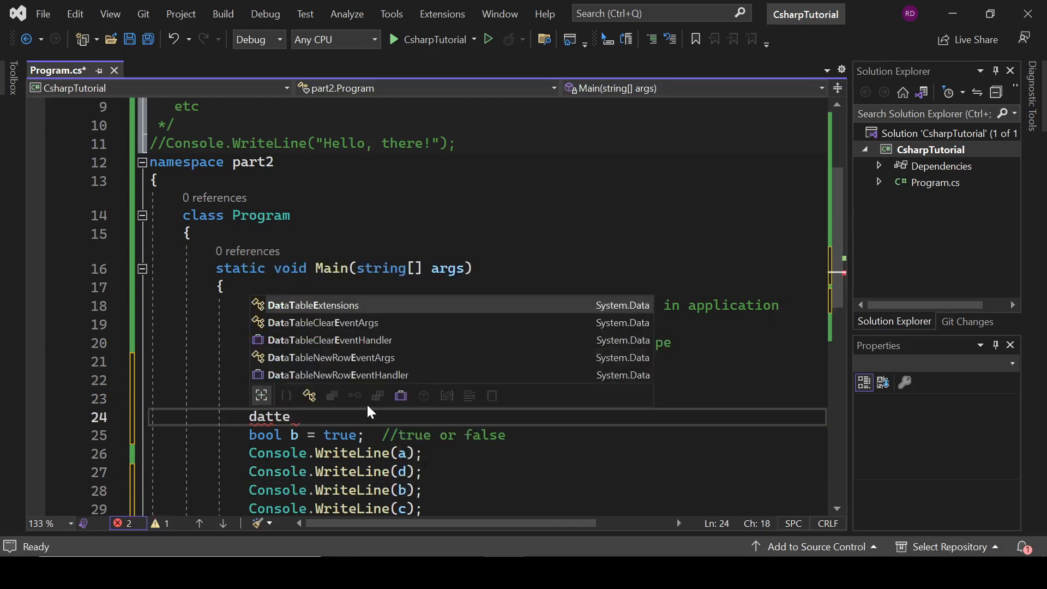
pyautogui.write('tim')
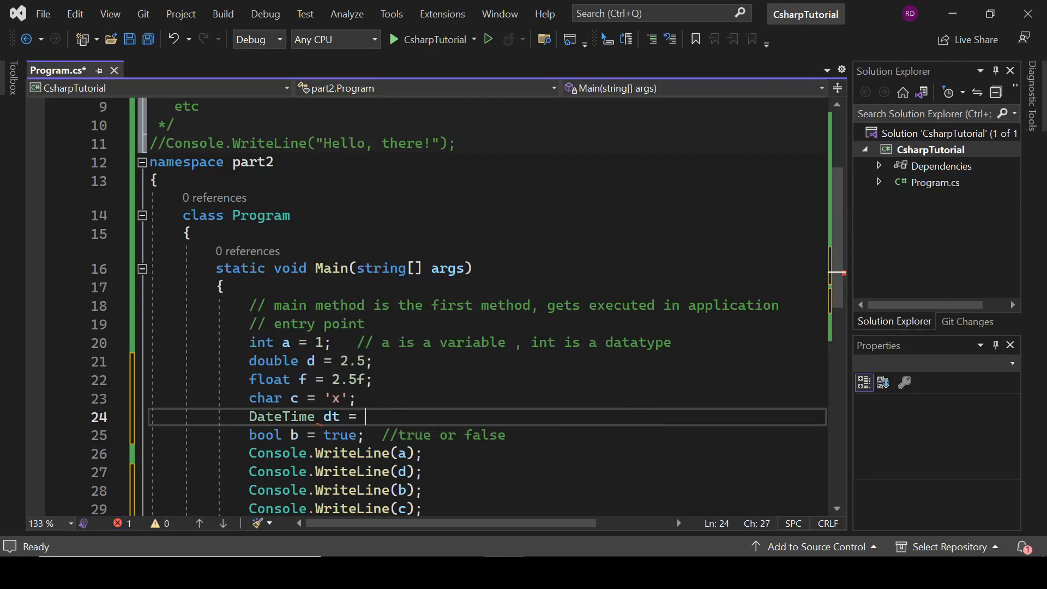
pyautogui.write('new Dta')
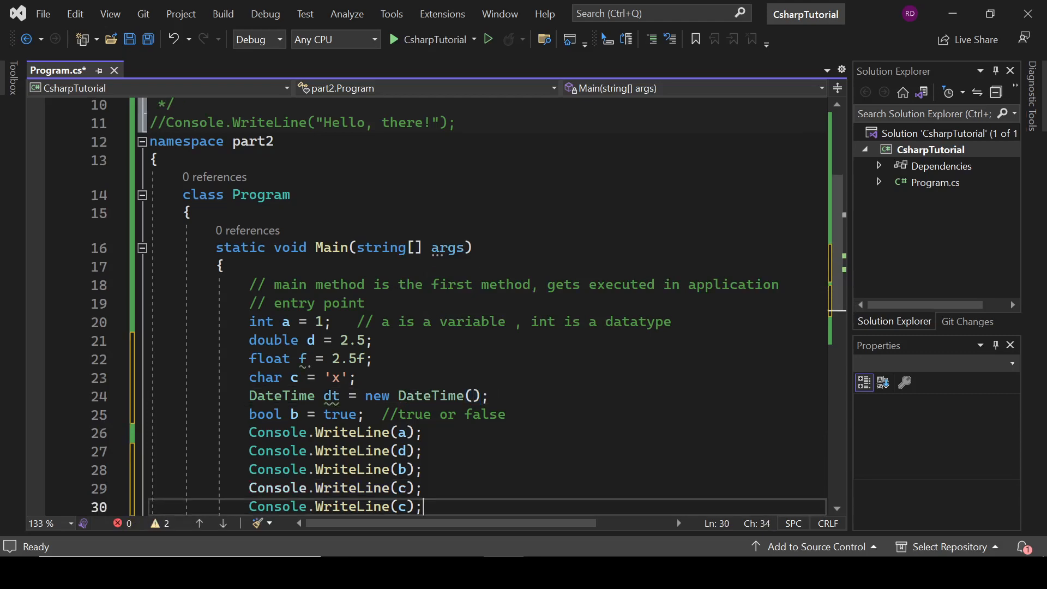
pyautogui.write('dt')
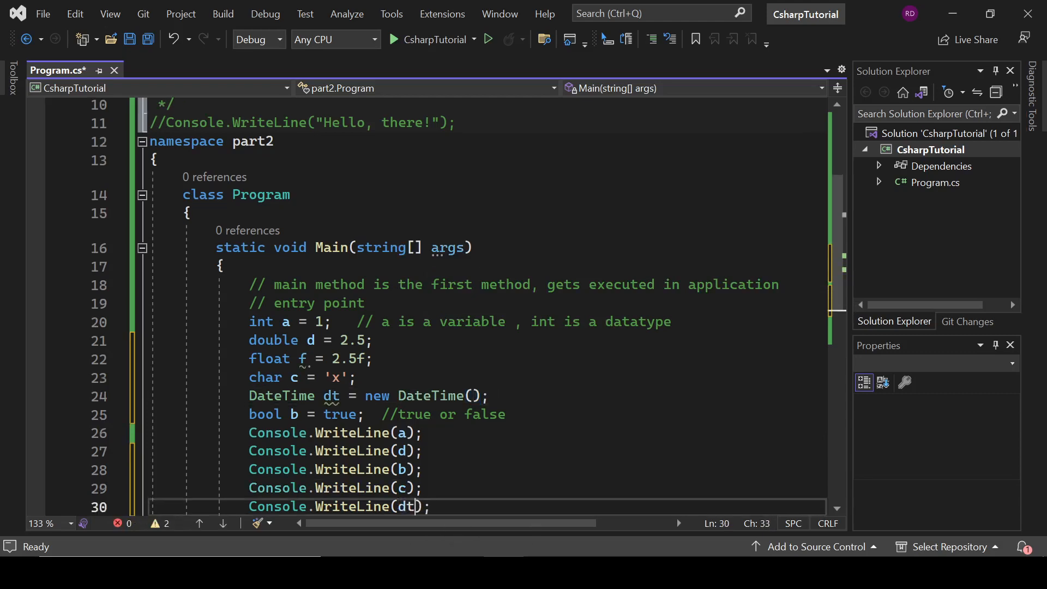
pyautogui.click(395, 38)
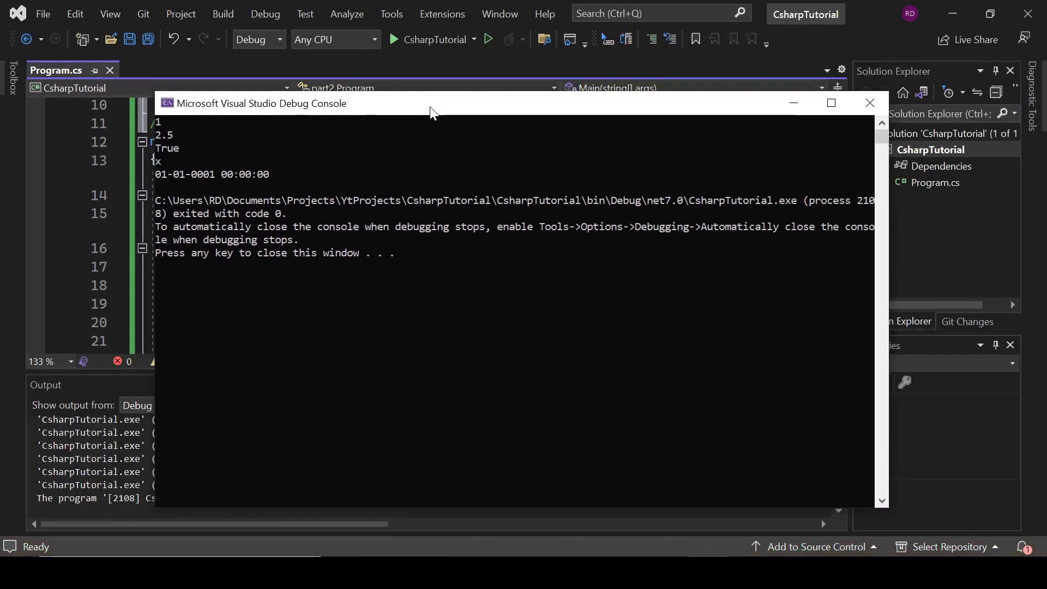
pyautogui.moveTo(449, 166)
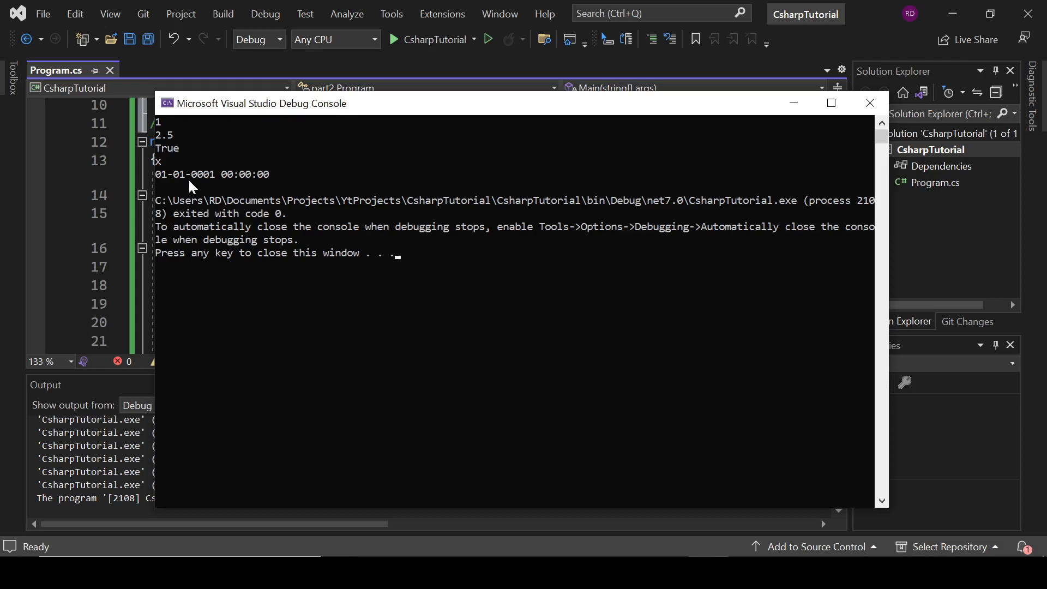
pyautogui.moveTo(283, 146)
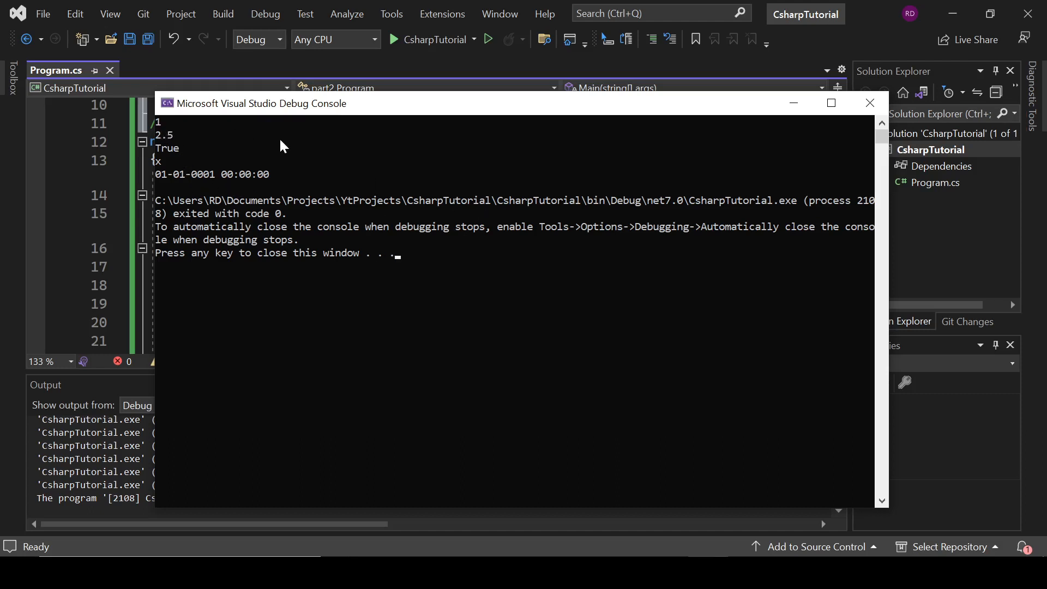
pyautogui.moveTo(164, 173)
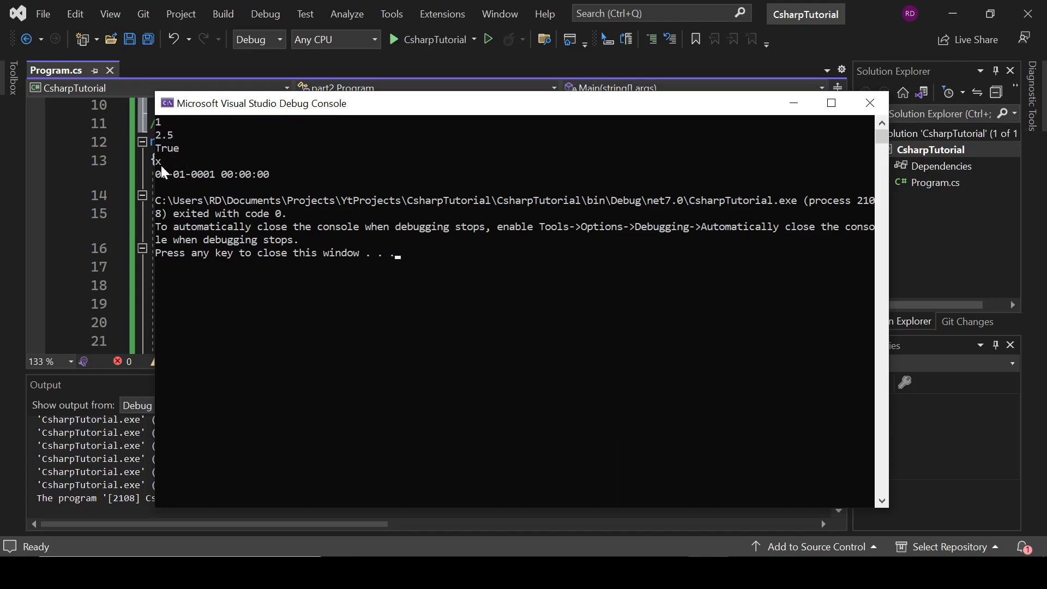
pyautogui.moveTo(831, 149)
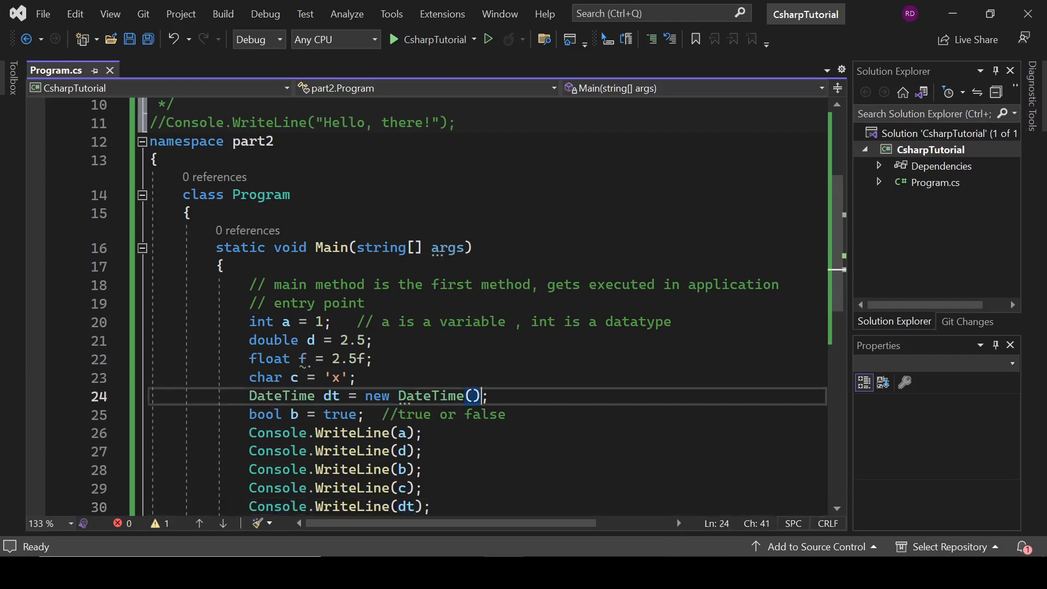
# Step: Change dt to DateTime.Now, save, run, and fix the expression from the Error List
pyautogui.write('.Now')
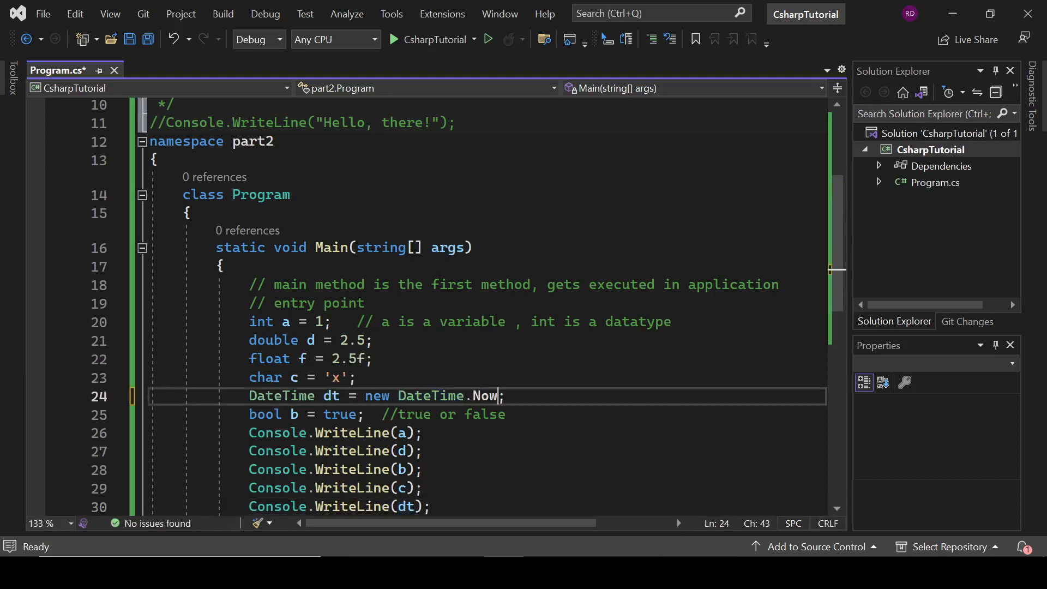
pyautogui.write('()')
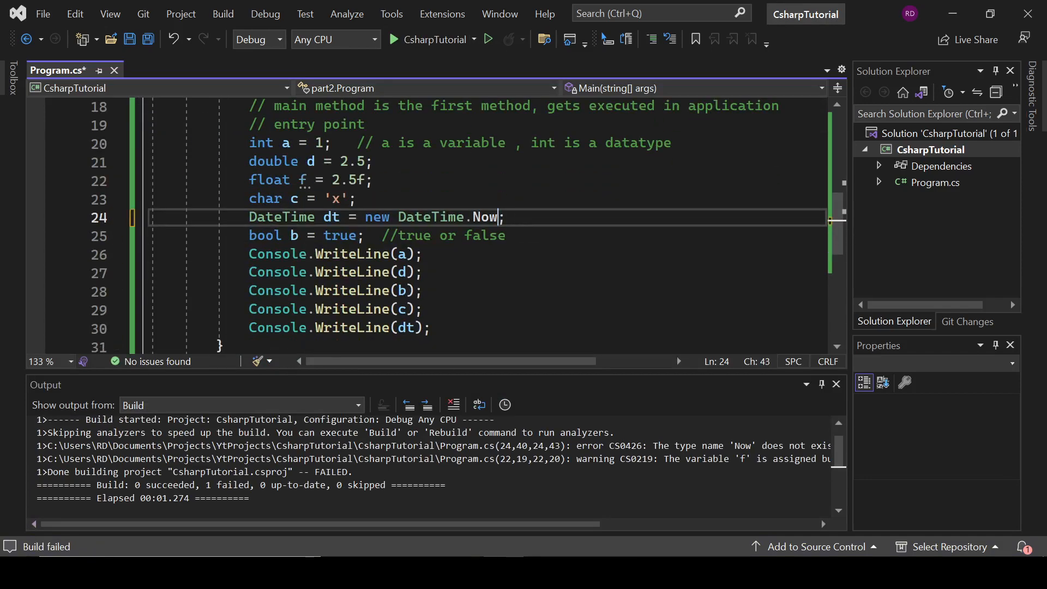
pyautogui.press('ctrl+s')
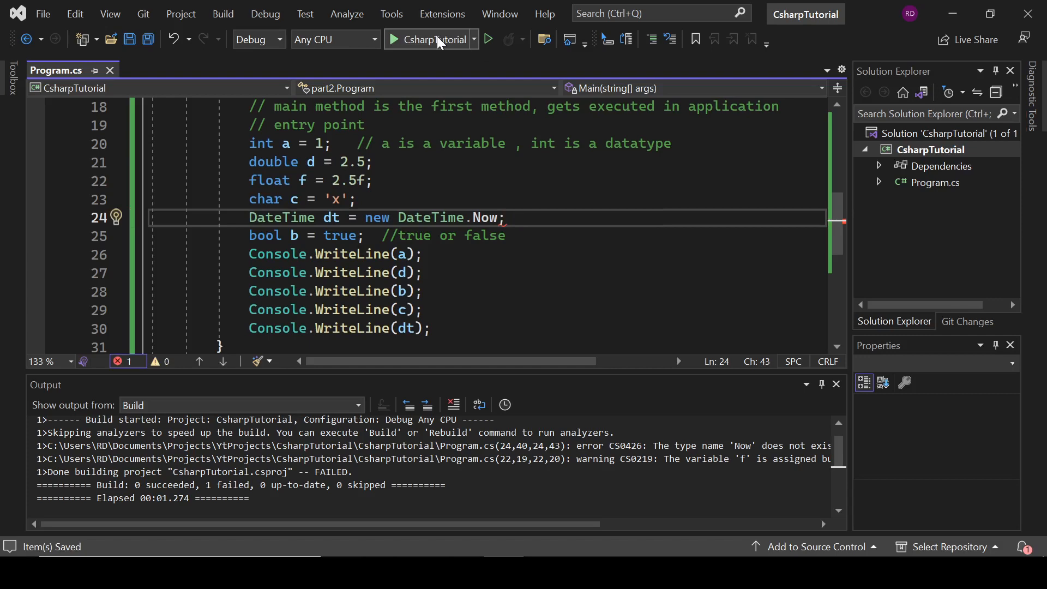
pyautogui.click(49, 521)
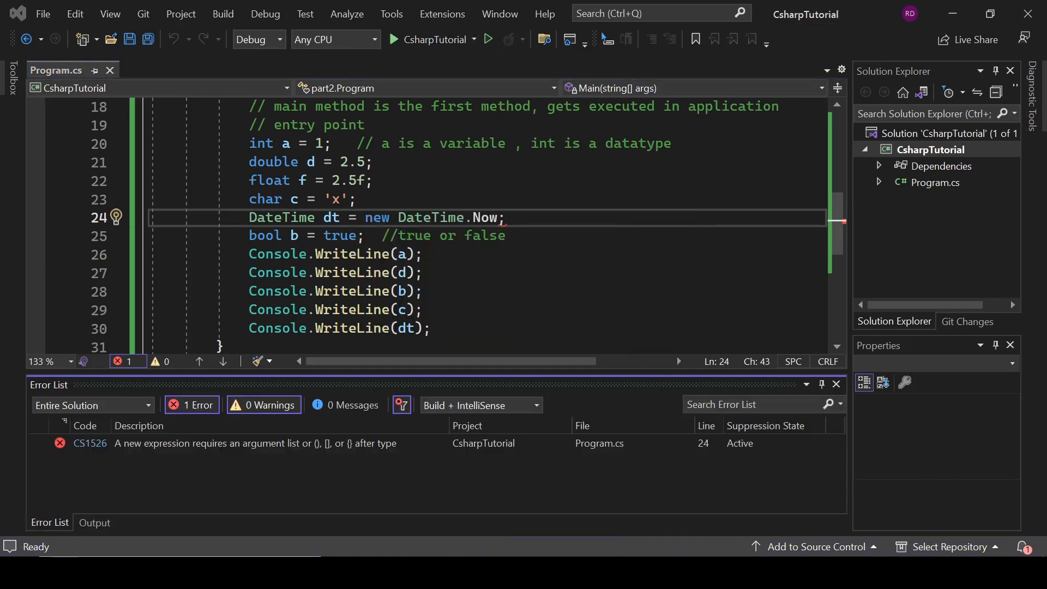
pyautogui.press('Backspace')
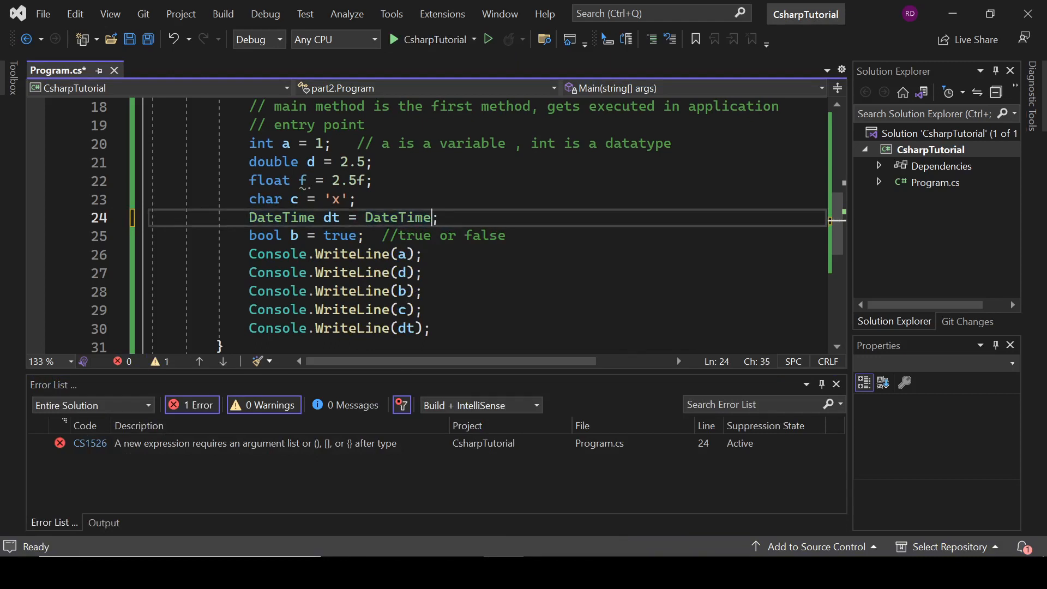
pyautogui.write('Now(')
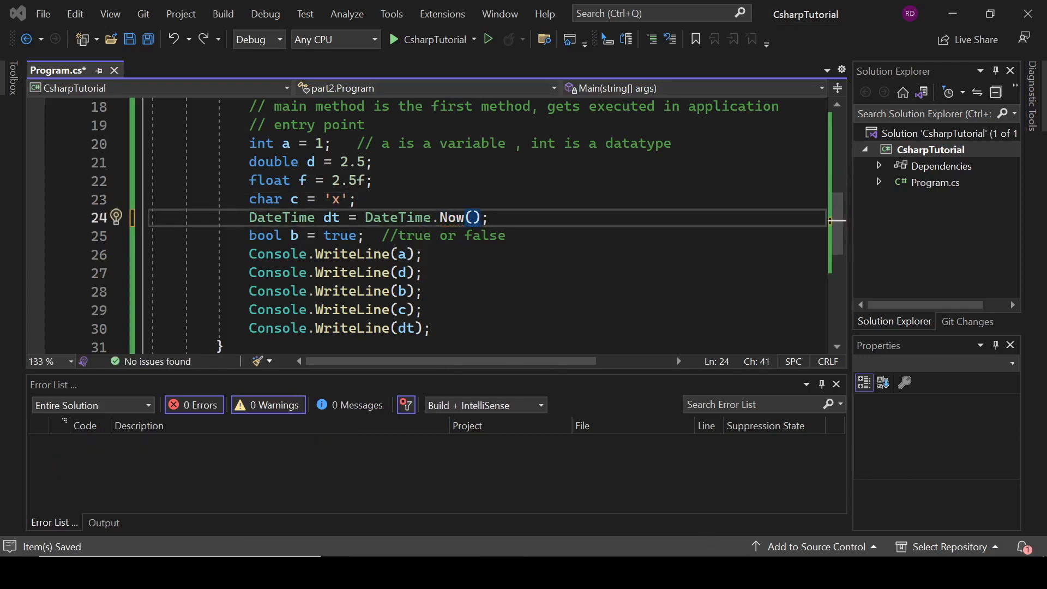
pyautogui.press('Backspace')
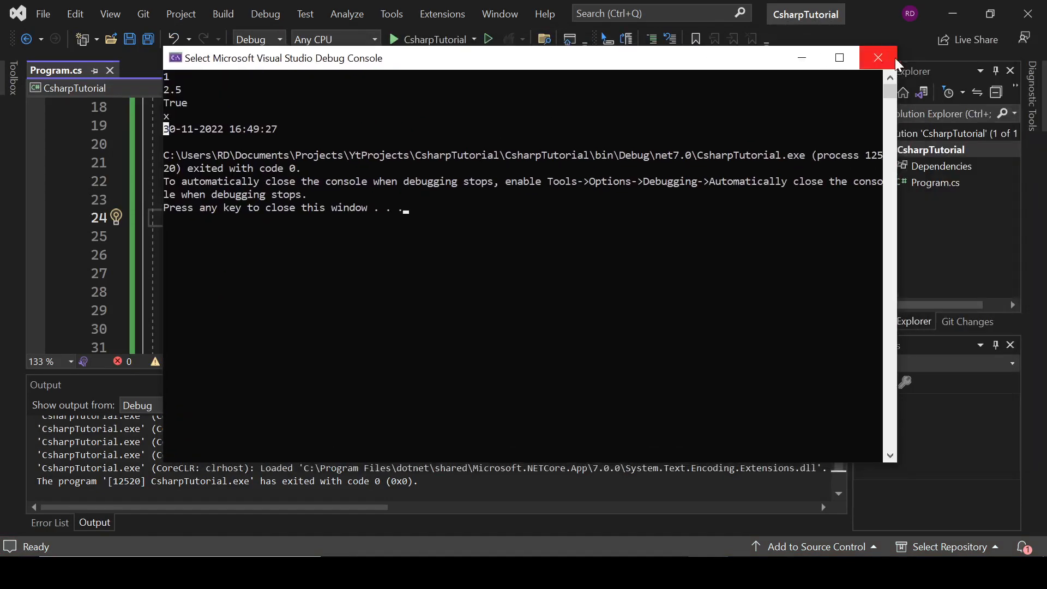
# Step: Check the console output ending with today's date, then close the console window
pyautogui.click(877, 58)
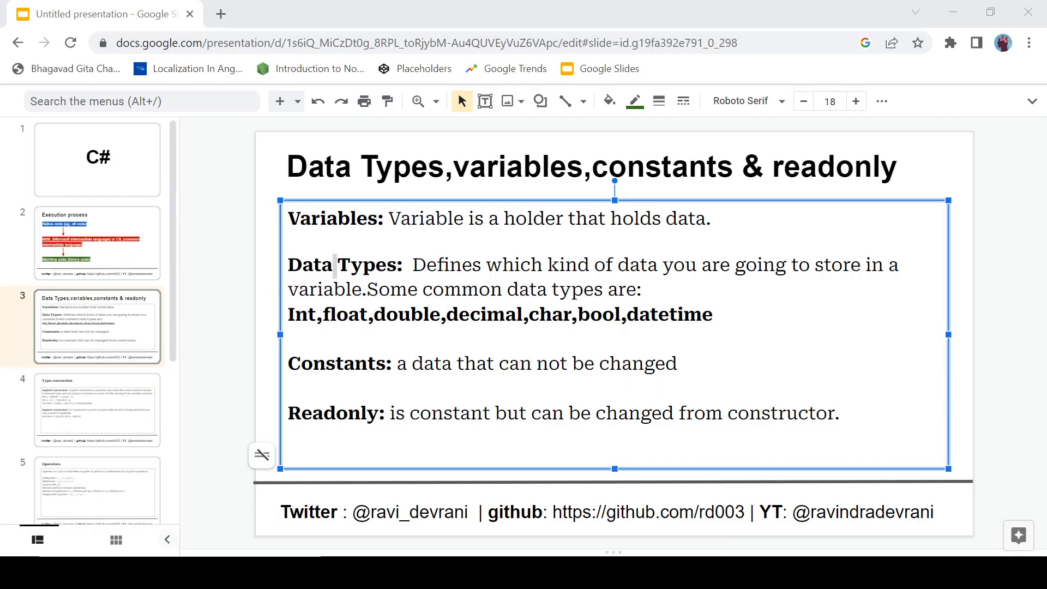
# Step: Select slide 3, 'Data Types, variables, constants & readonly', in Google Slides
pyautogui.doubleClick(336, 364)
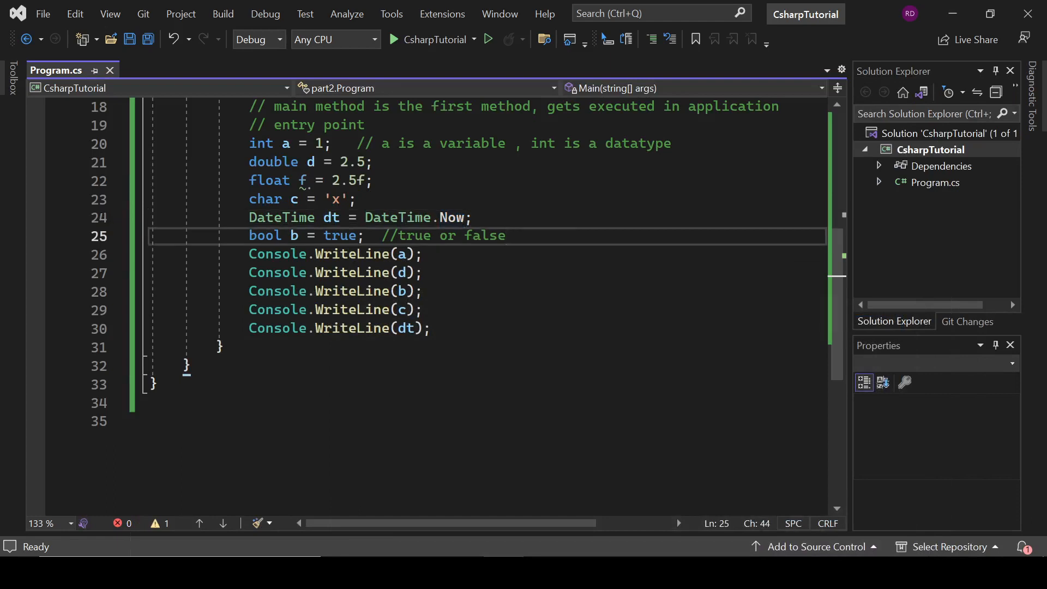
# Step: Declare const int x = 4, comment out the other variables, and print both a and x
pyautogui.write('const int n =')
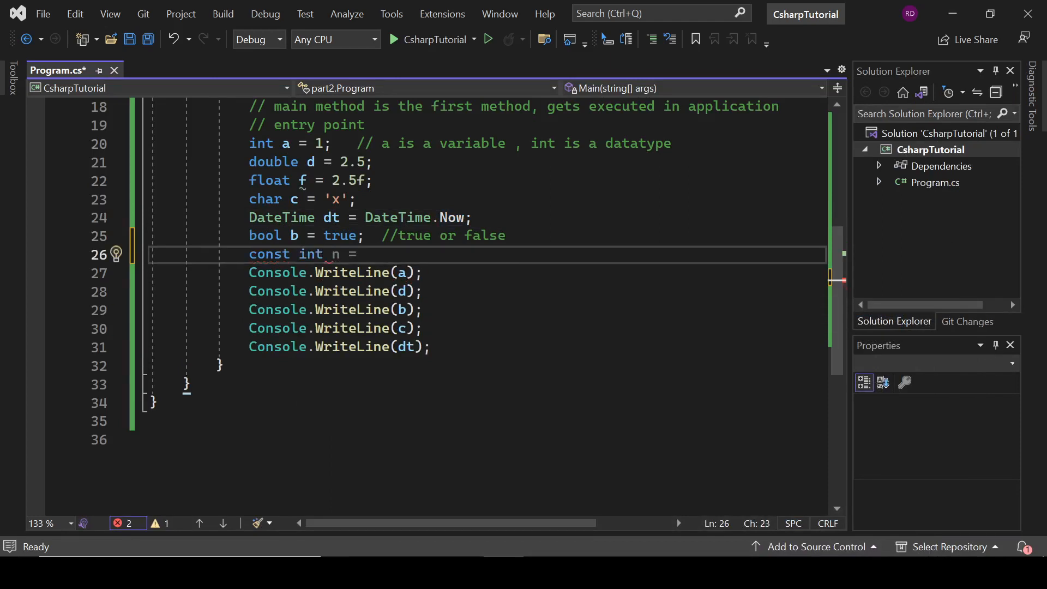
pyautogui.write('x = 1;')
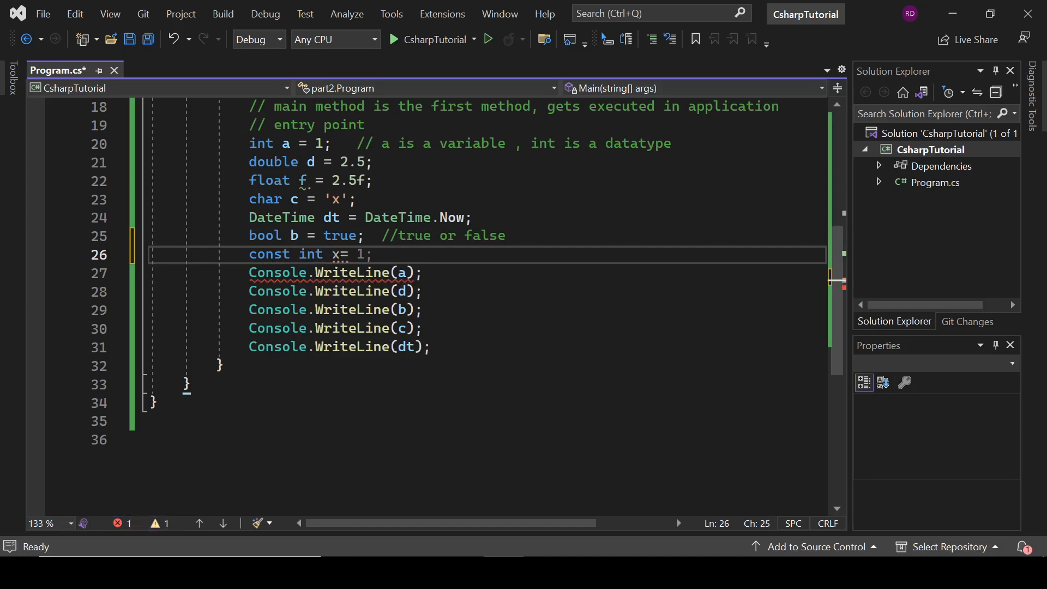
pyautogui.write('= 4; const int y=5;')
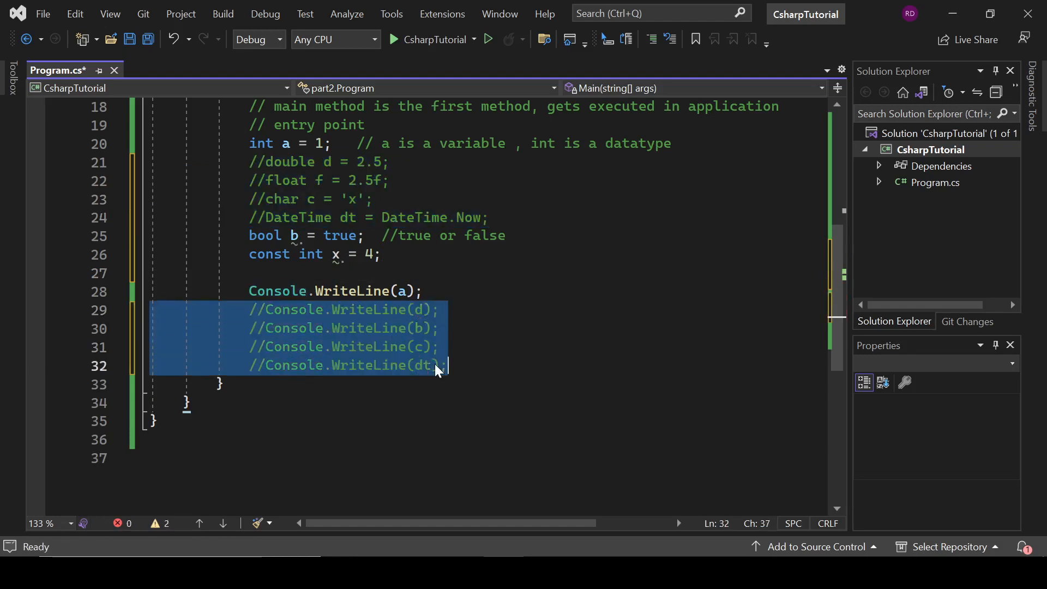
pyautogui.press('ctrl+s')
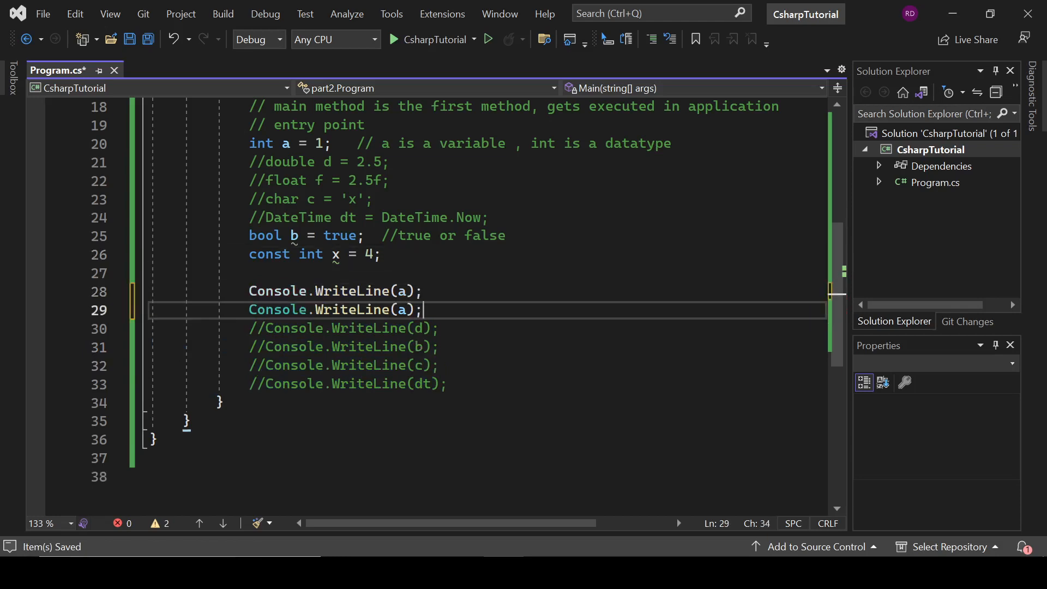
pyautogui.write('x')
pyautogui.write('a = 3;')
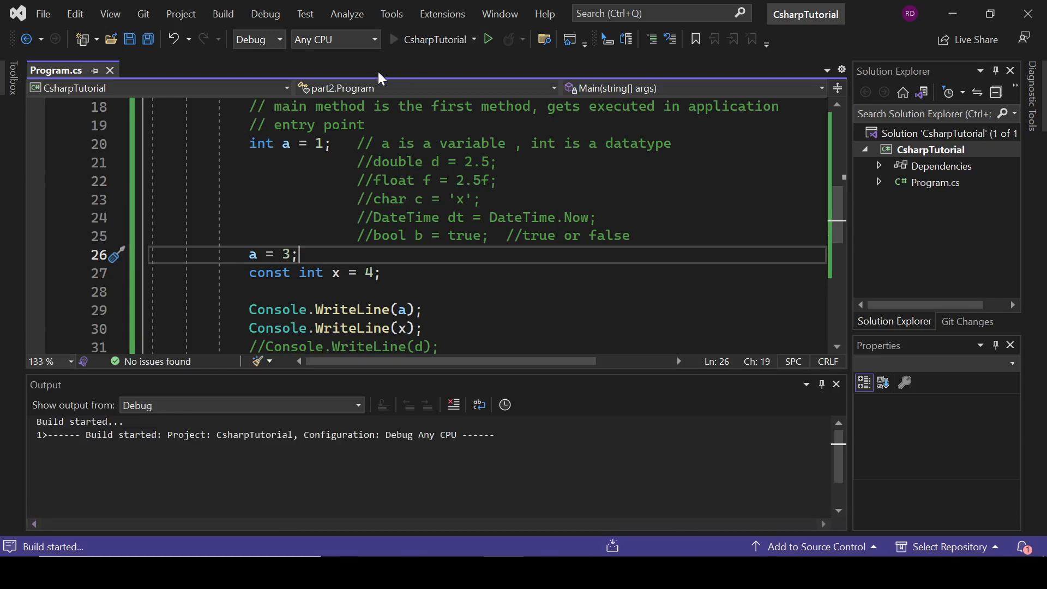
# Step: Build, try reassigning x = 5, then mark const int x = 4 with a //fixed comment
pyautogui.click(488, 38)
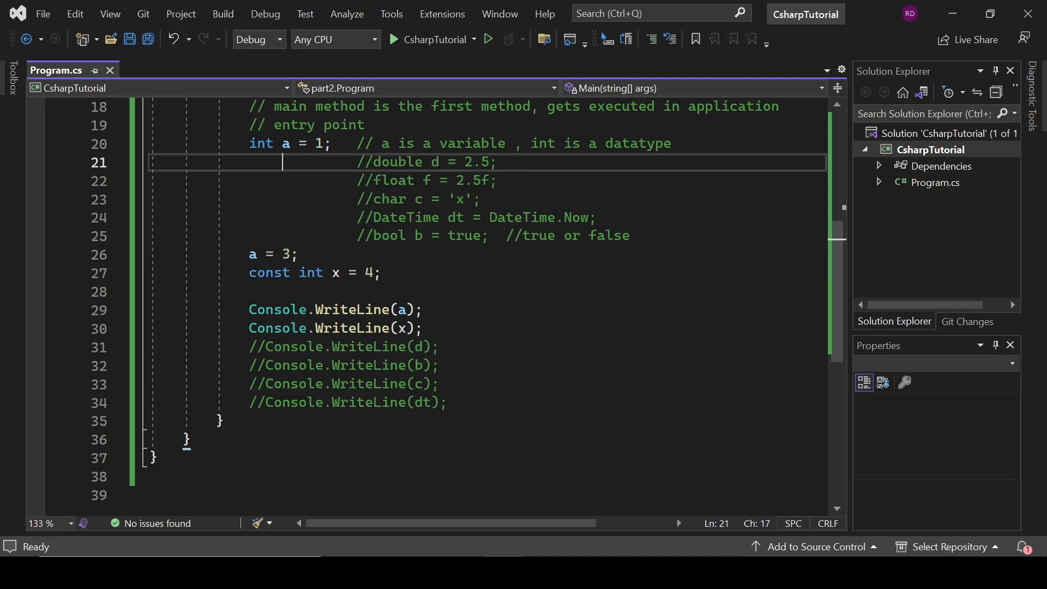
pyautogui.moveTo(260, 143)
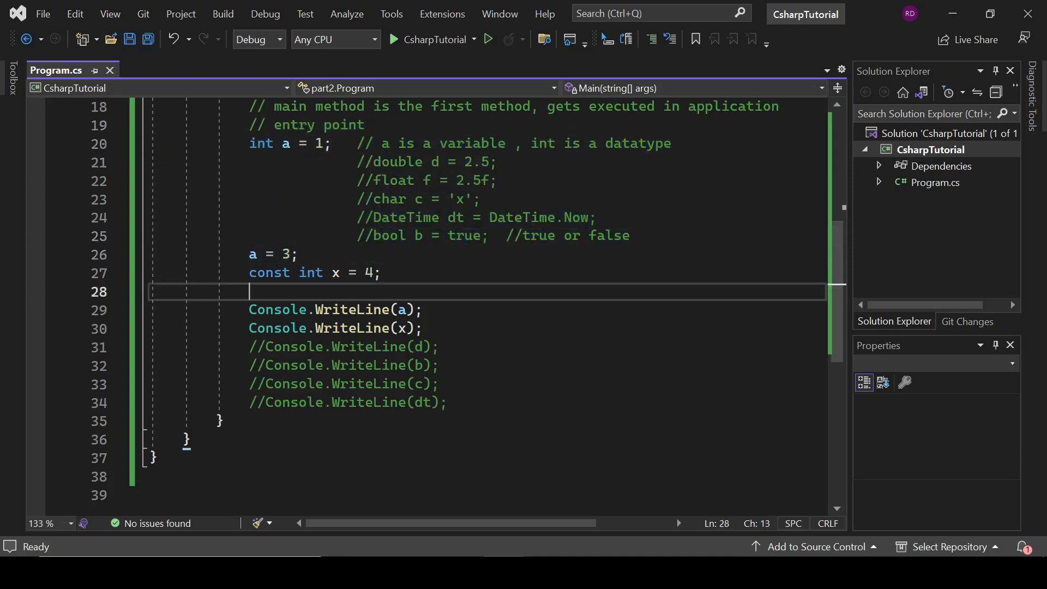
pyautogui.write('x=5;')
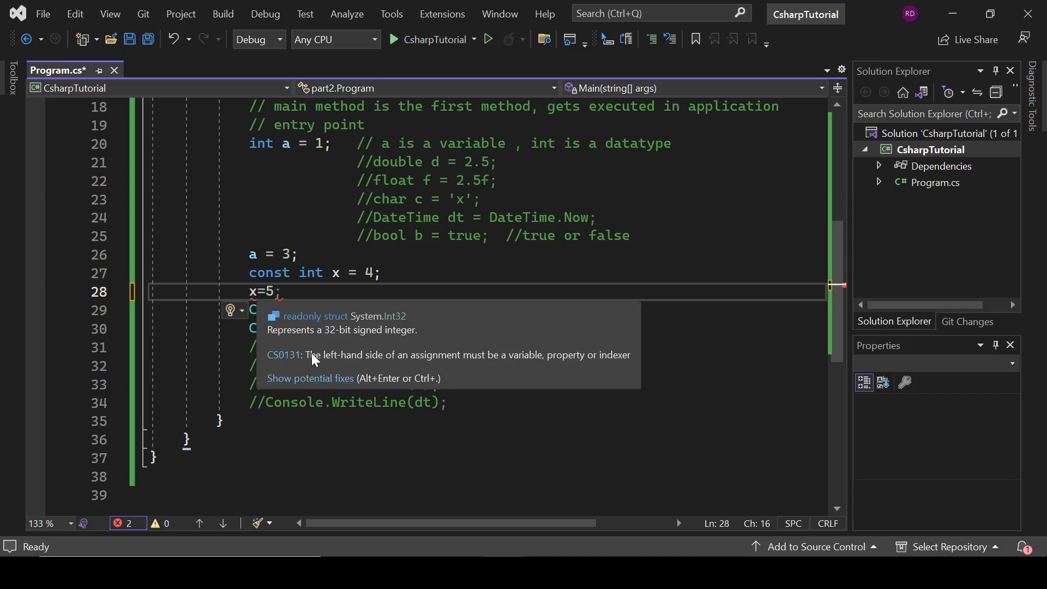
pyautogui.moveTo(314, 382)
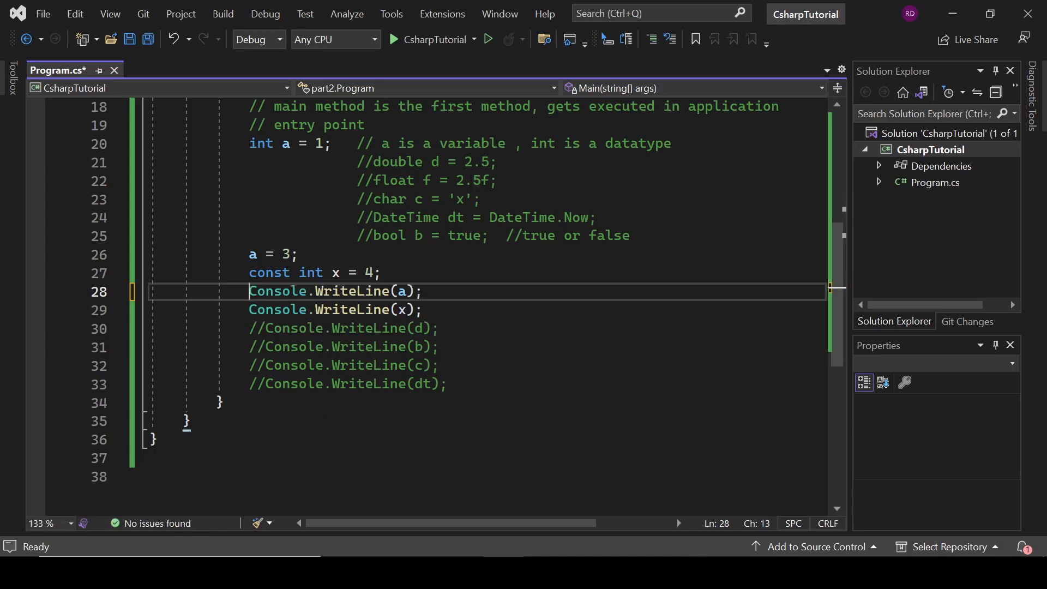
pyautogui.write('//')
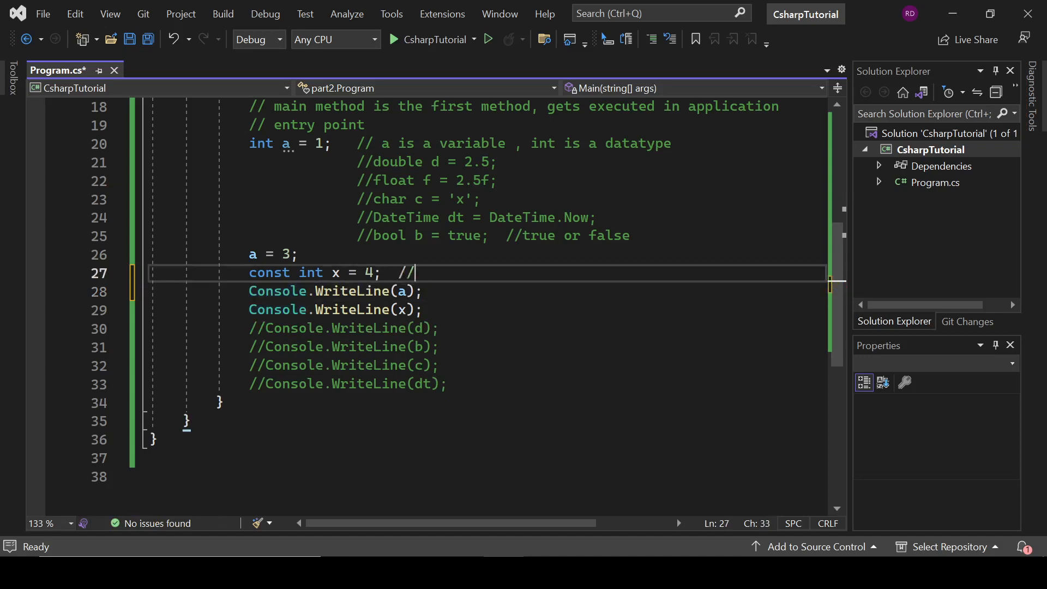
pyautogui.write('fixed')
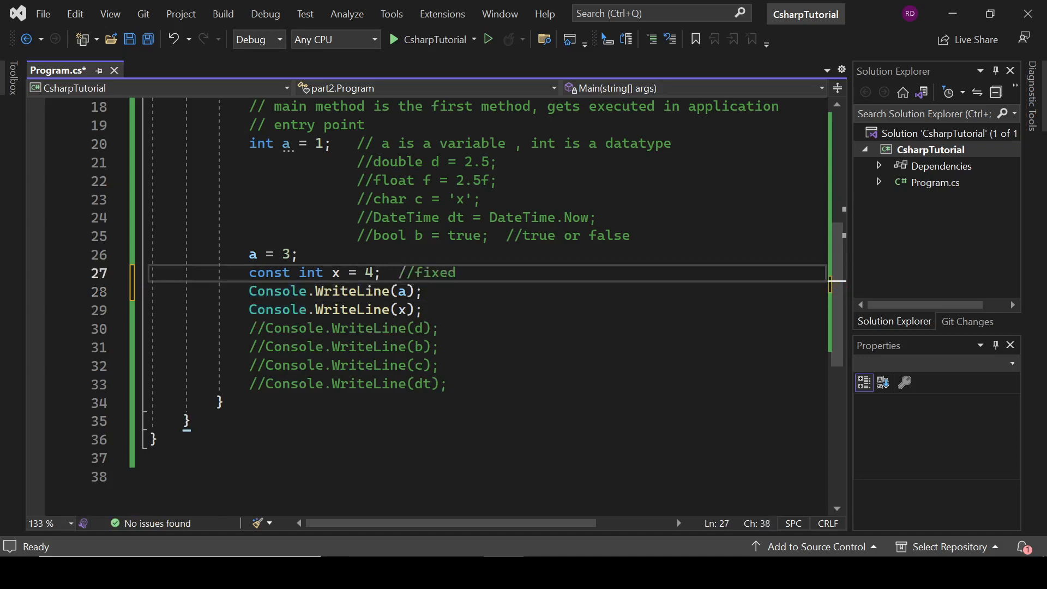
pyautogui.write('read')
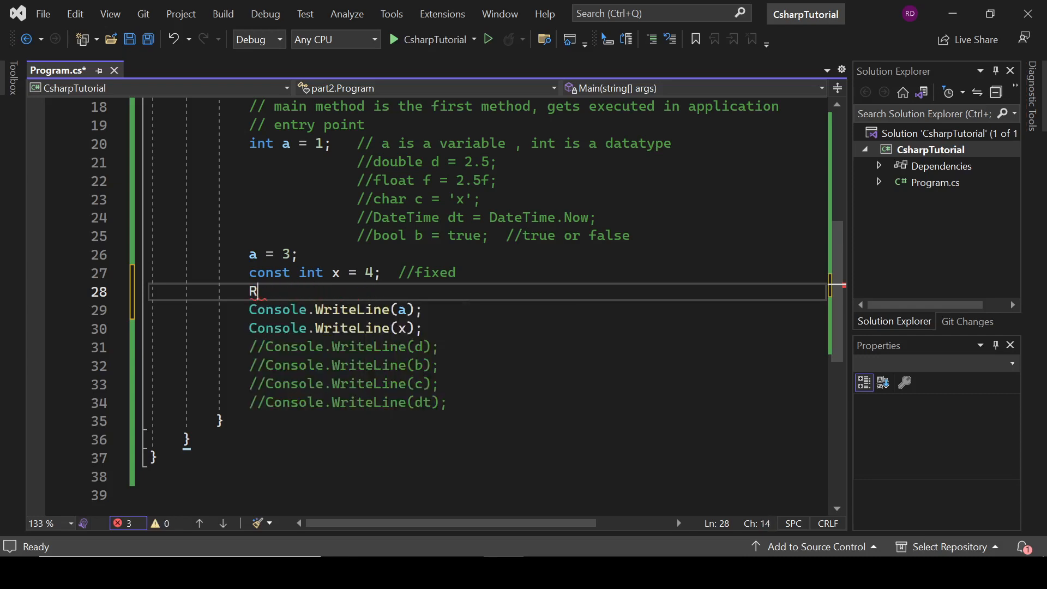
pyautogui.write('ead')
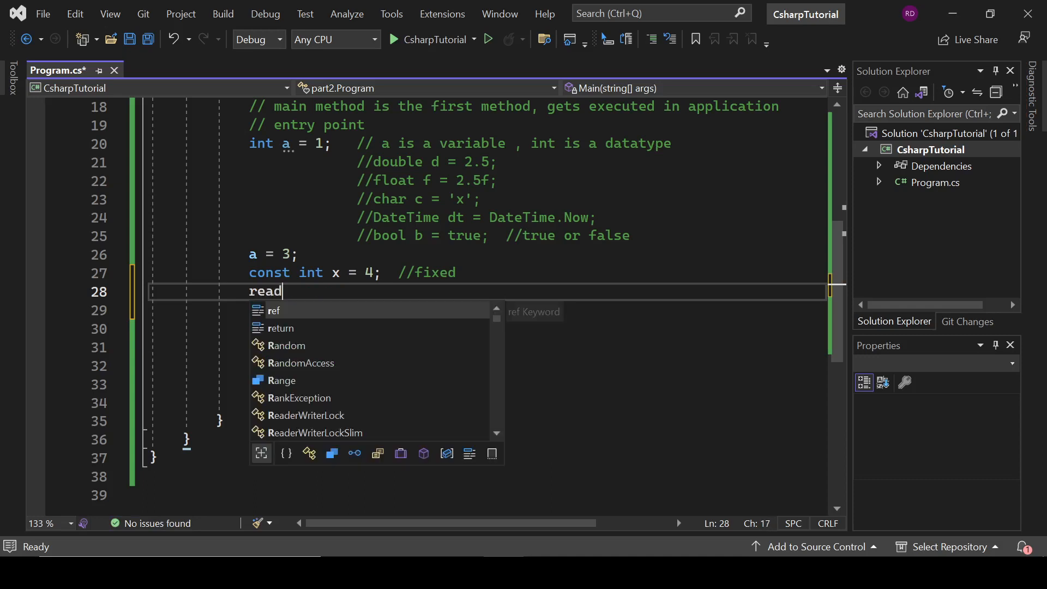
pyautogui.write('only')
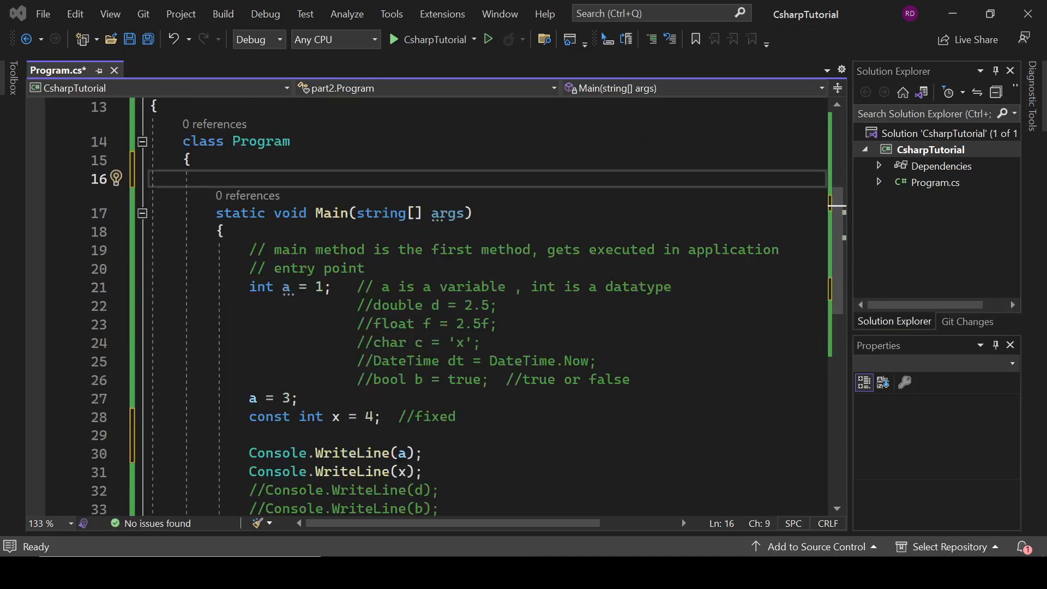
# Step: Declare the field readonly int y = 5 at the top of class Program
pyautogui.write('readonly int')
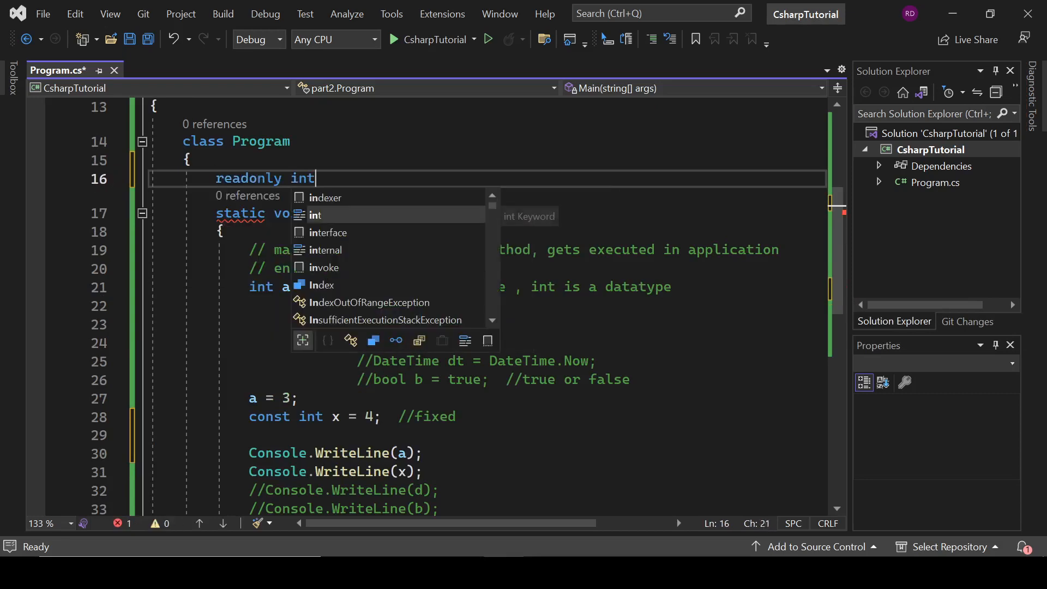
pyautogui.write('y')
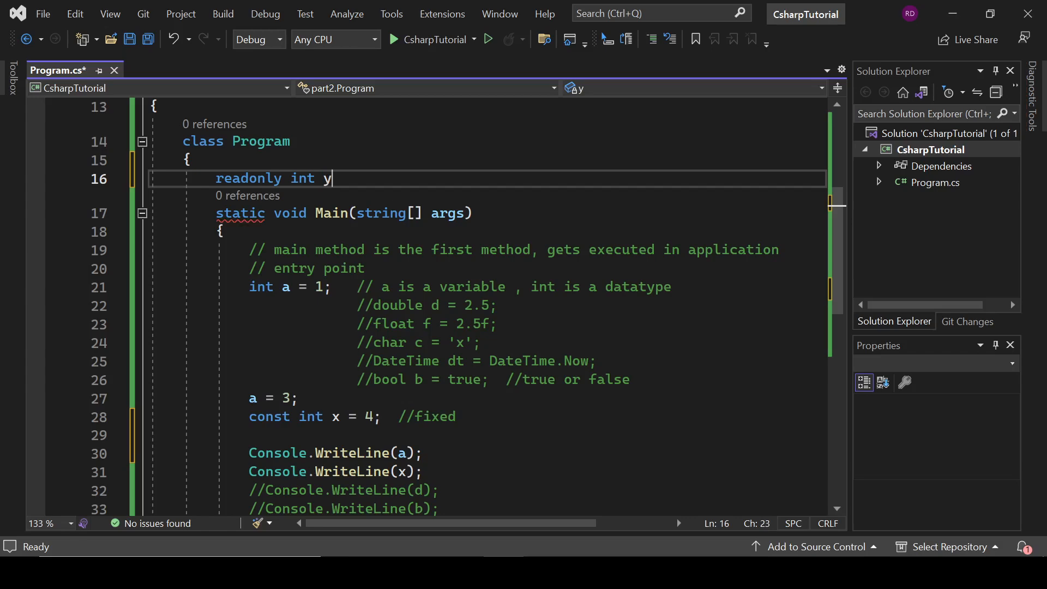
pyautogui.write('= 5;')
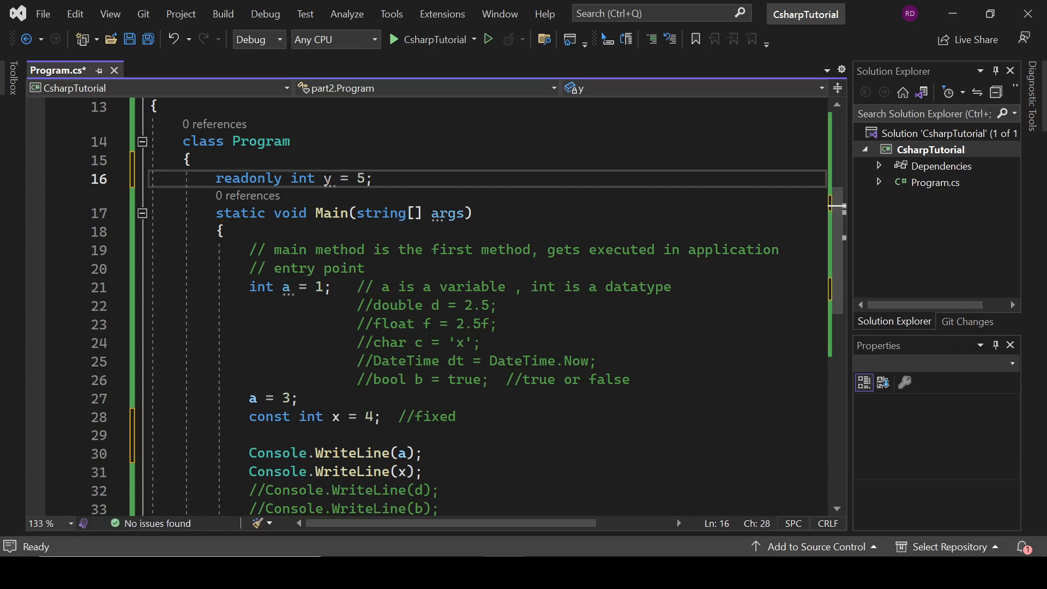
pyautogui.scroll(-3)
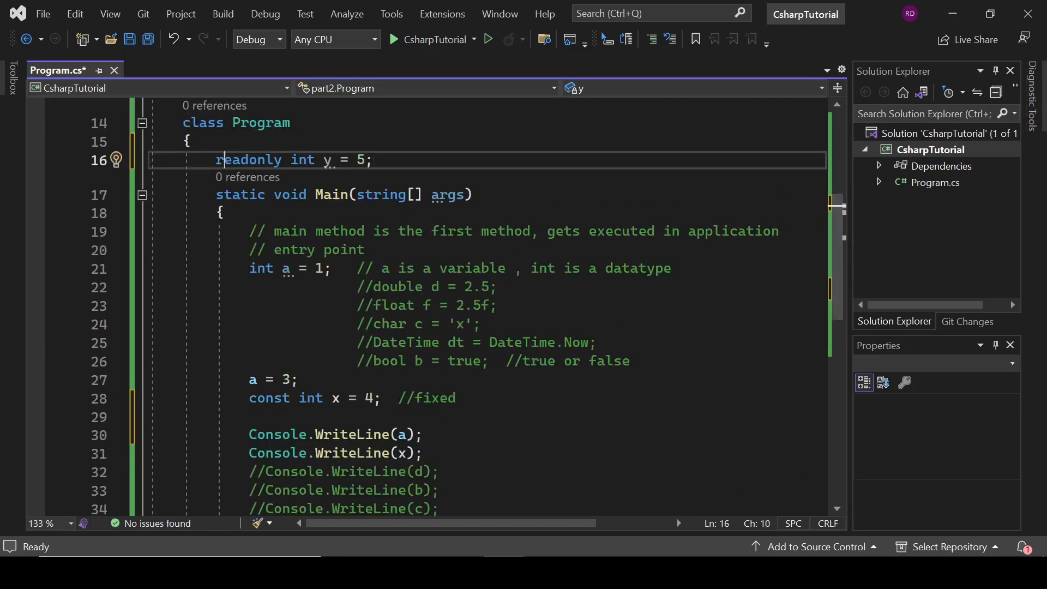
pyautogui.write('st')
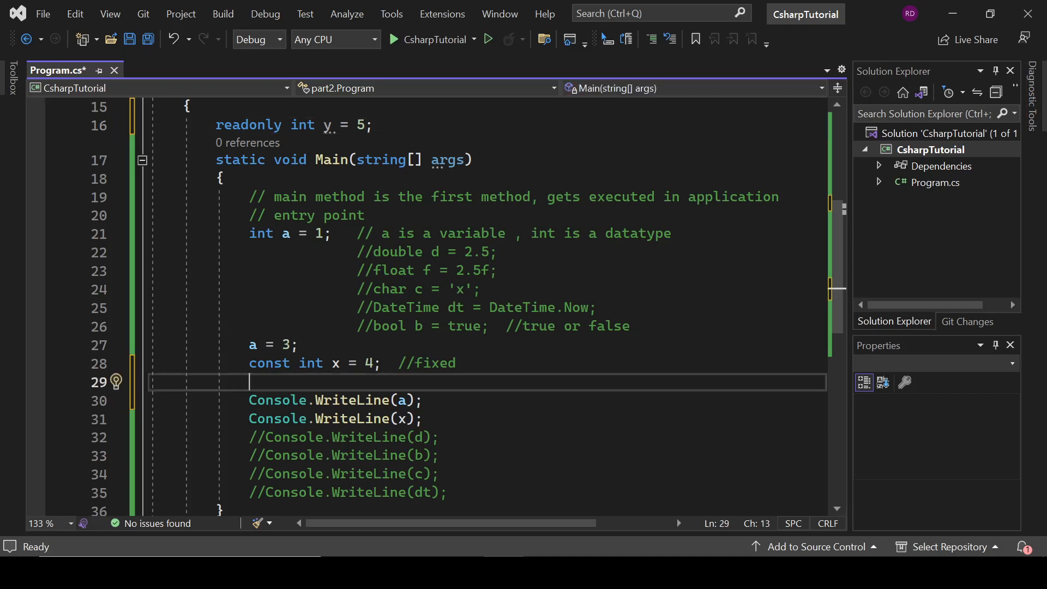
# Step: Create a Program instance in Main with Program p = new Program();
pyautogui.write('new')
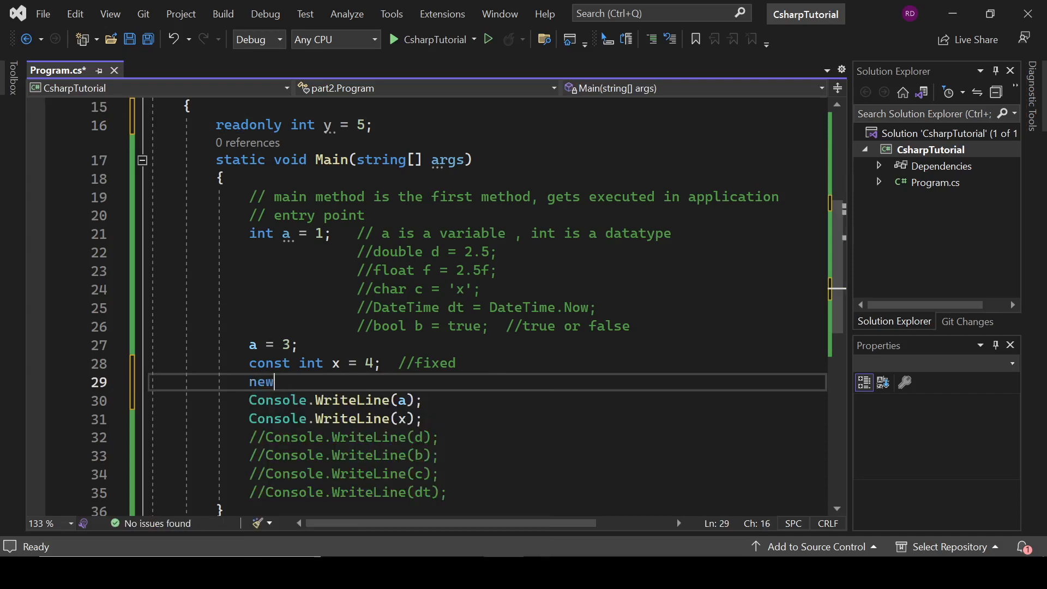
pyautogui.press('backspace')
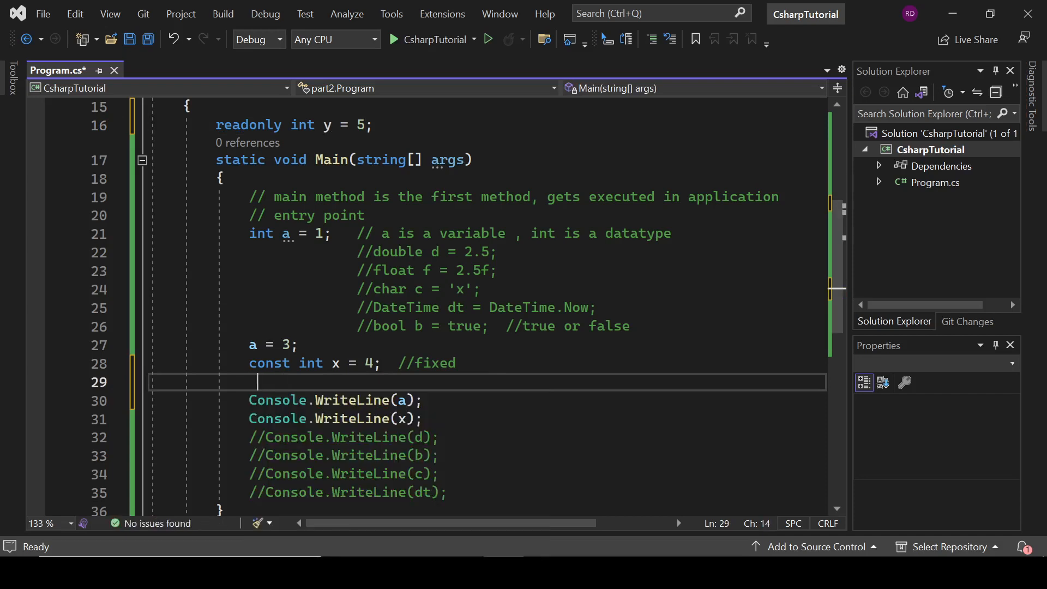
pyautogui.write('prop')
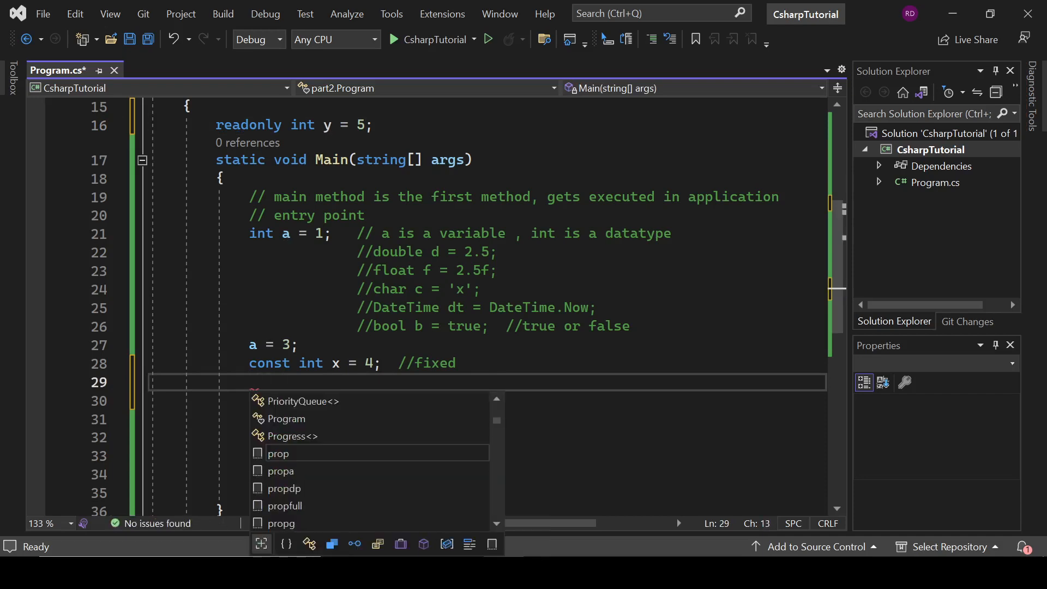
pyautogui.write('r')
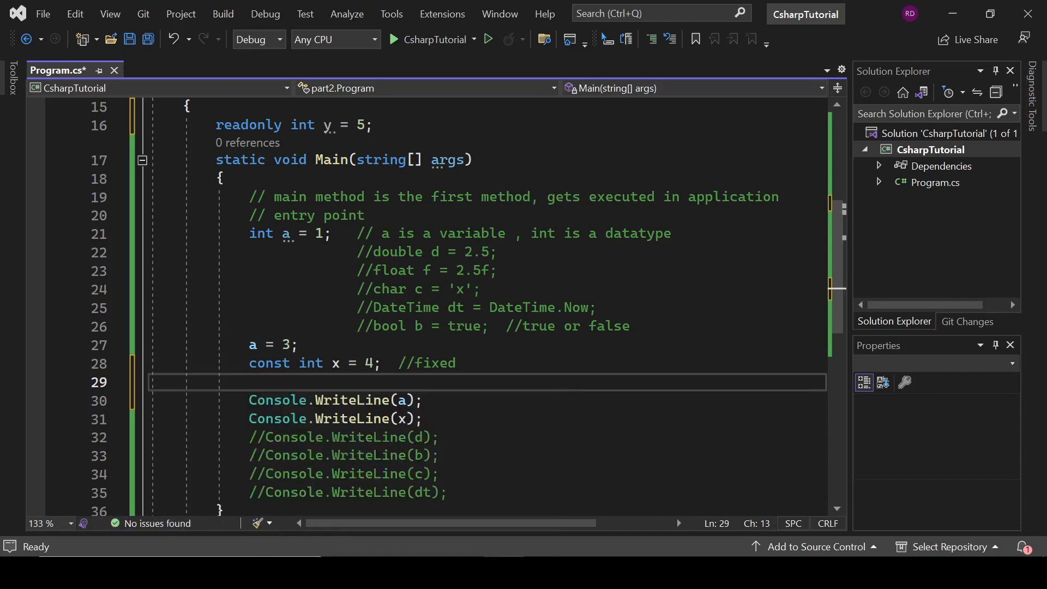
pyautogui.write('Progar')
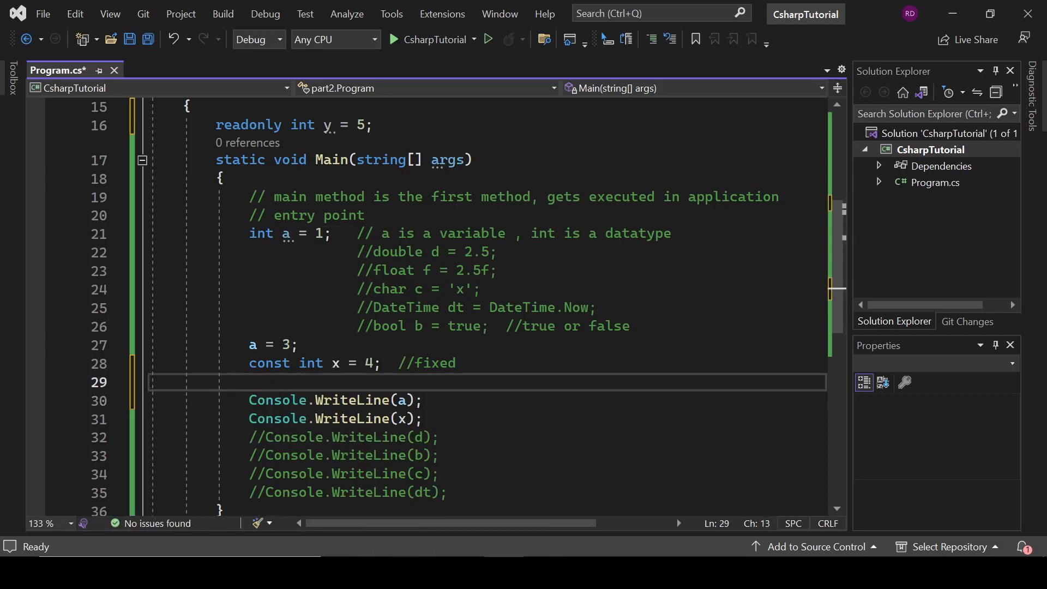
pyautogui.write('Program p')
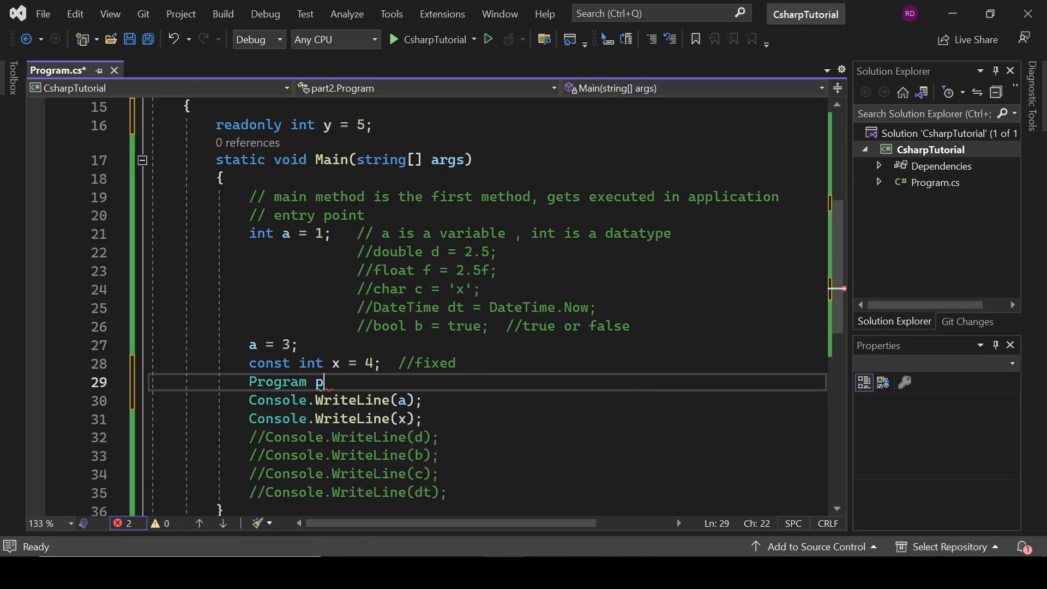
pyautogui.write('=new Program();')
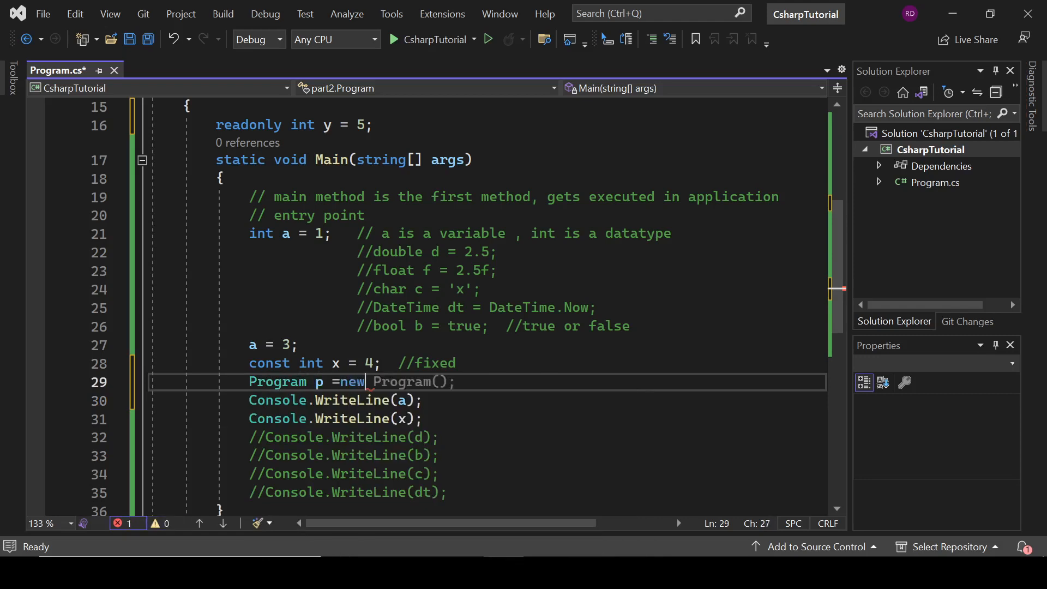
pyautogui.press('enter')
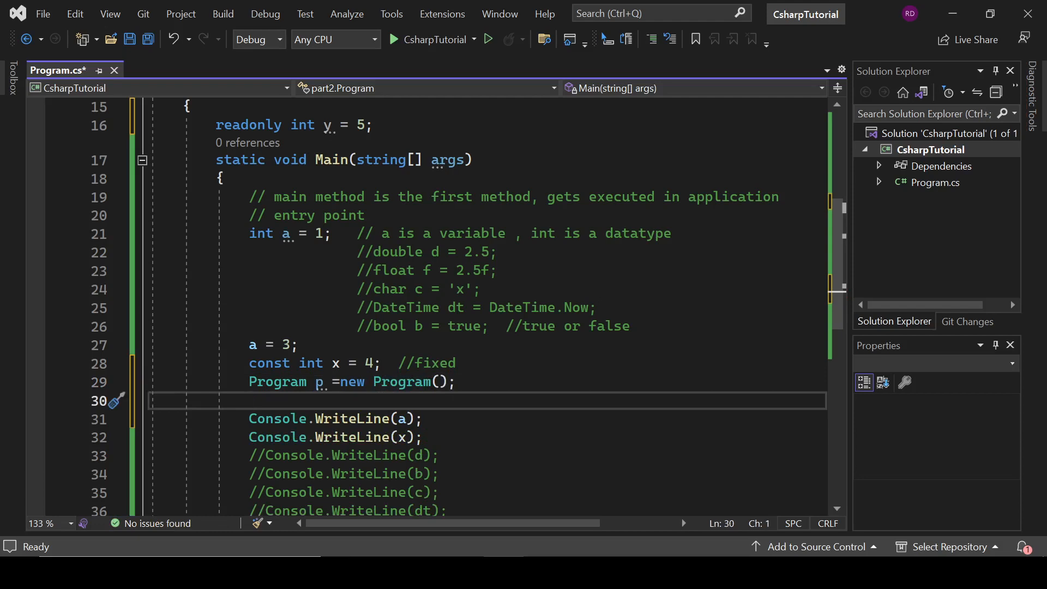
# Step: Assign p.y = 10, triggering the CS0191 readonly-field error
pyautogui.write('p')
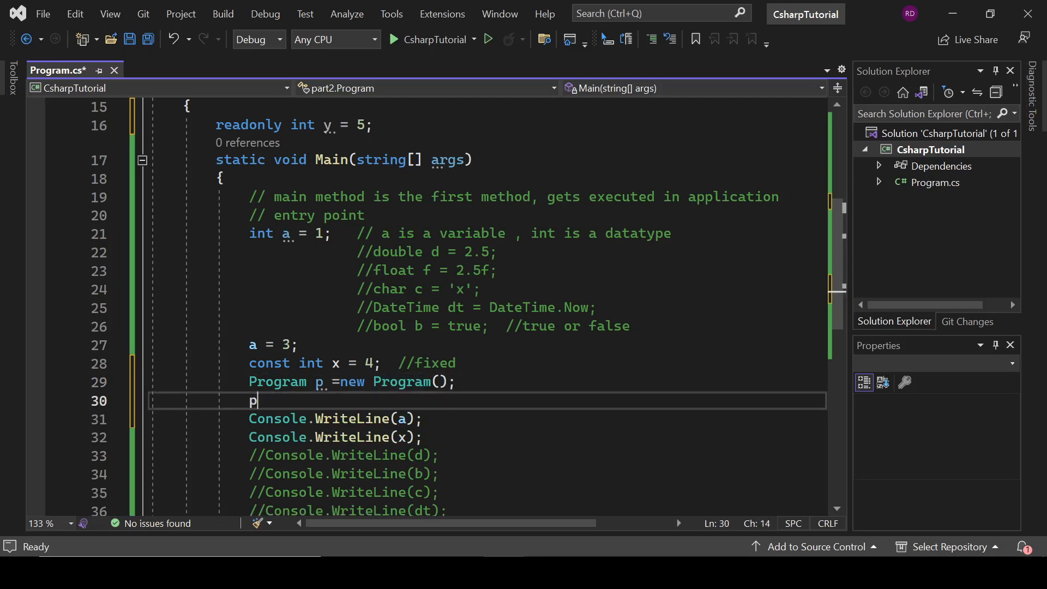
pyautogui.write('.')
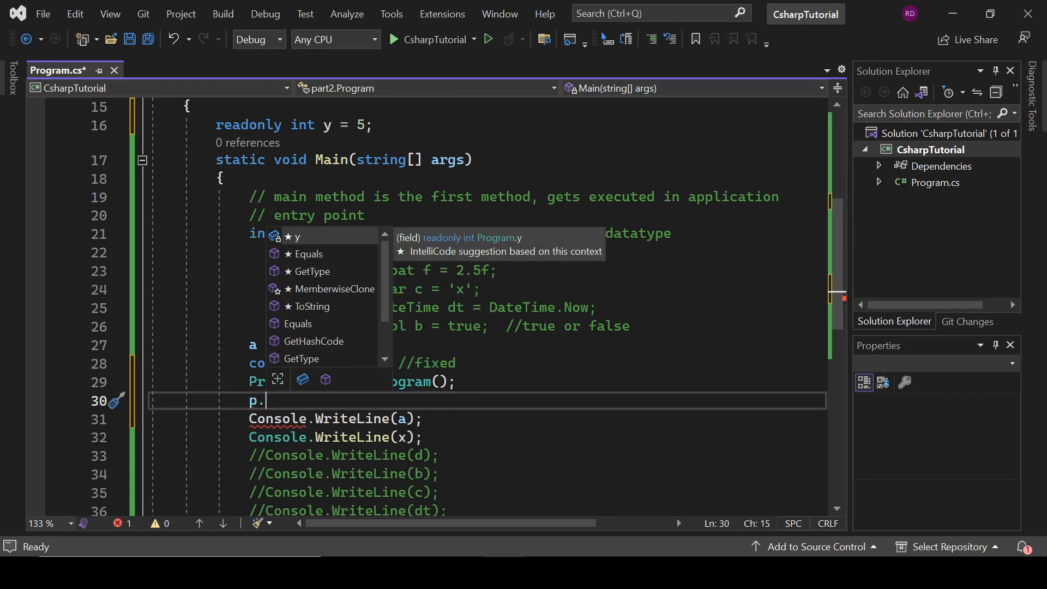
pyautogui.write('y=')
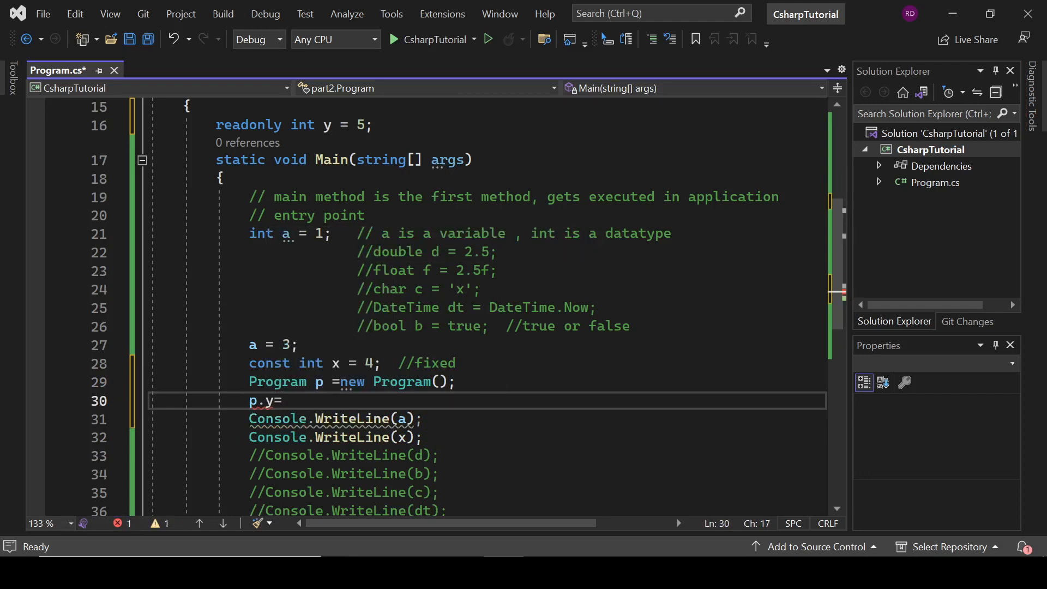
pyautogui.write('10;')
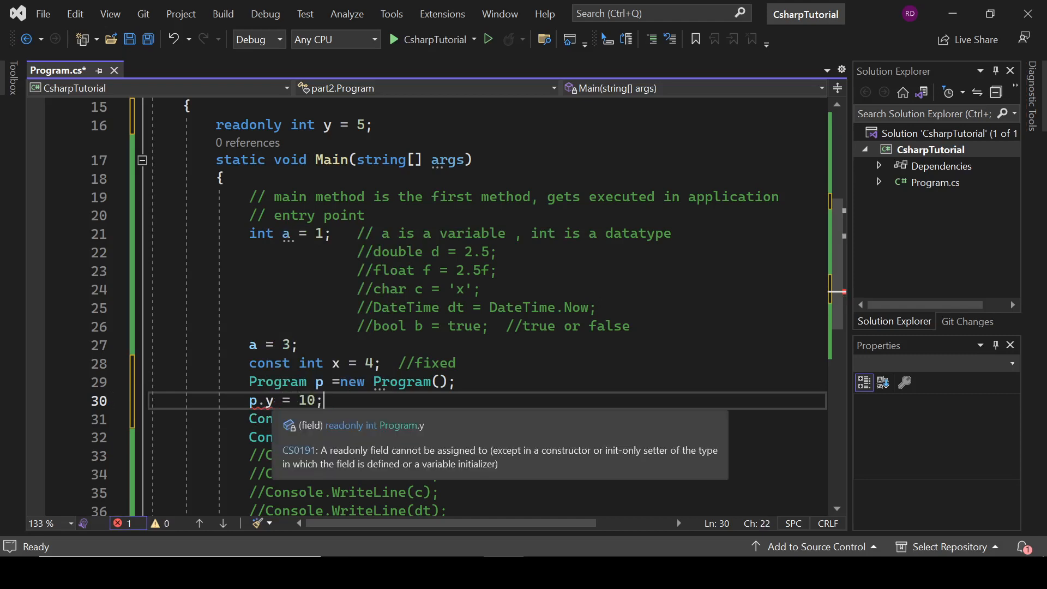
pyautogui.moveTo(448, 461)
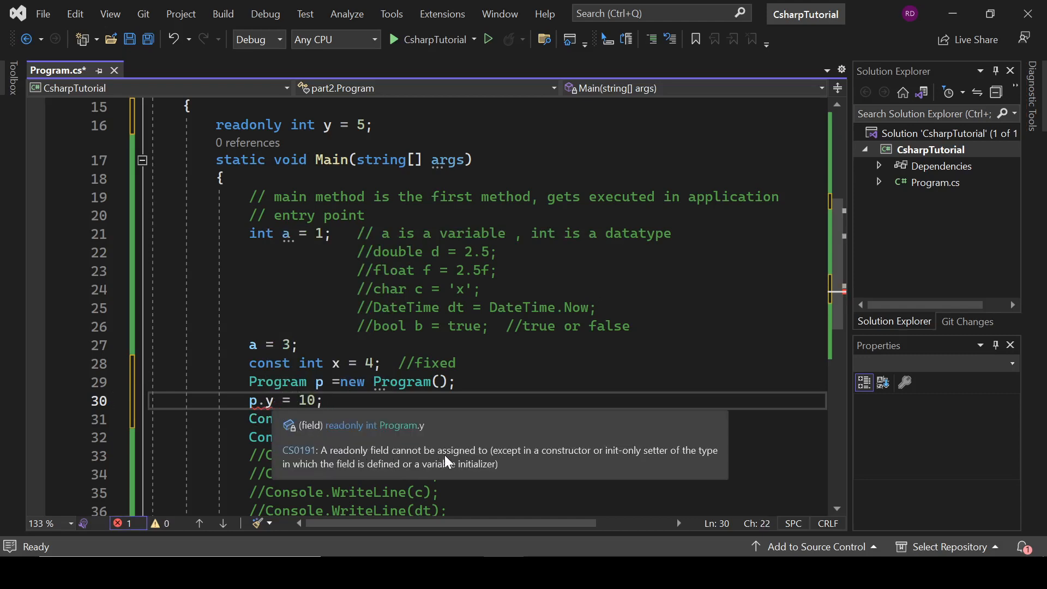
pyautogui.moveTo(613, 460)
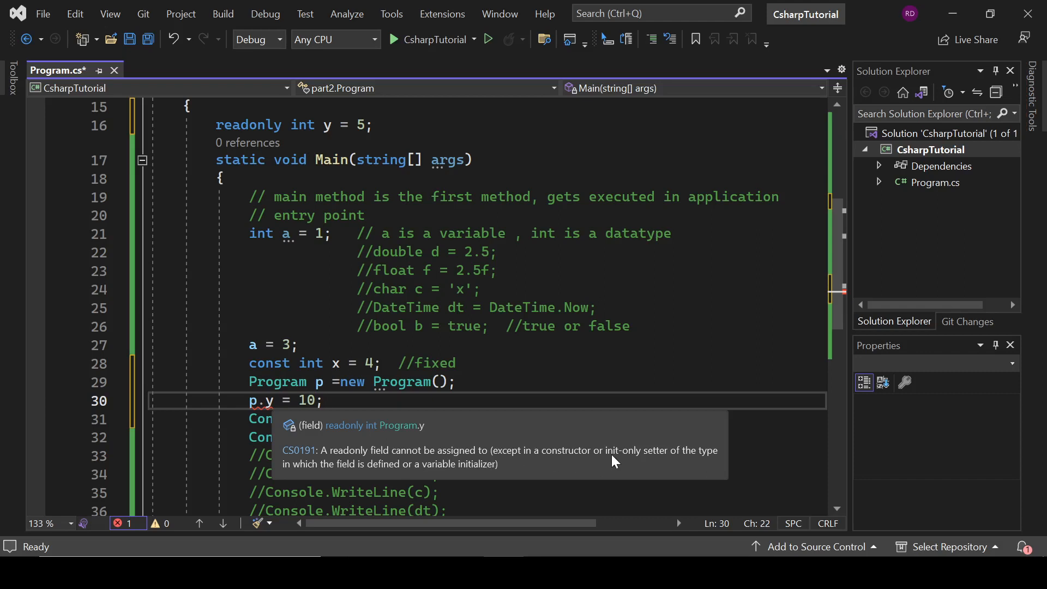
pyautogui.moveTo(474, 443)
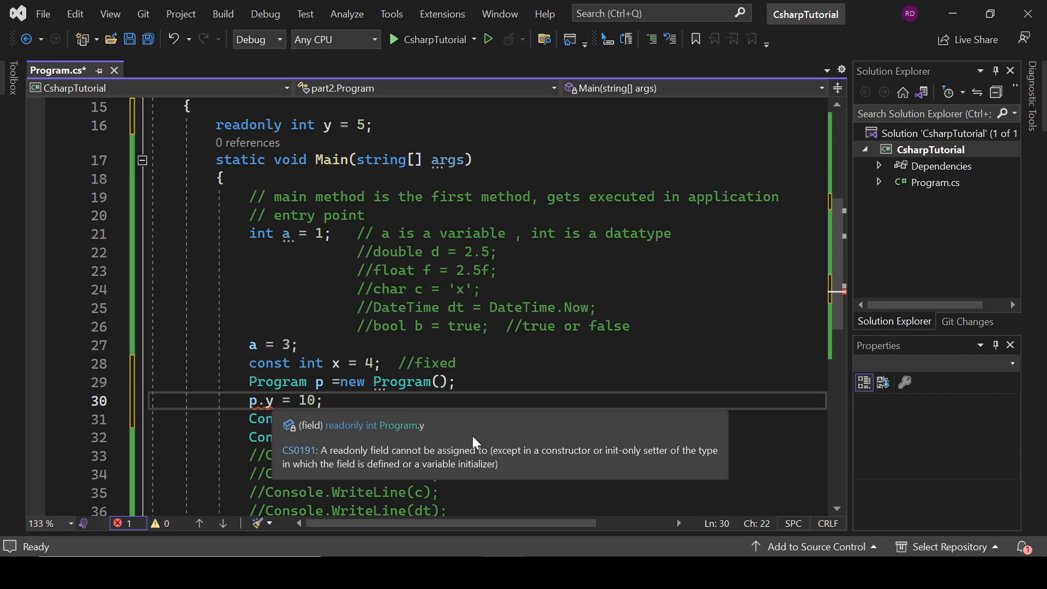
pyautogui.moveTo(474, 441)
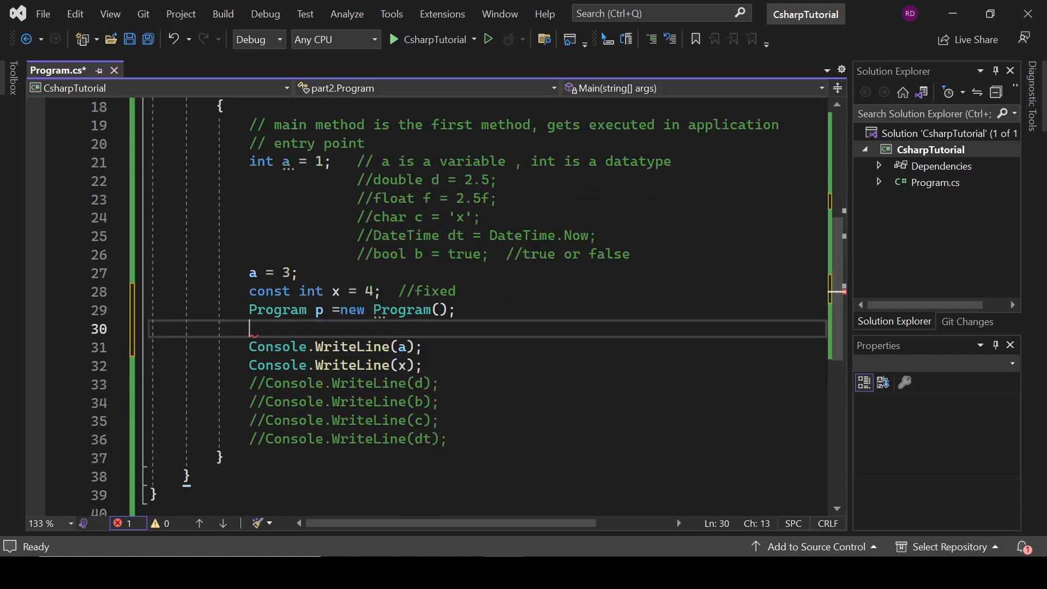
# Step: Add a public Program() constructor in class Program that assigns y = 6
pyautogui.write('co')
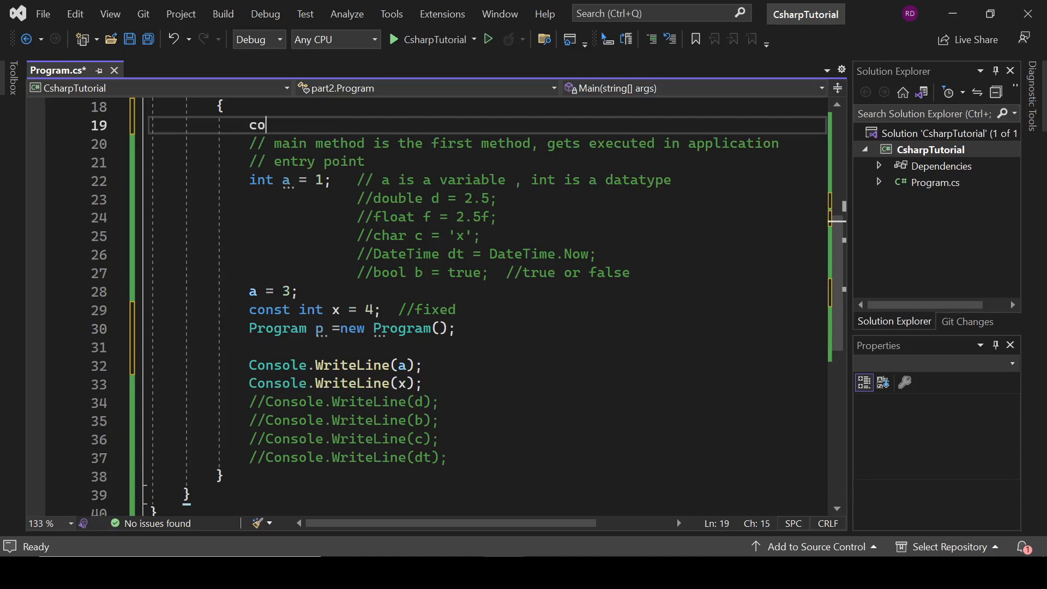
pyautogui.write('t')
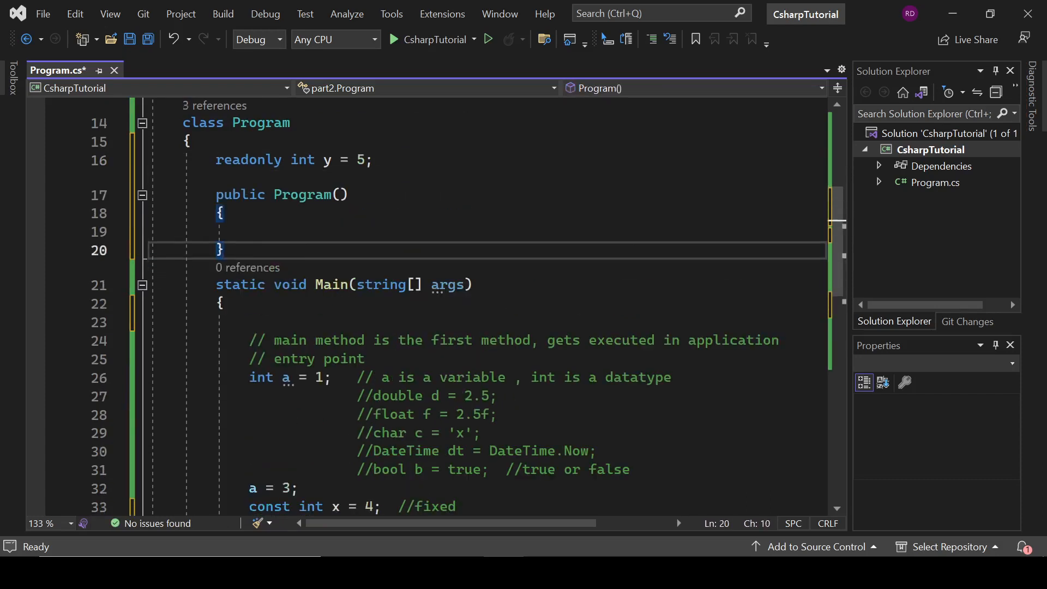
pyautogui.write('y = 5;')
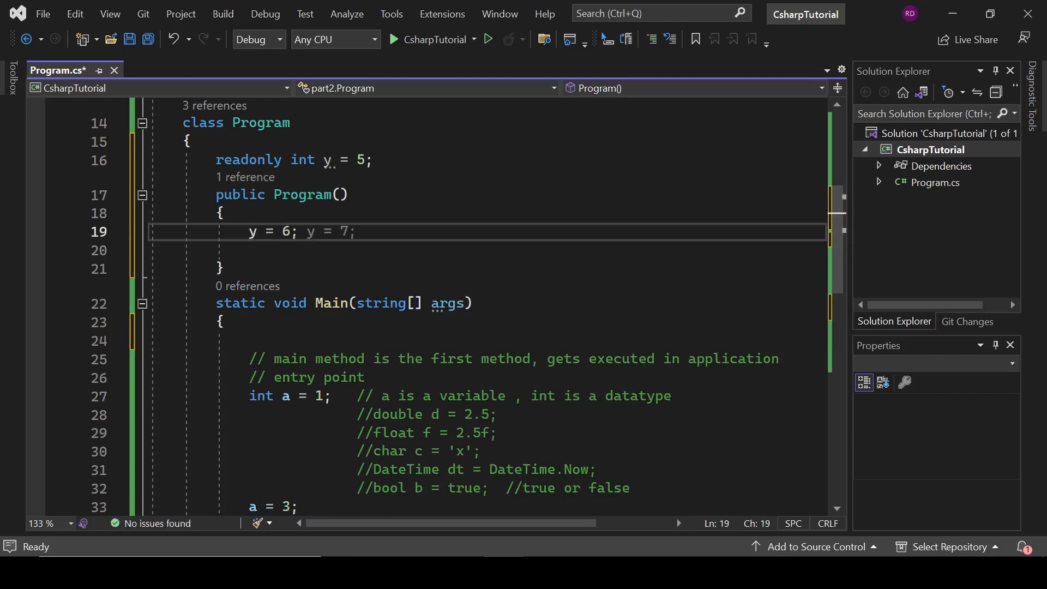
pyautogui.scroll(-3)
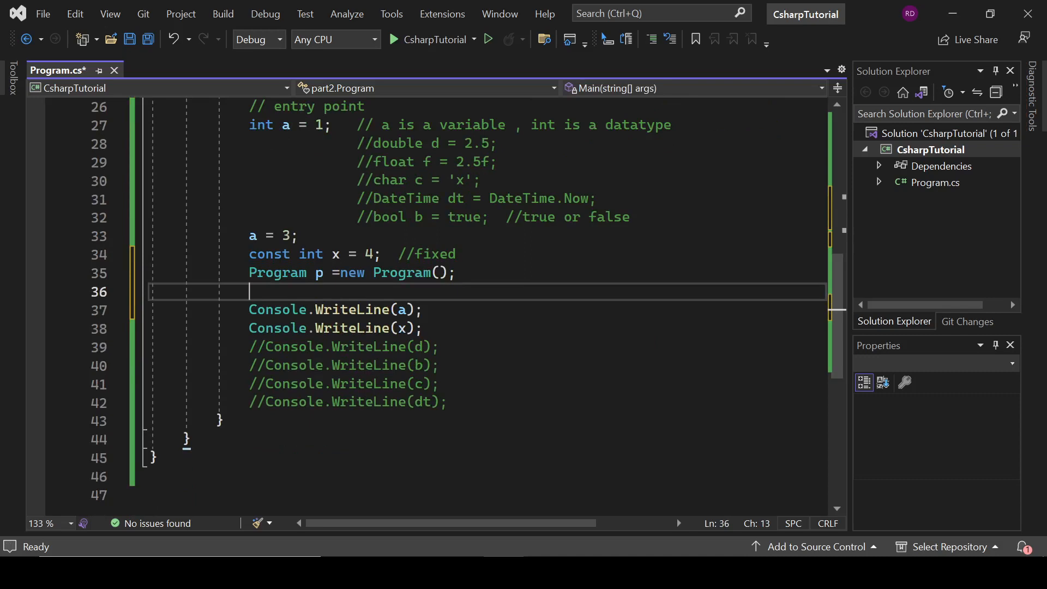
# Step: Add Console.WriteLine(p.y) and run the program, printing 3, 4 and 6
pyautogui.write('p.')
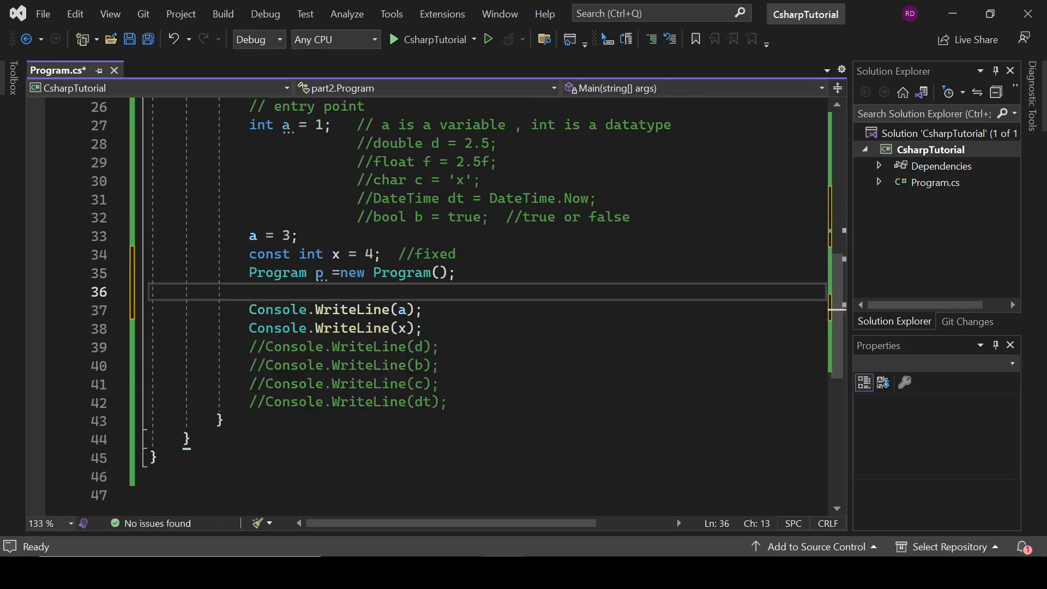
pyautogui.write('Console.WriteLine(x);')
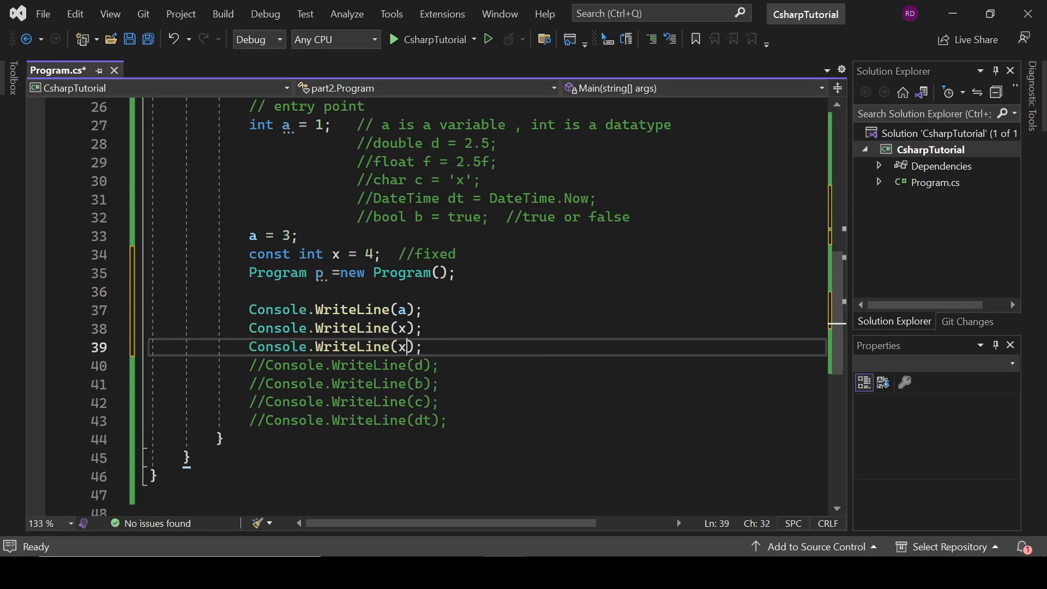
pyautogui.write('p.')
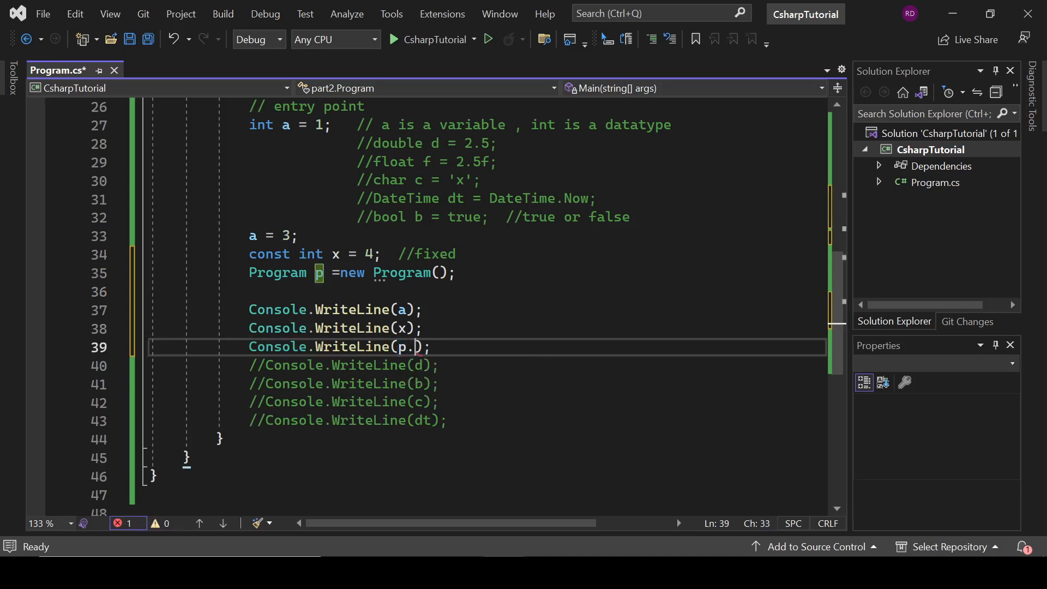
pyautogui.write('y')
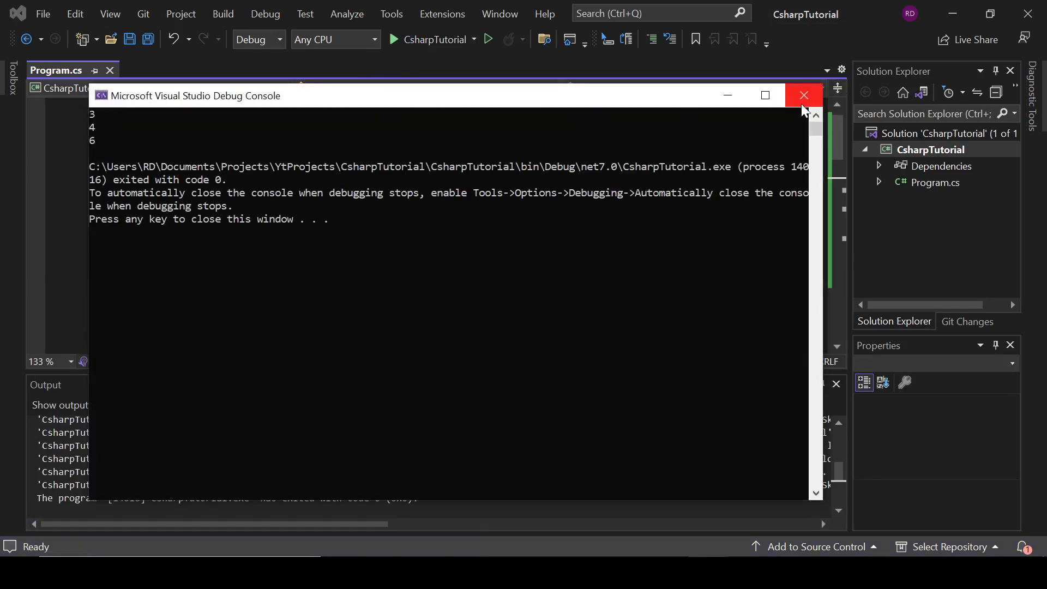
# Step: Close the Debug Console and scroll Program.cs, pointing out Program and the int a declaration
pyautogui.click(804, 96)
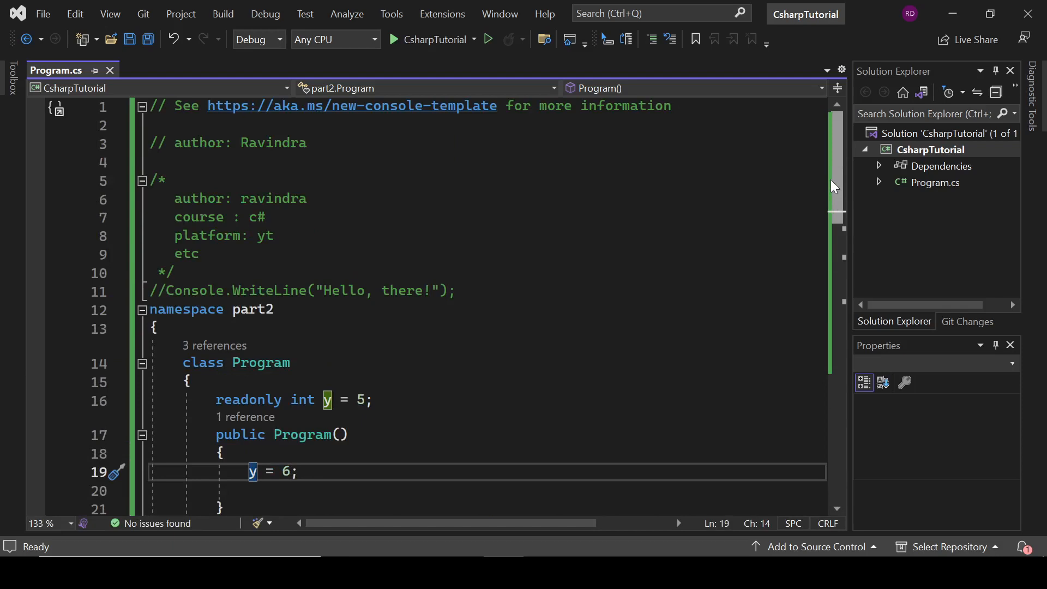
pyautogui.scroll(-3)
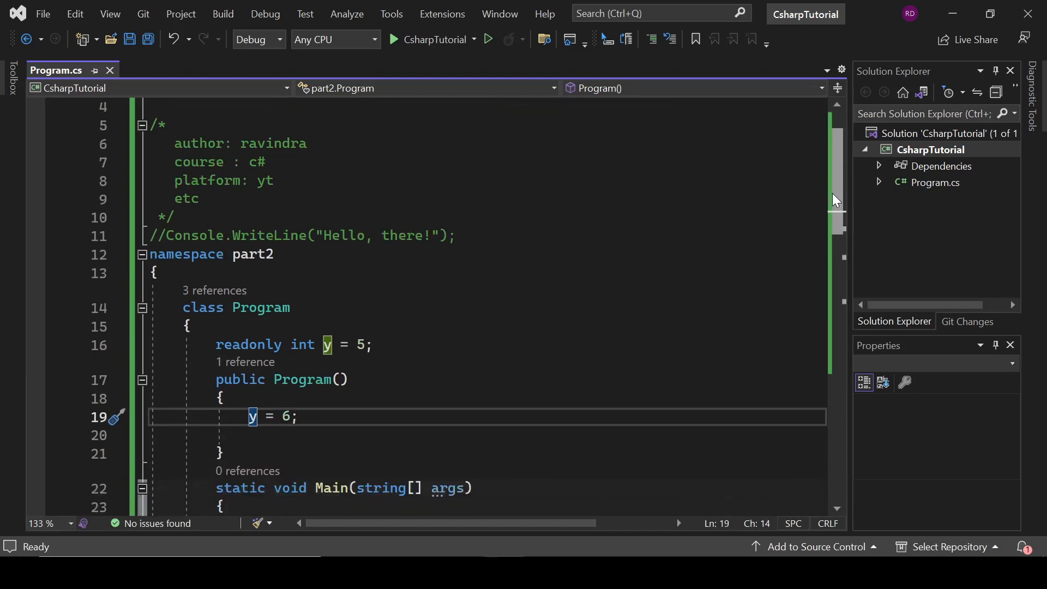
pyautogui.scroll(-3)
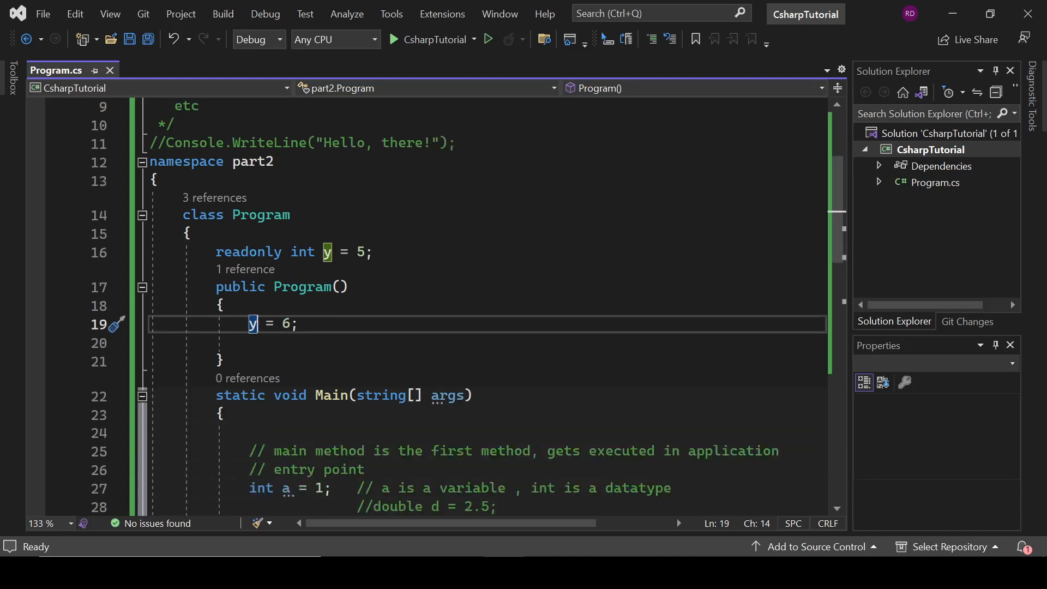
pyautogui.click(262, 215)
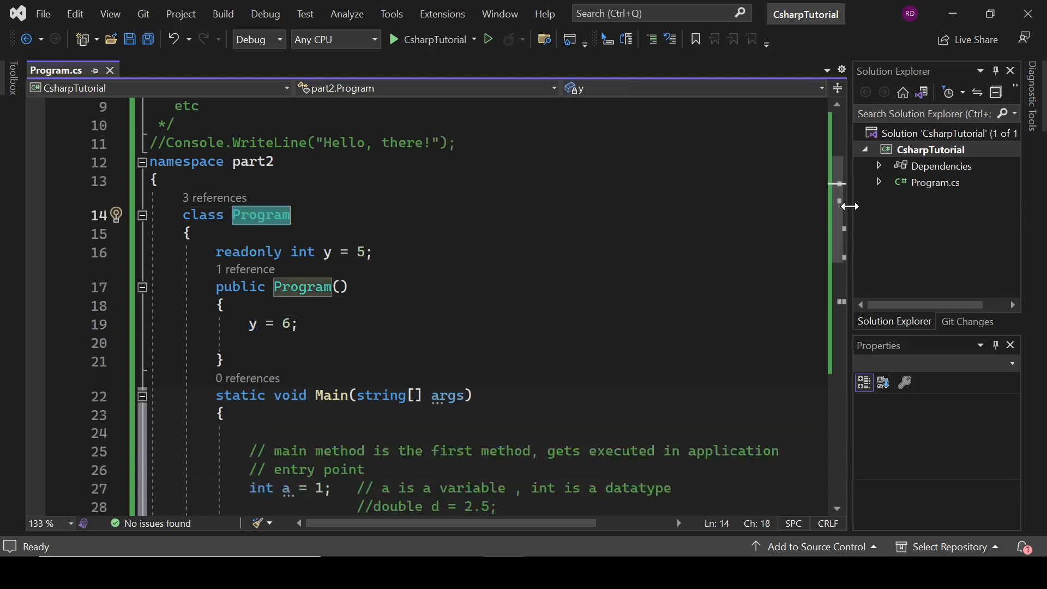
pyautogui.scroll(-3)
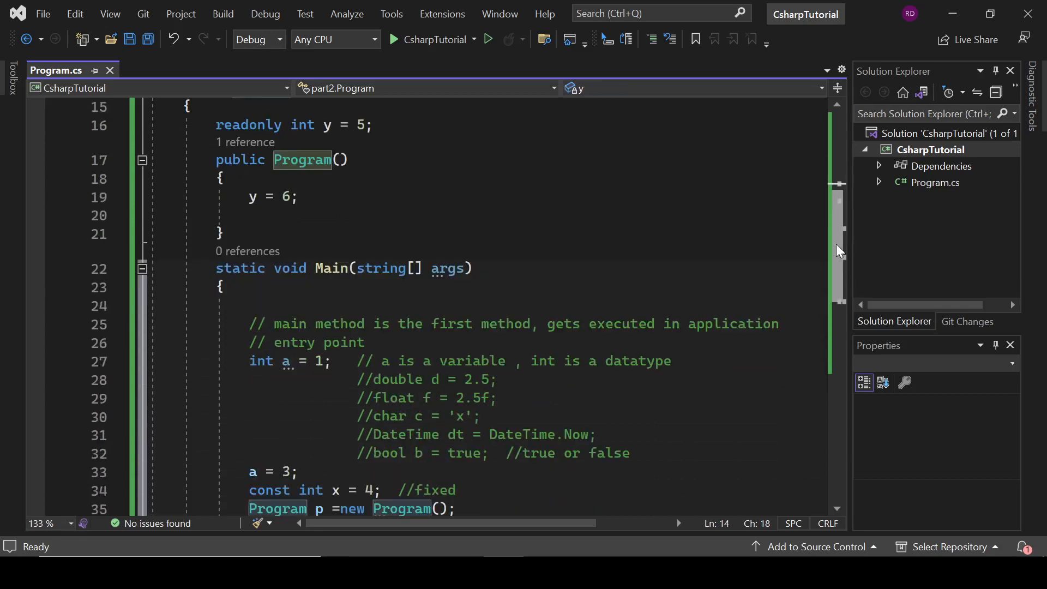
pyautogui.scroll(-3)
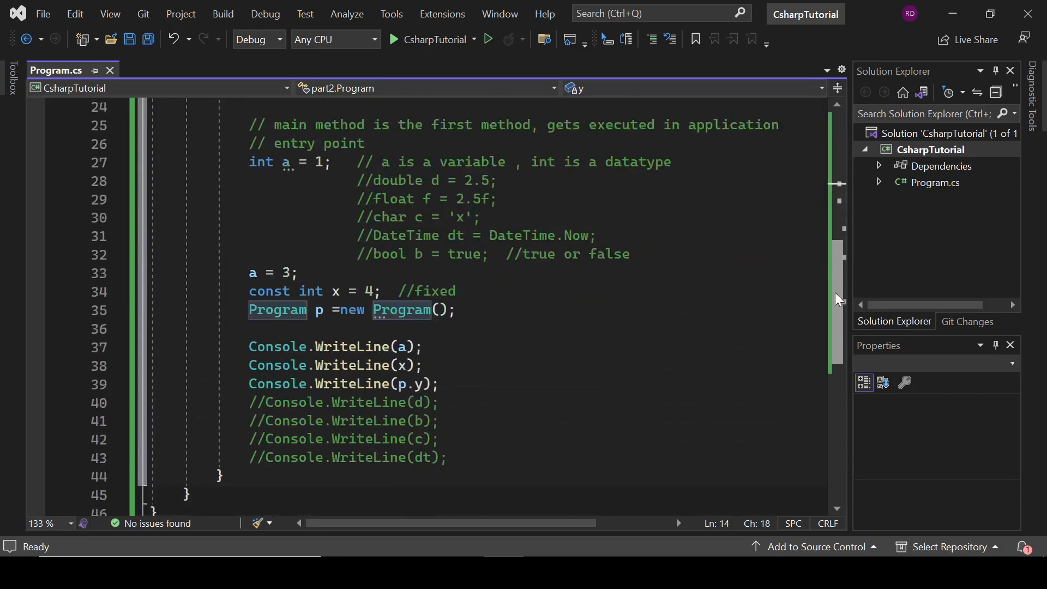
pyautogui.scroll(-3)
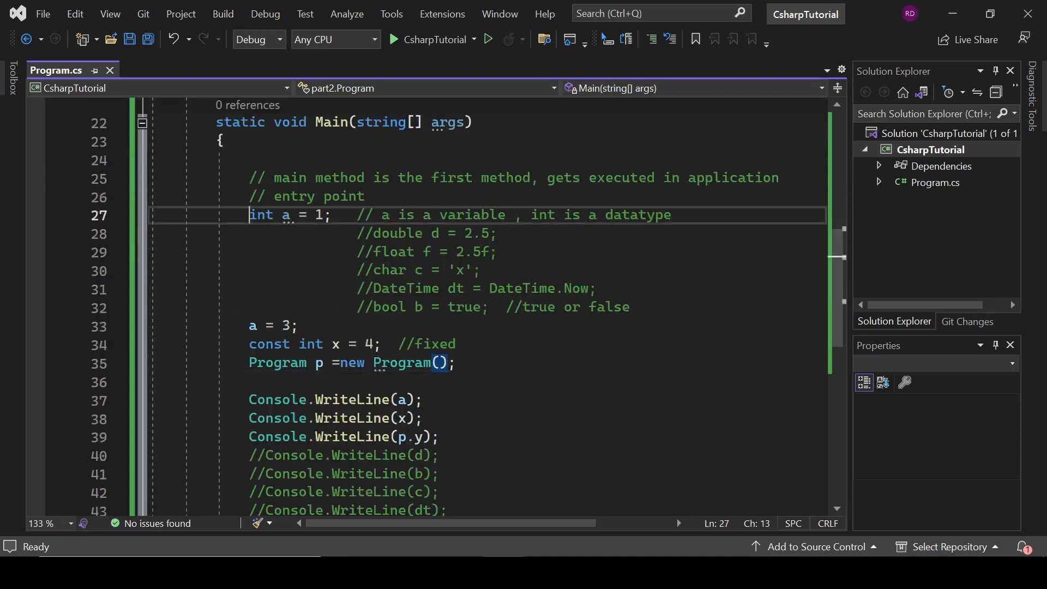
pyautogui.click(297, 327)
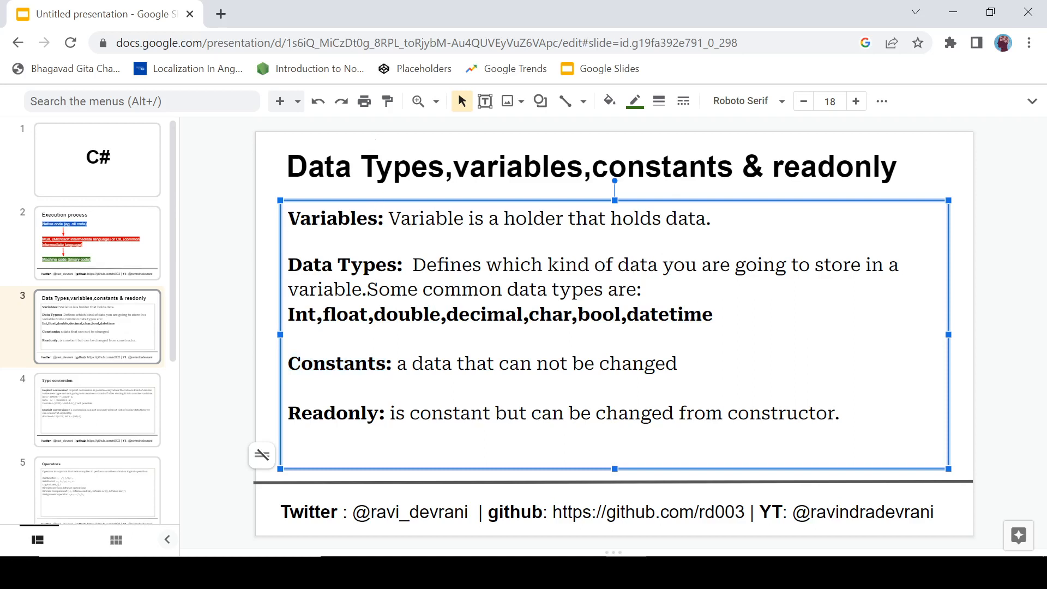
# Step: Highlight 'Data' and 'Constants' on the slide, then go to slide 4, Type conversion
pyautogui.doubleClick(311, 265)
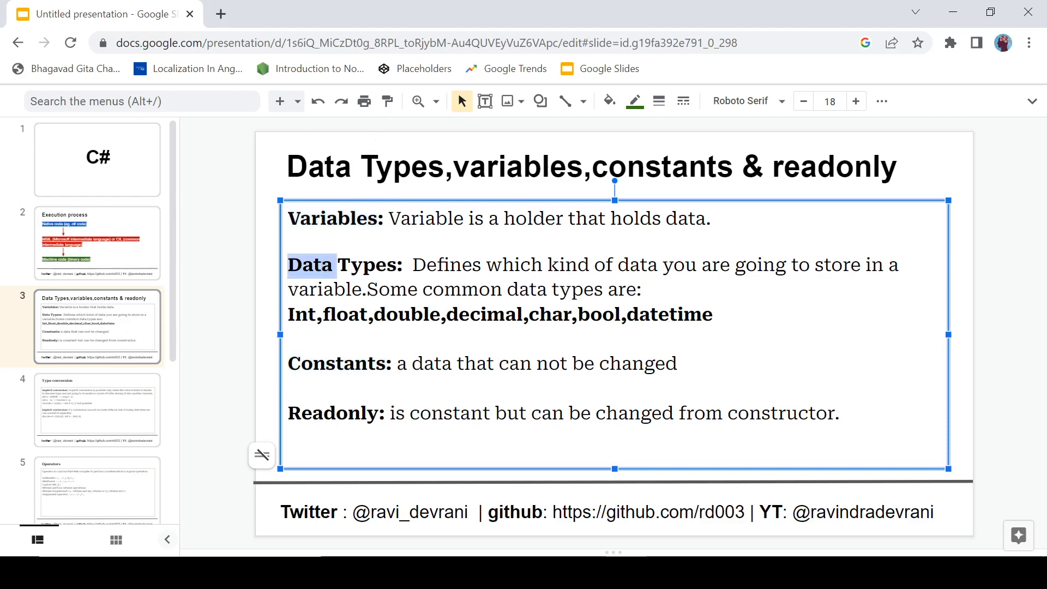
pyautogui.doubleClick(336, 364)
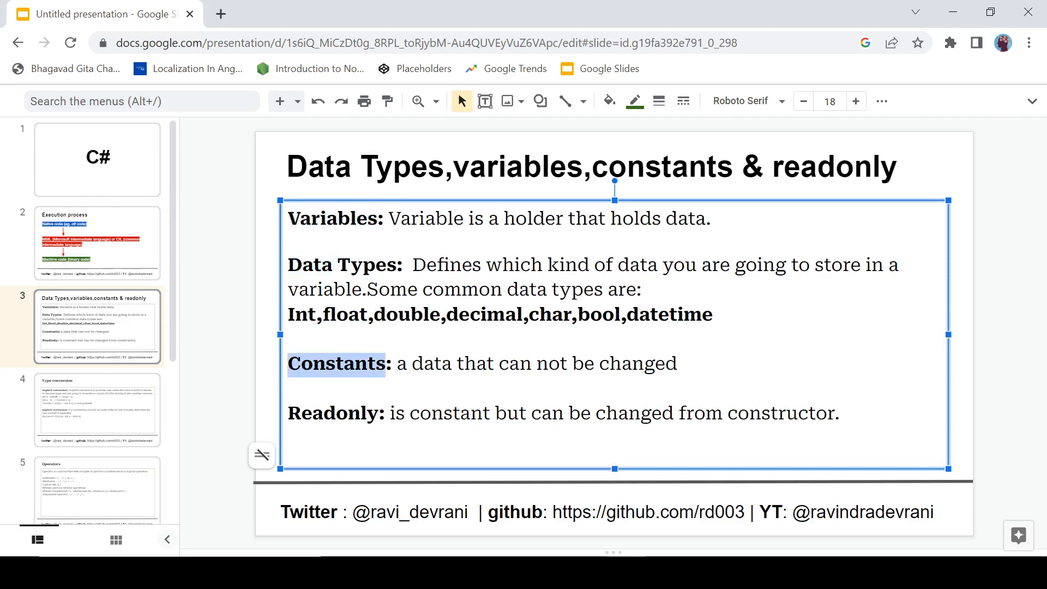
pyautogui.click(97, 410)
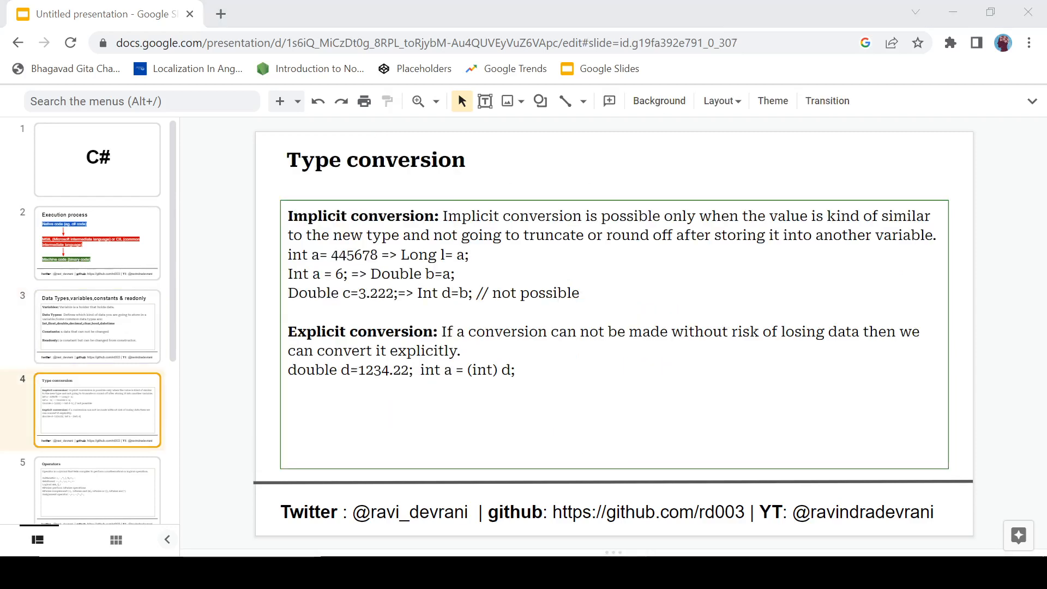